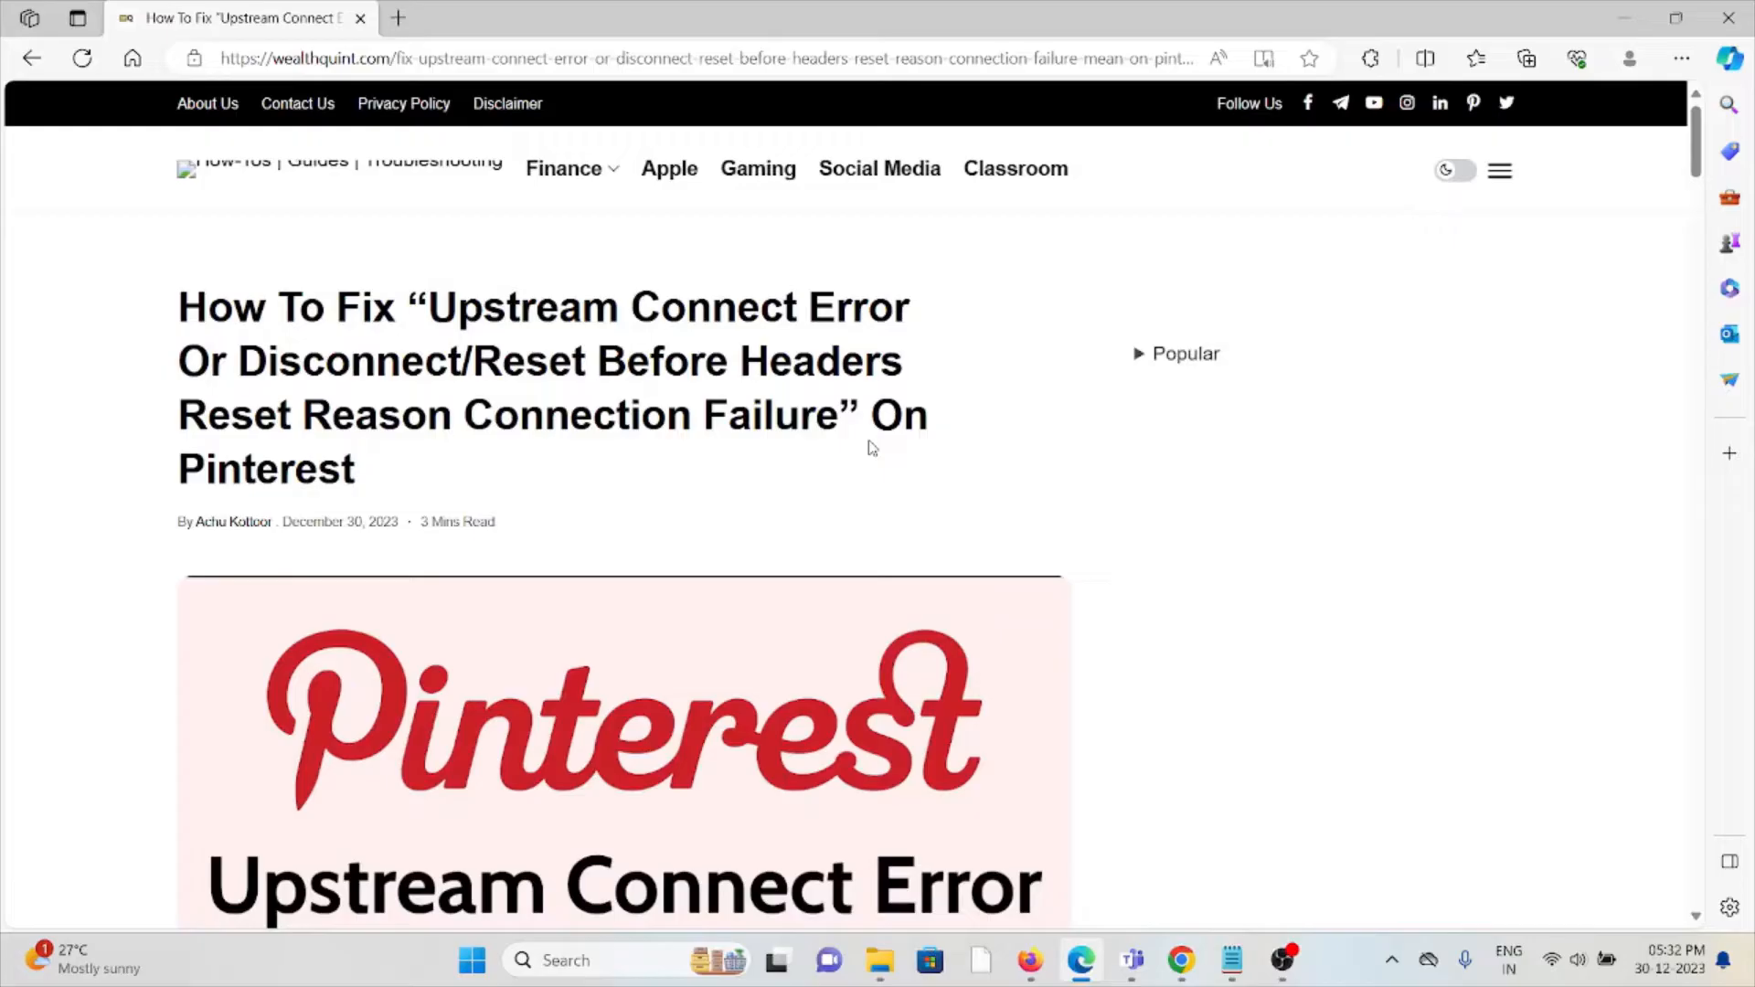
Step: Scroll past the header image to the 'What Does … Mean On Pinterest?' explanation and 'How To Fix' heading
scroll("down", 3)
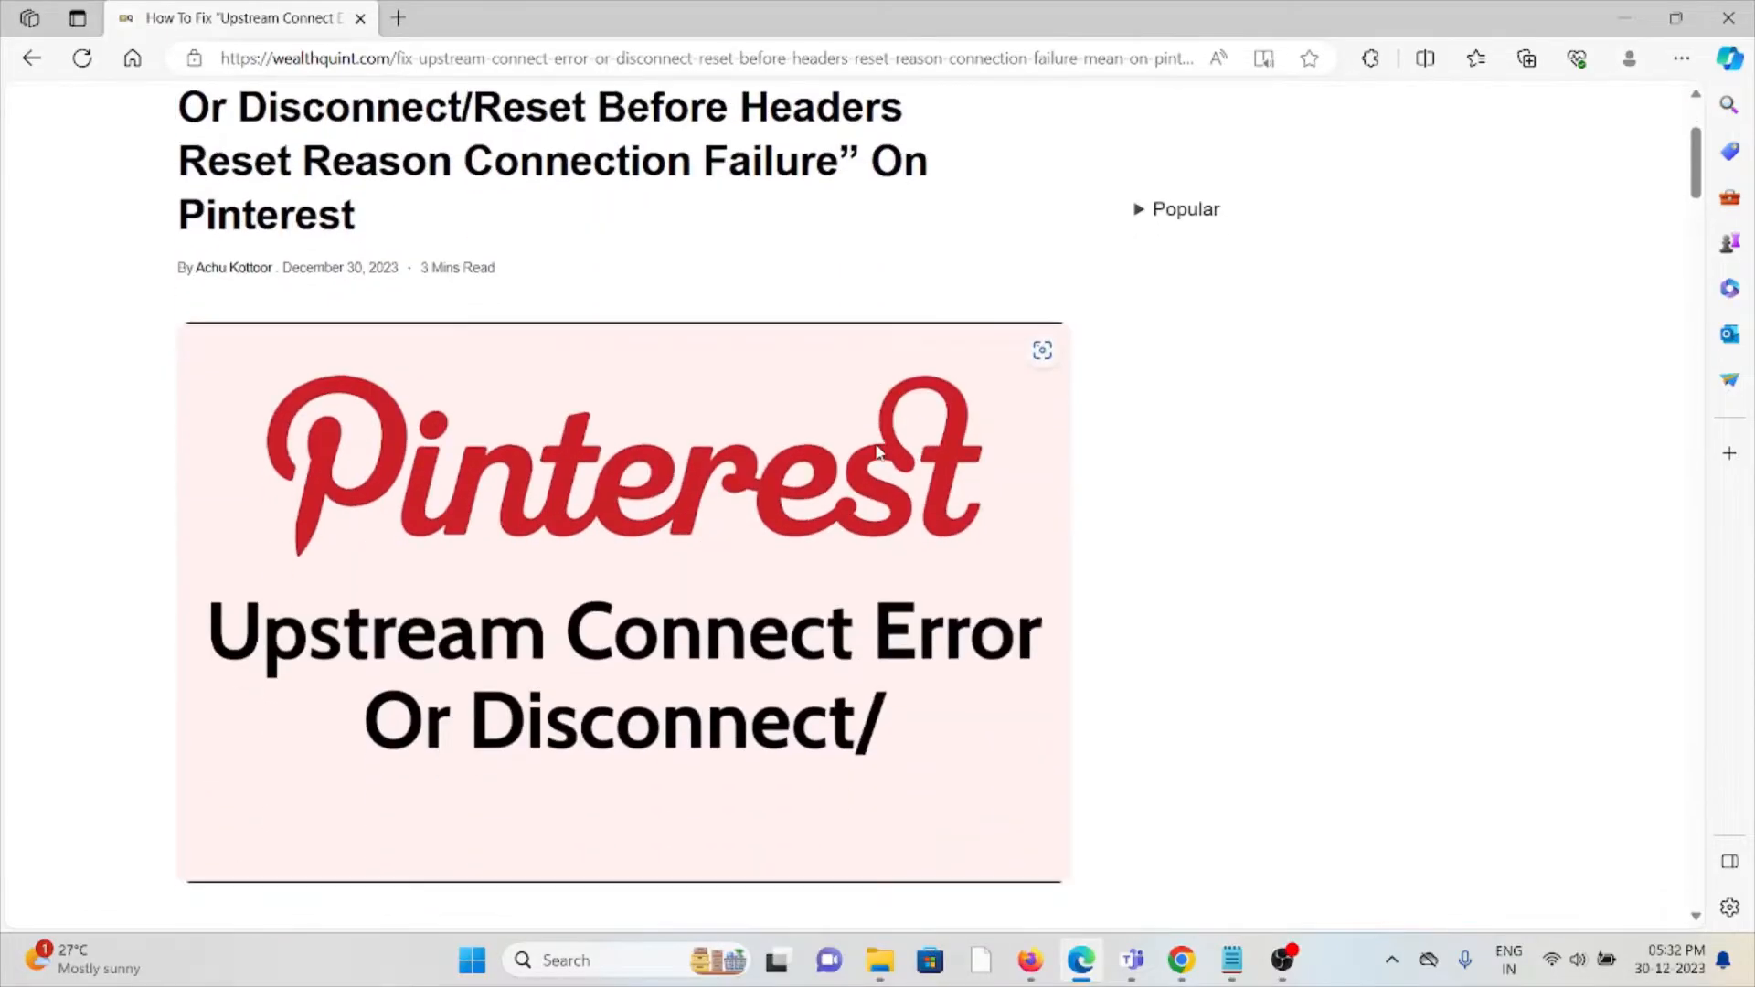
scroll("down", 3)
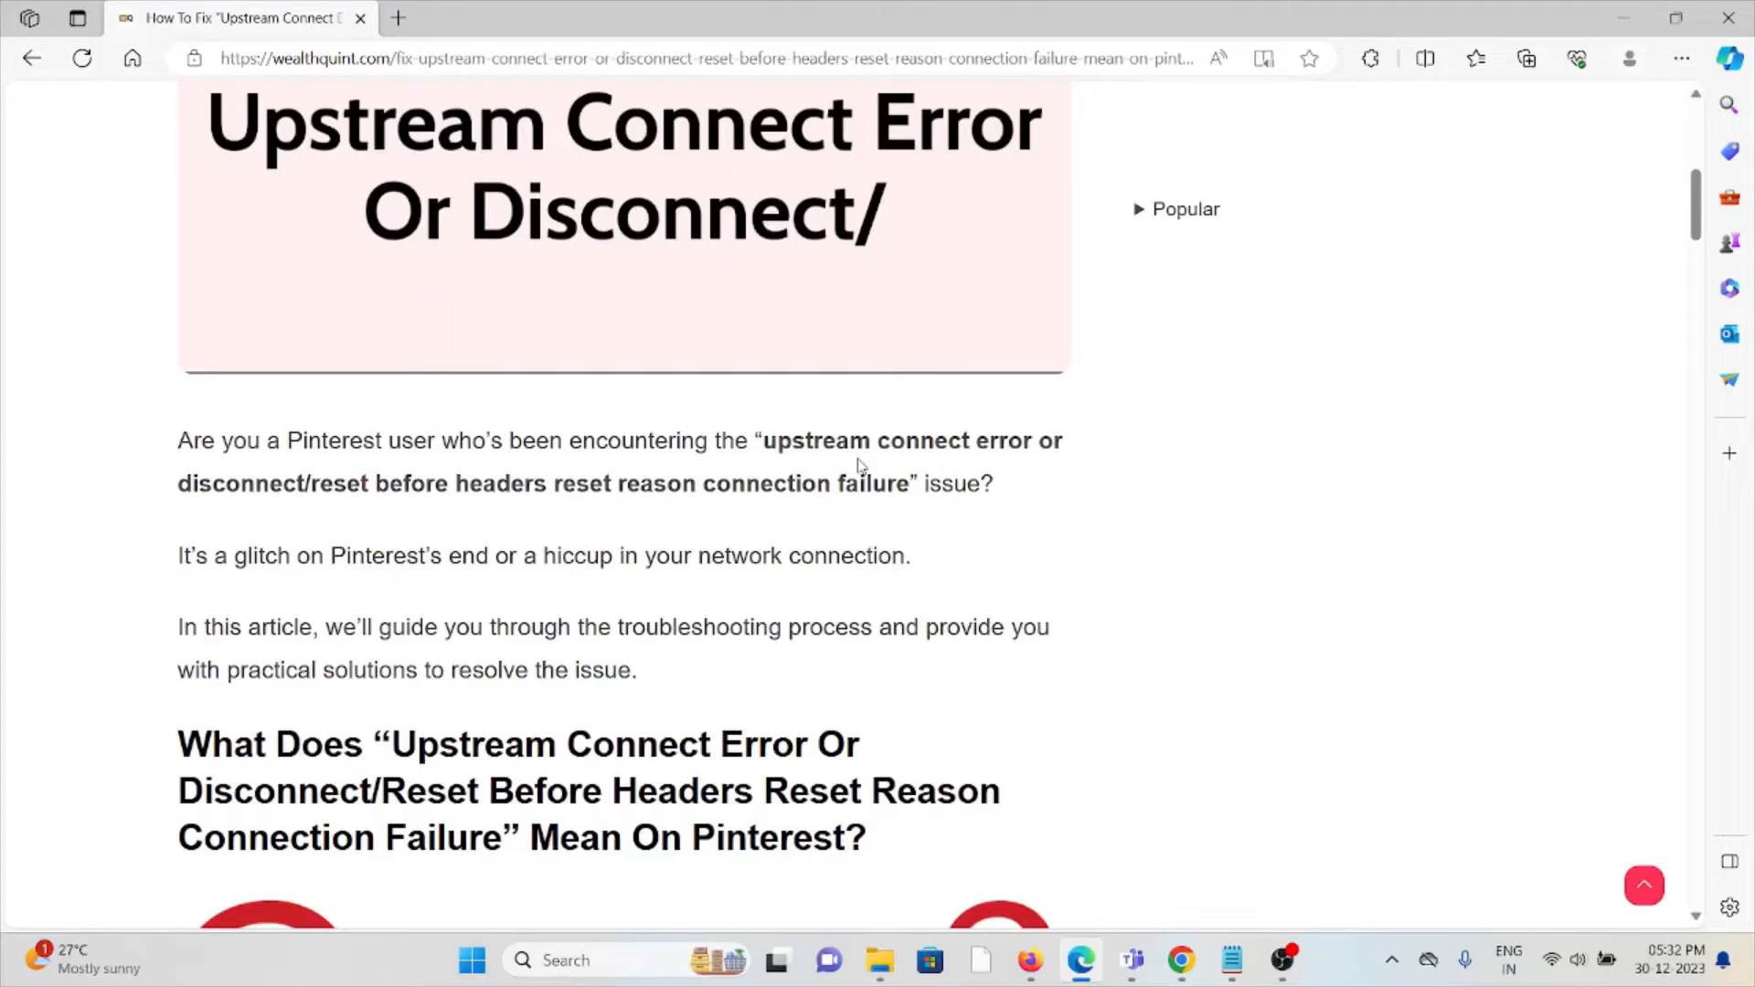
mouse_move(855, 496)
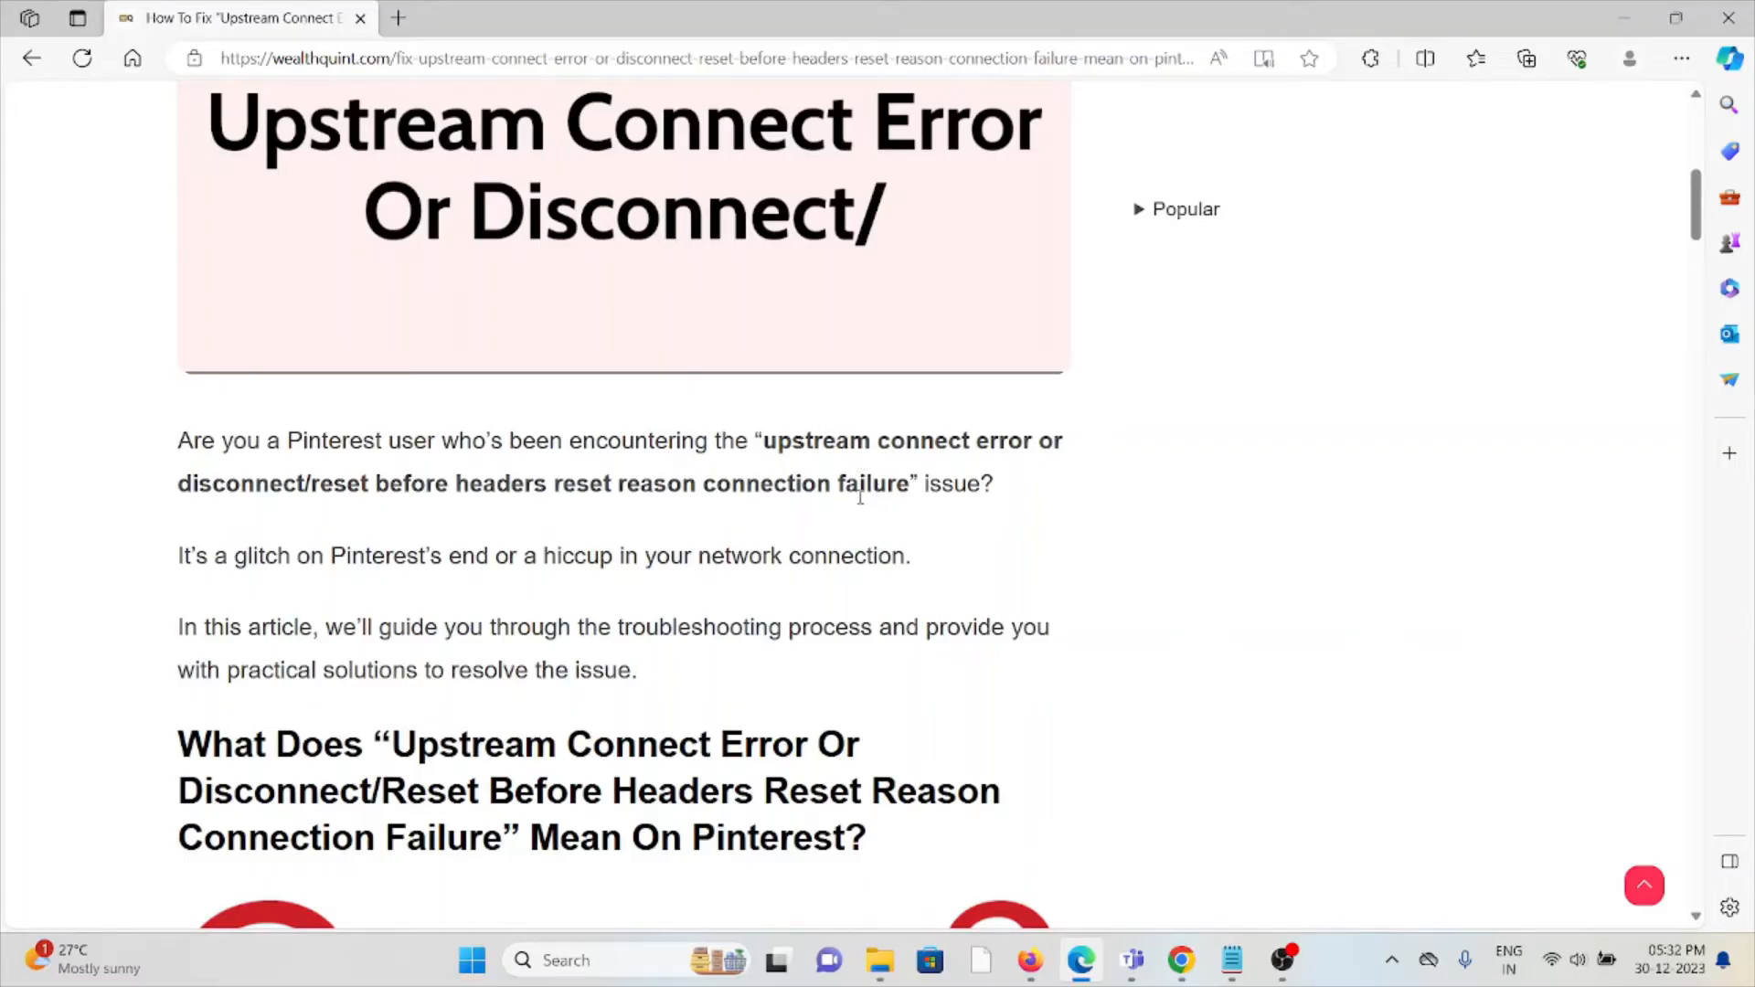
scroll("down", 3)
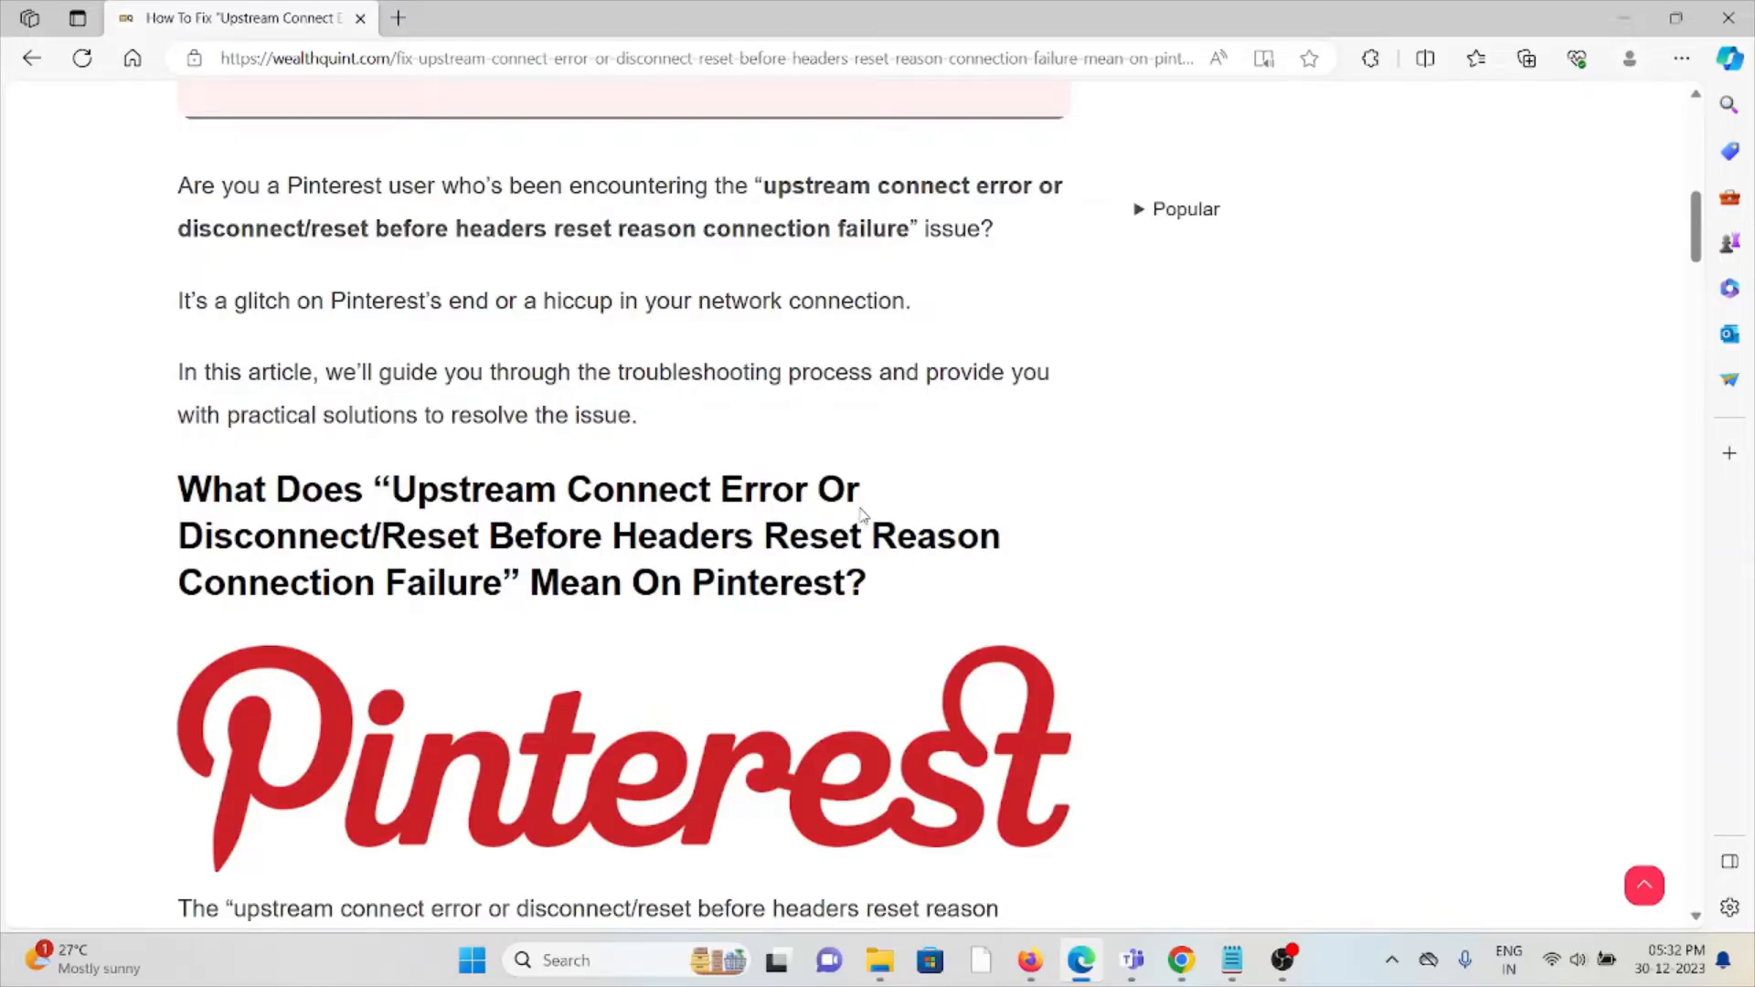
scroll("down", 3)
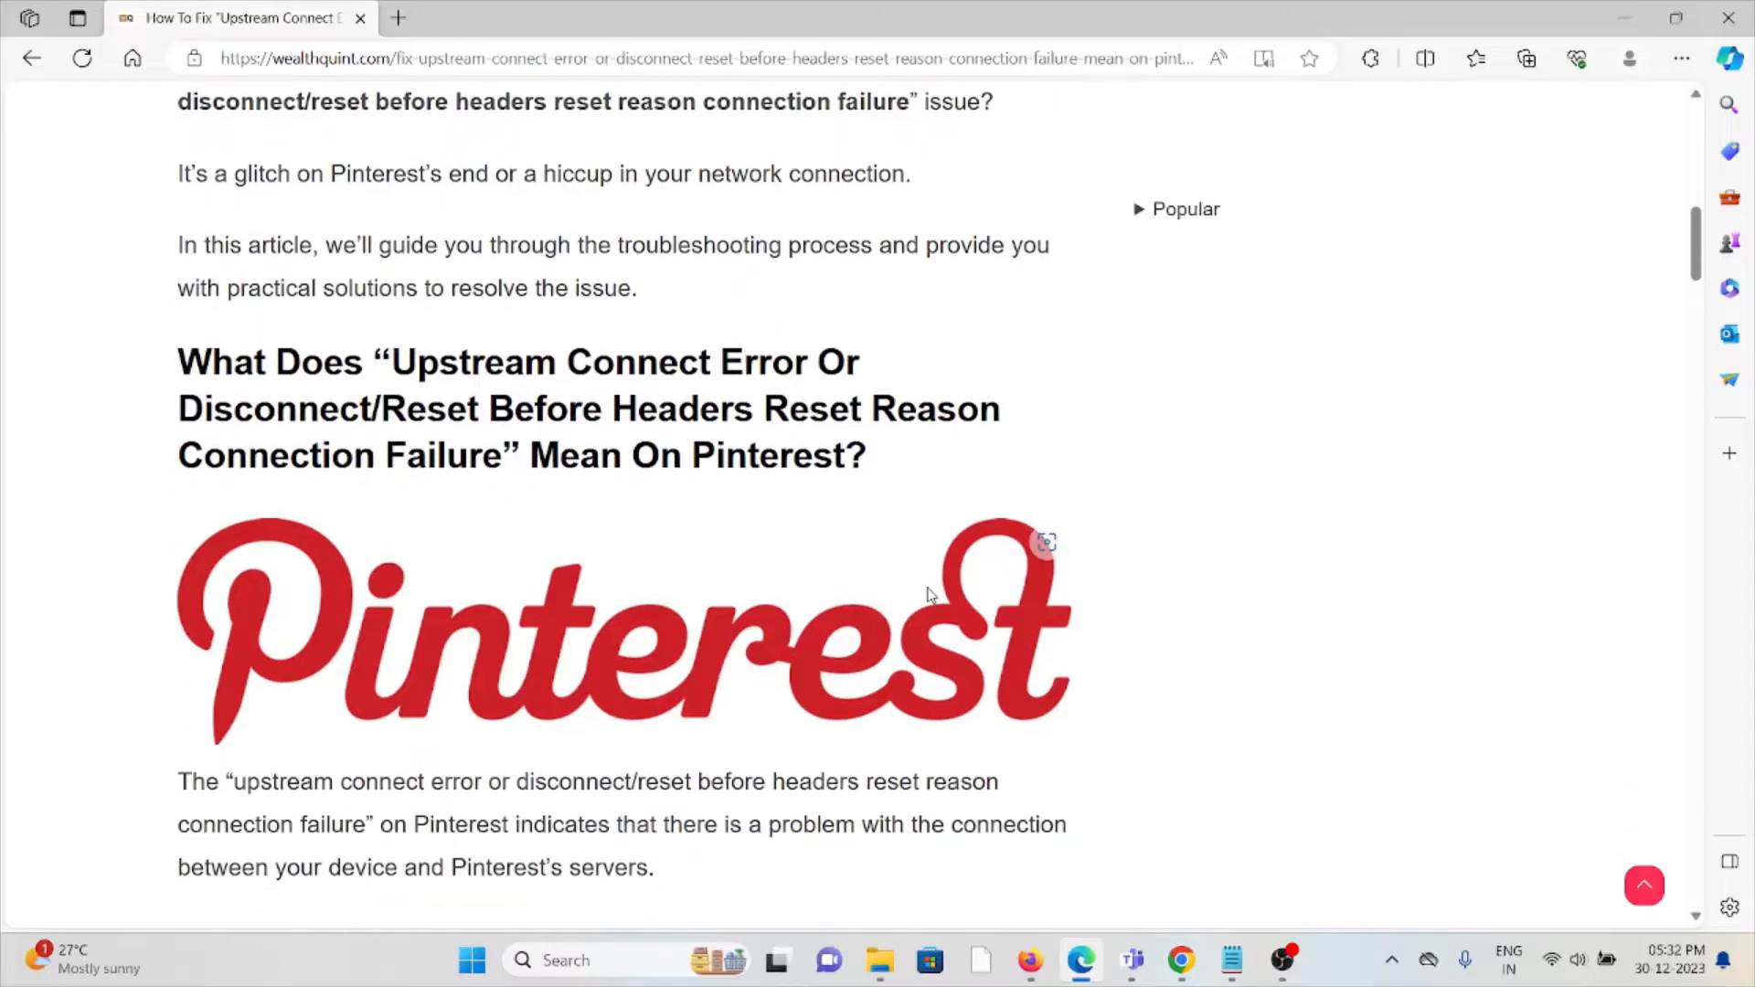
mouse_move(929, 592)
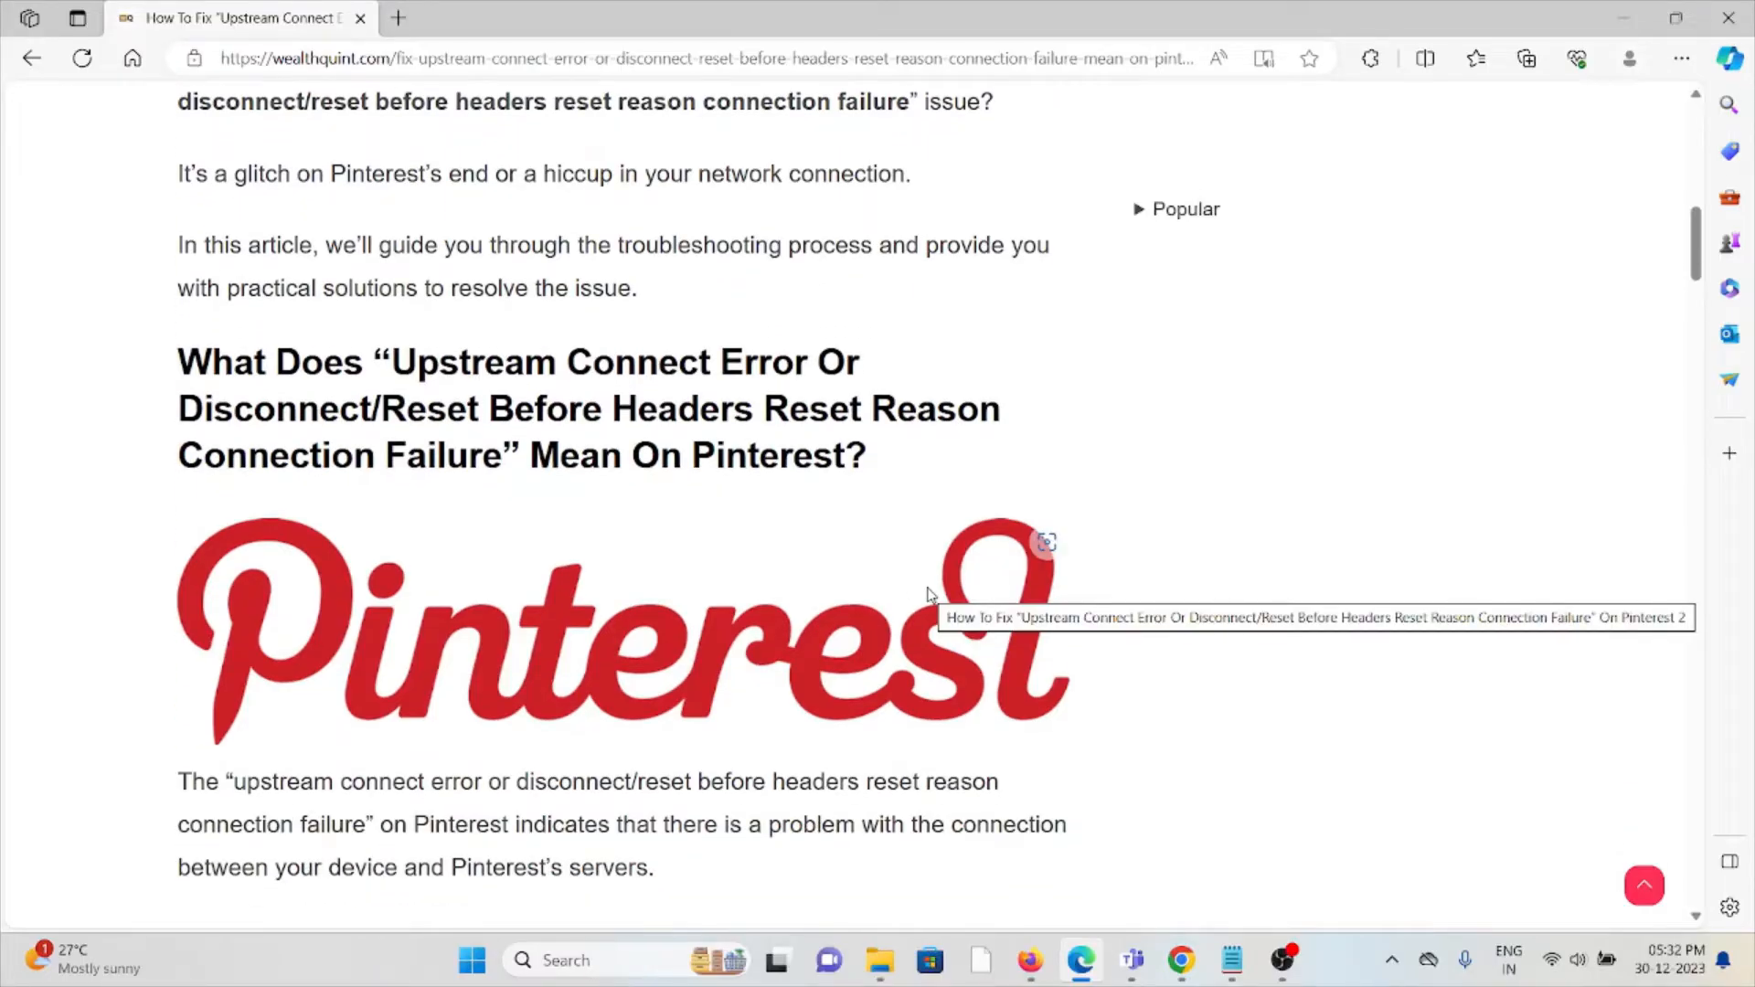
mouse_move(910, 572)
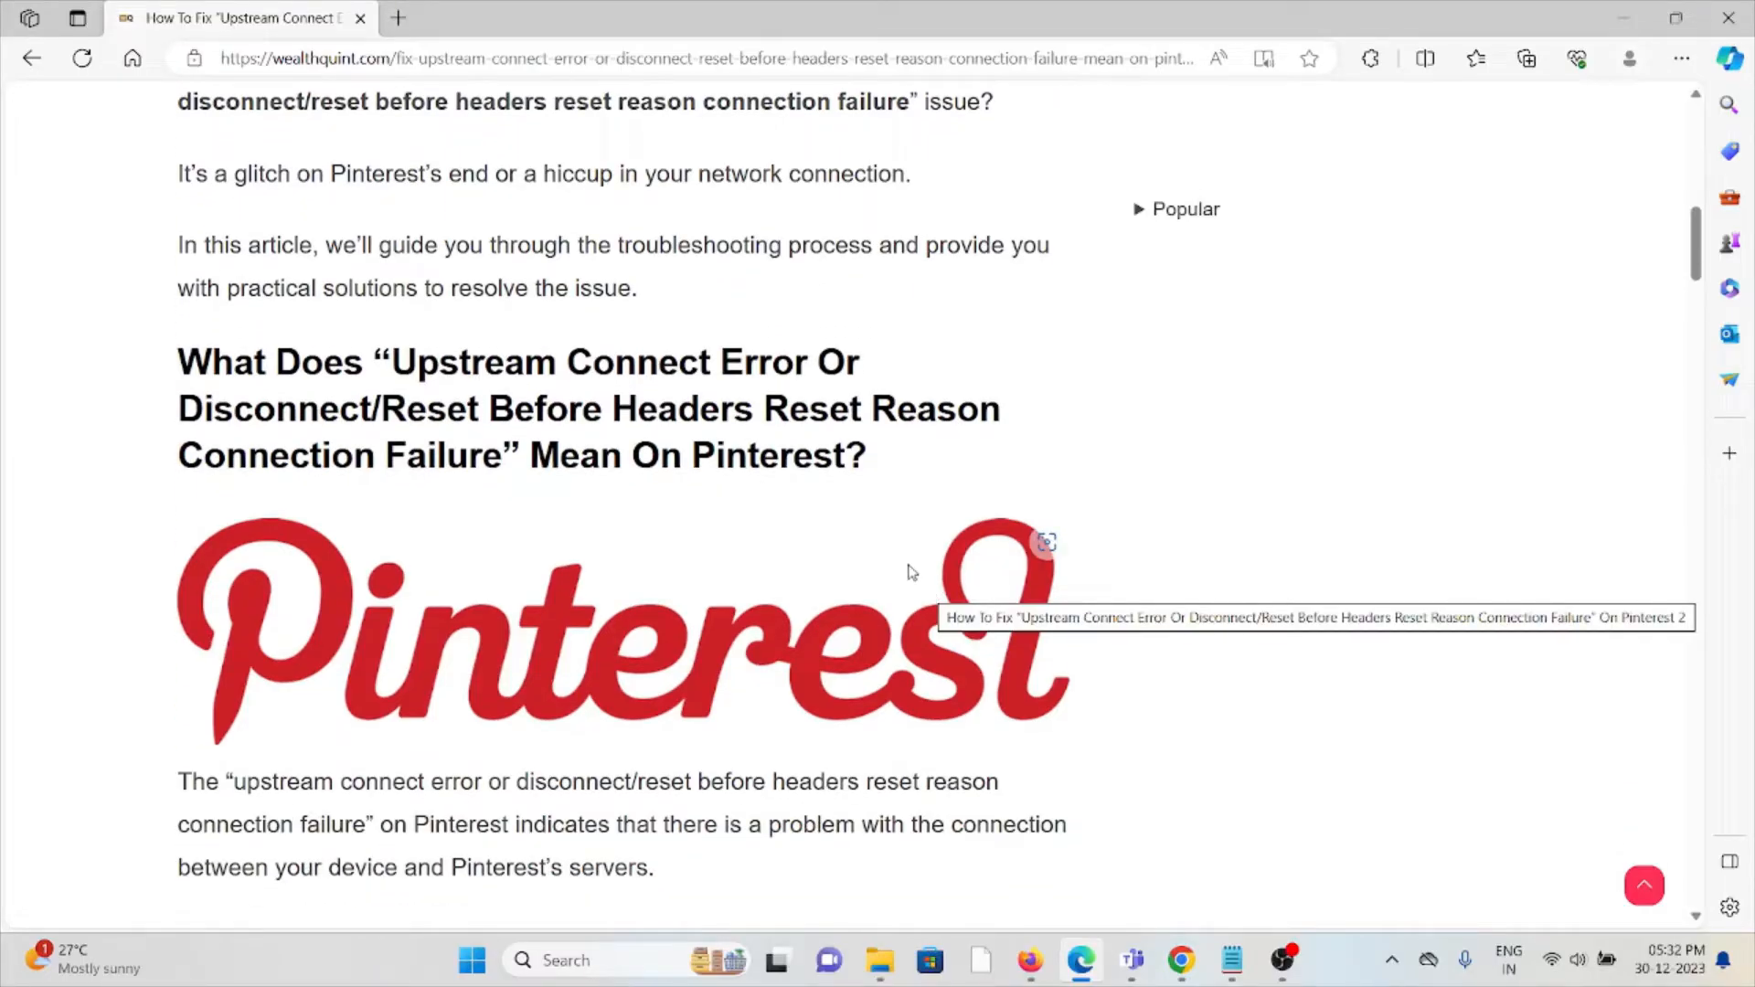
mouse_move(929, 633)
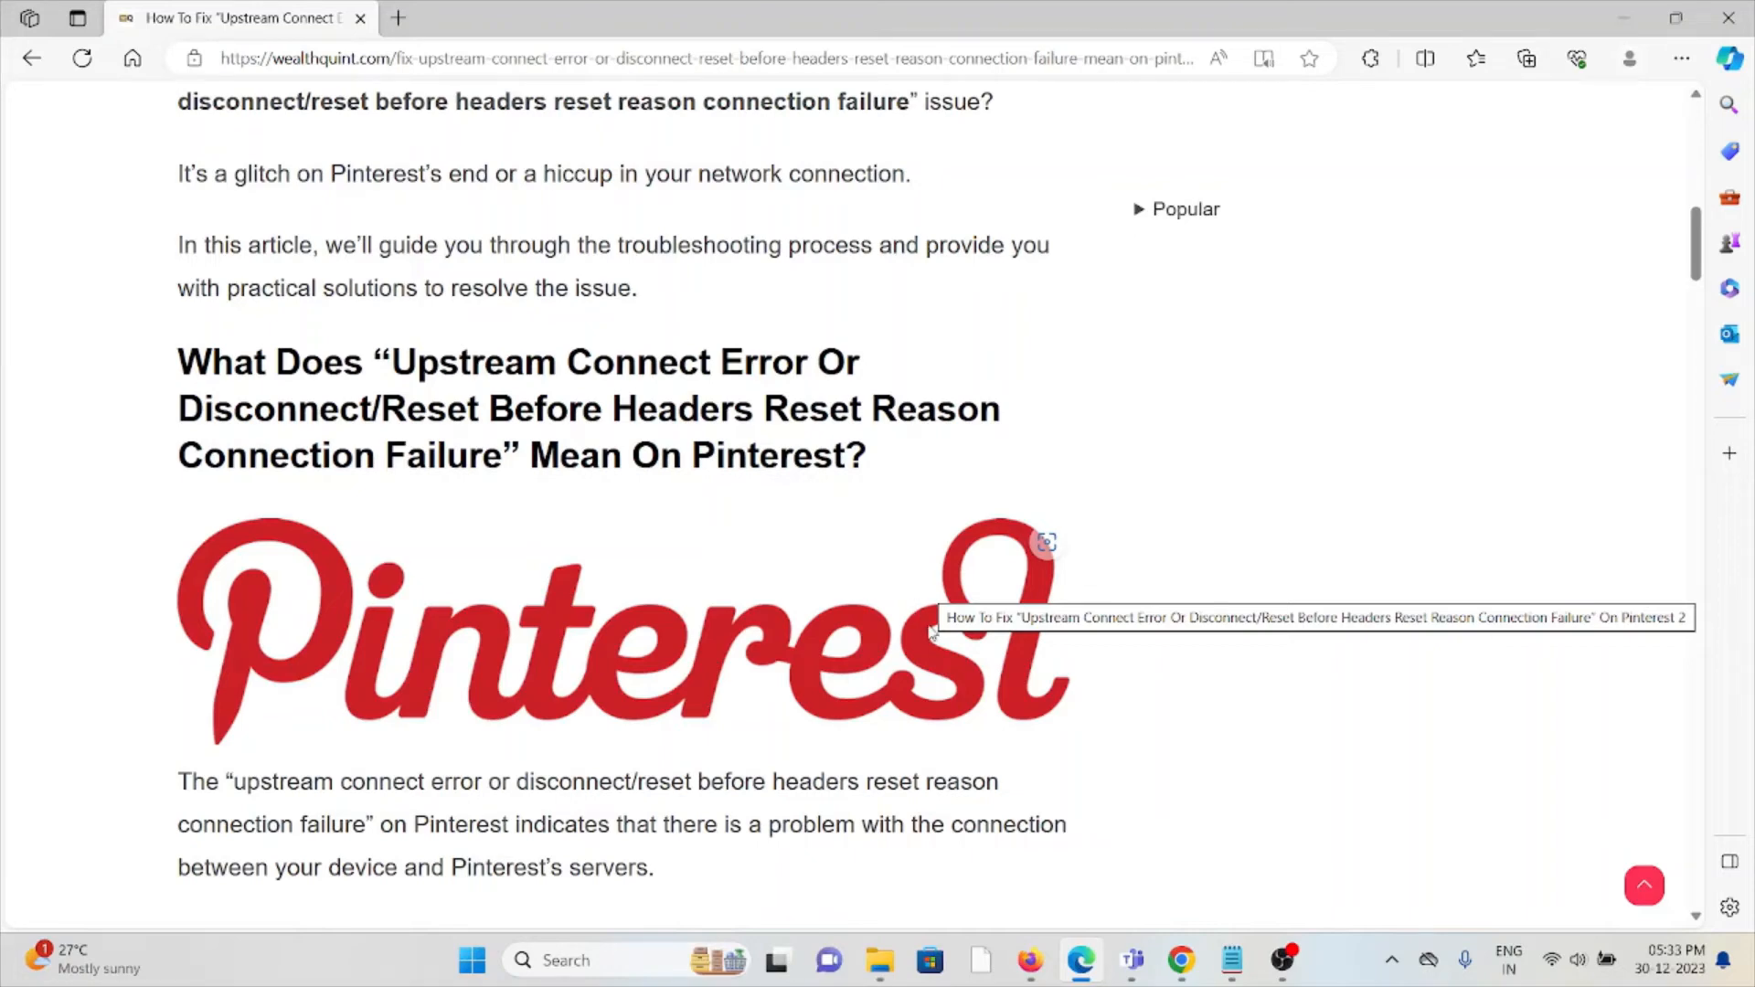
scroll("down", 3)
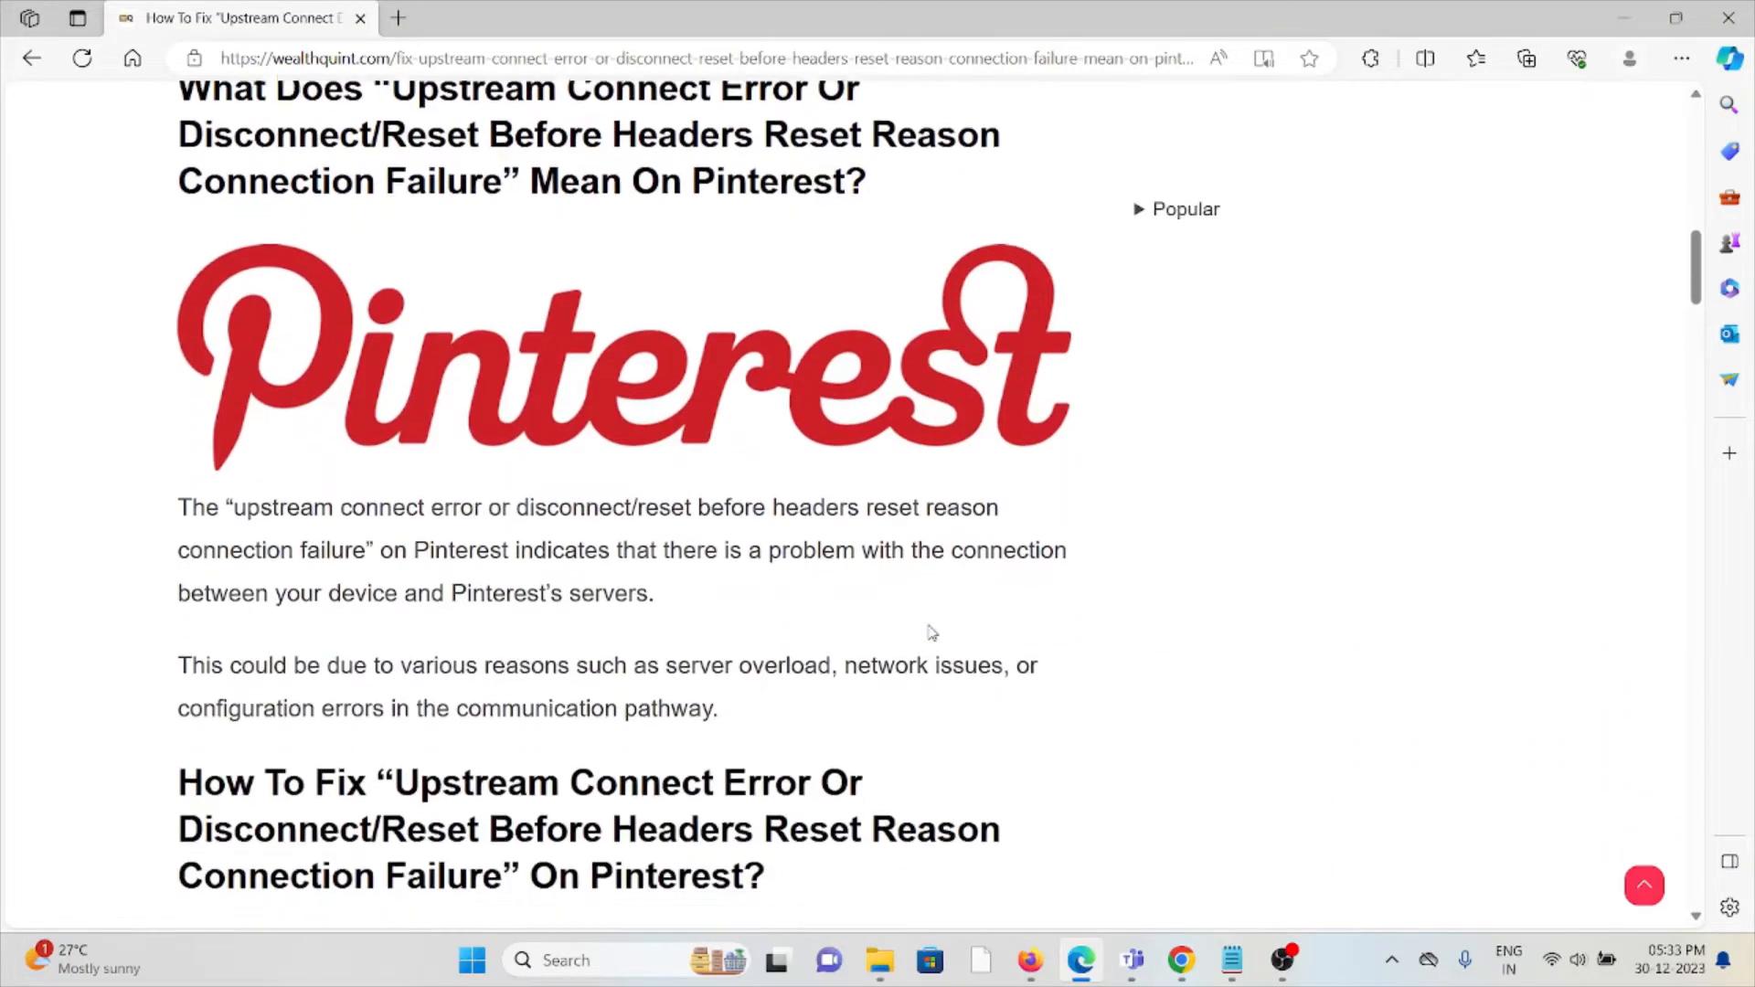
Step: Scroll past the red summary box and post screenshot to '1. Check Your Internet Connection' and its steps
scroll("down", 3)
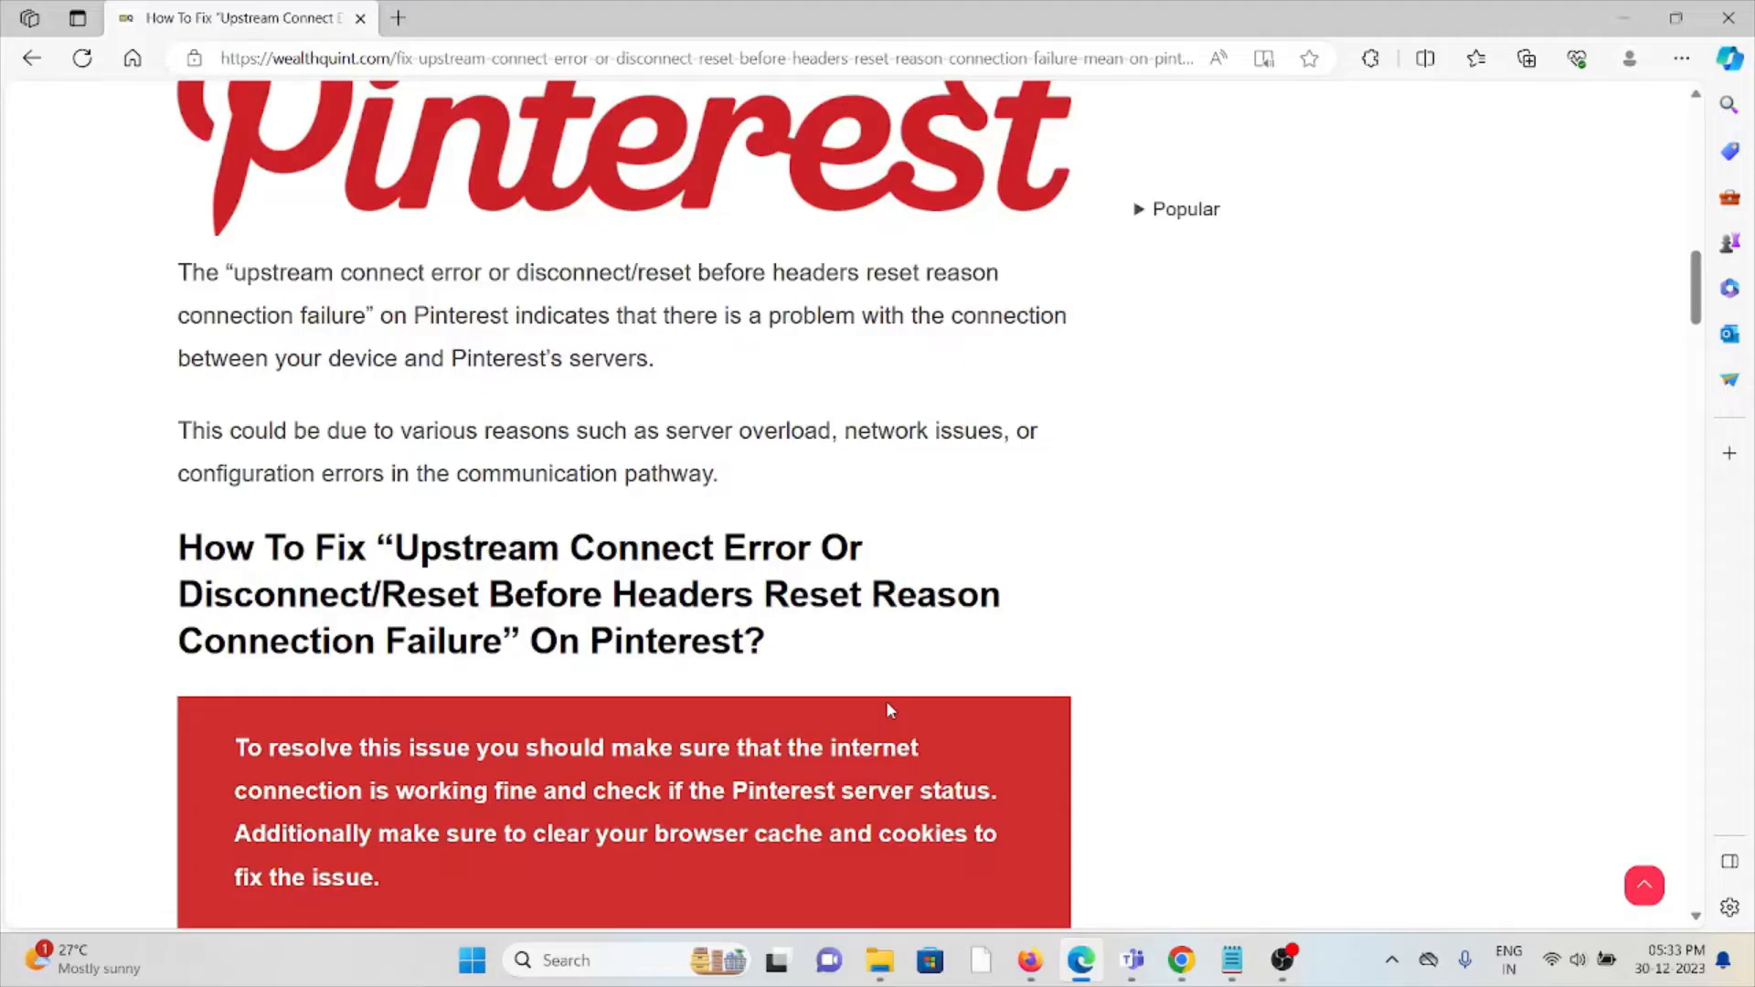
mouse_move(927, 639)
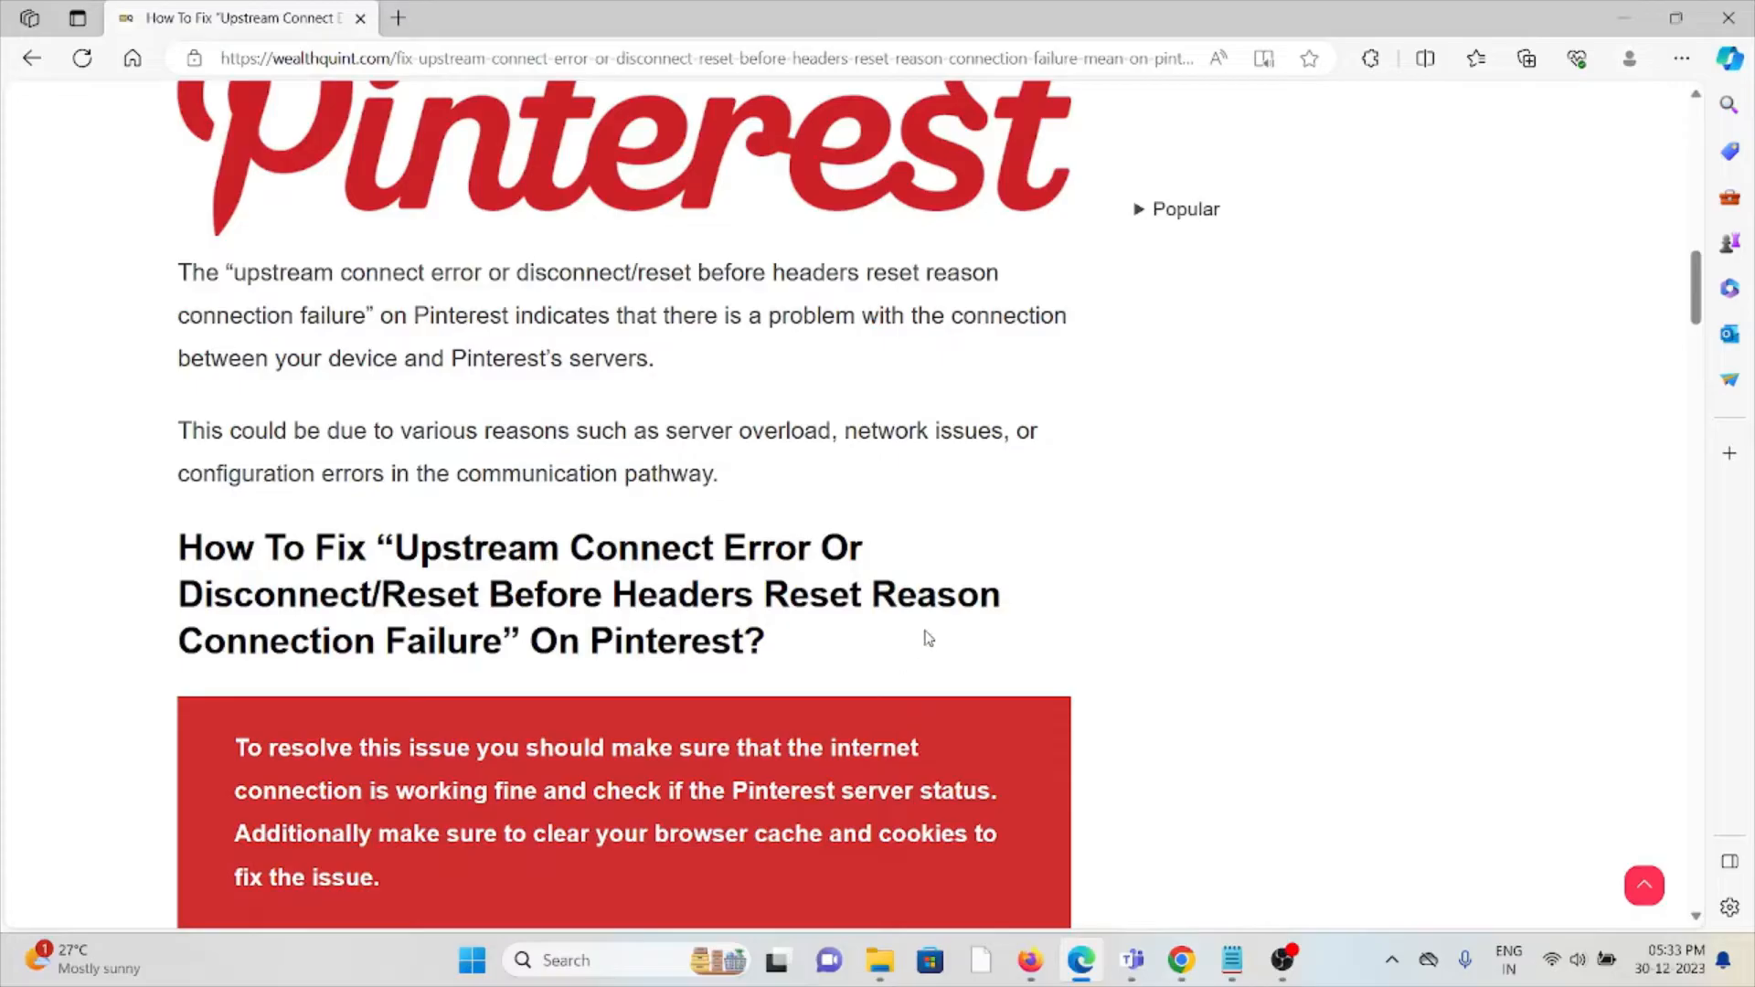
mouse_move(876, 565)
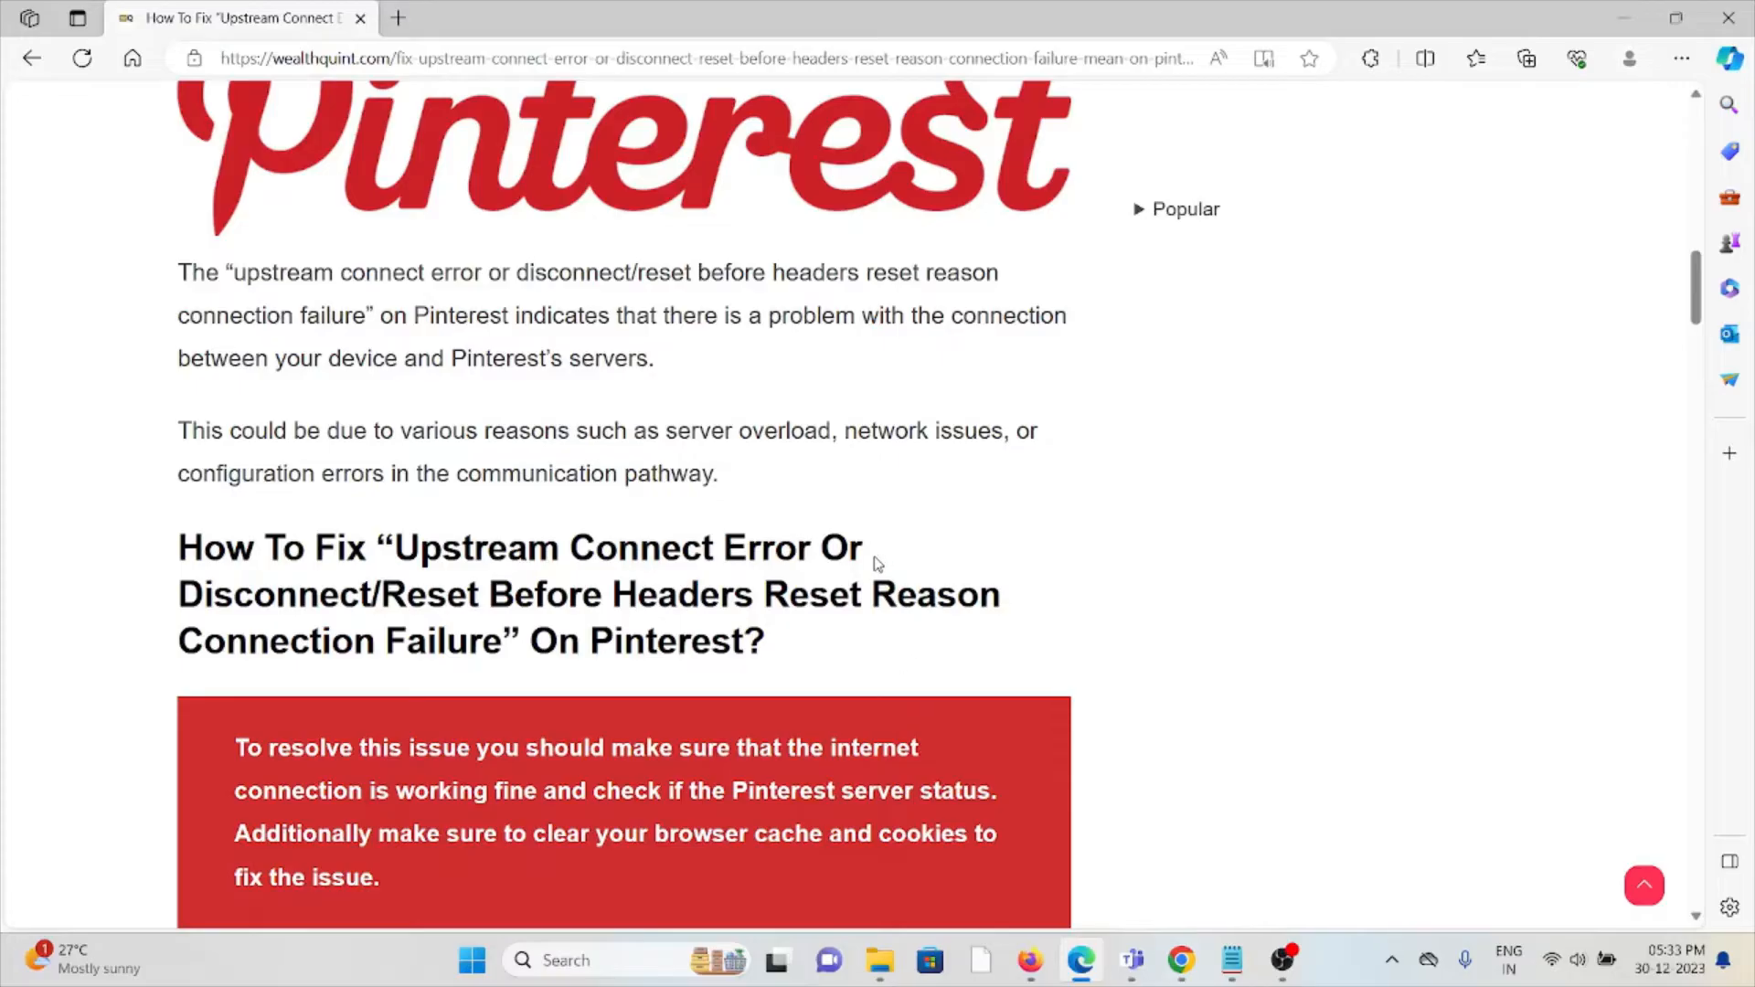
scroll("down", 3)
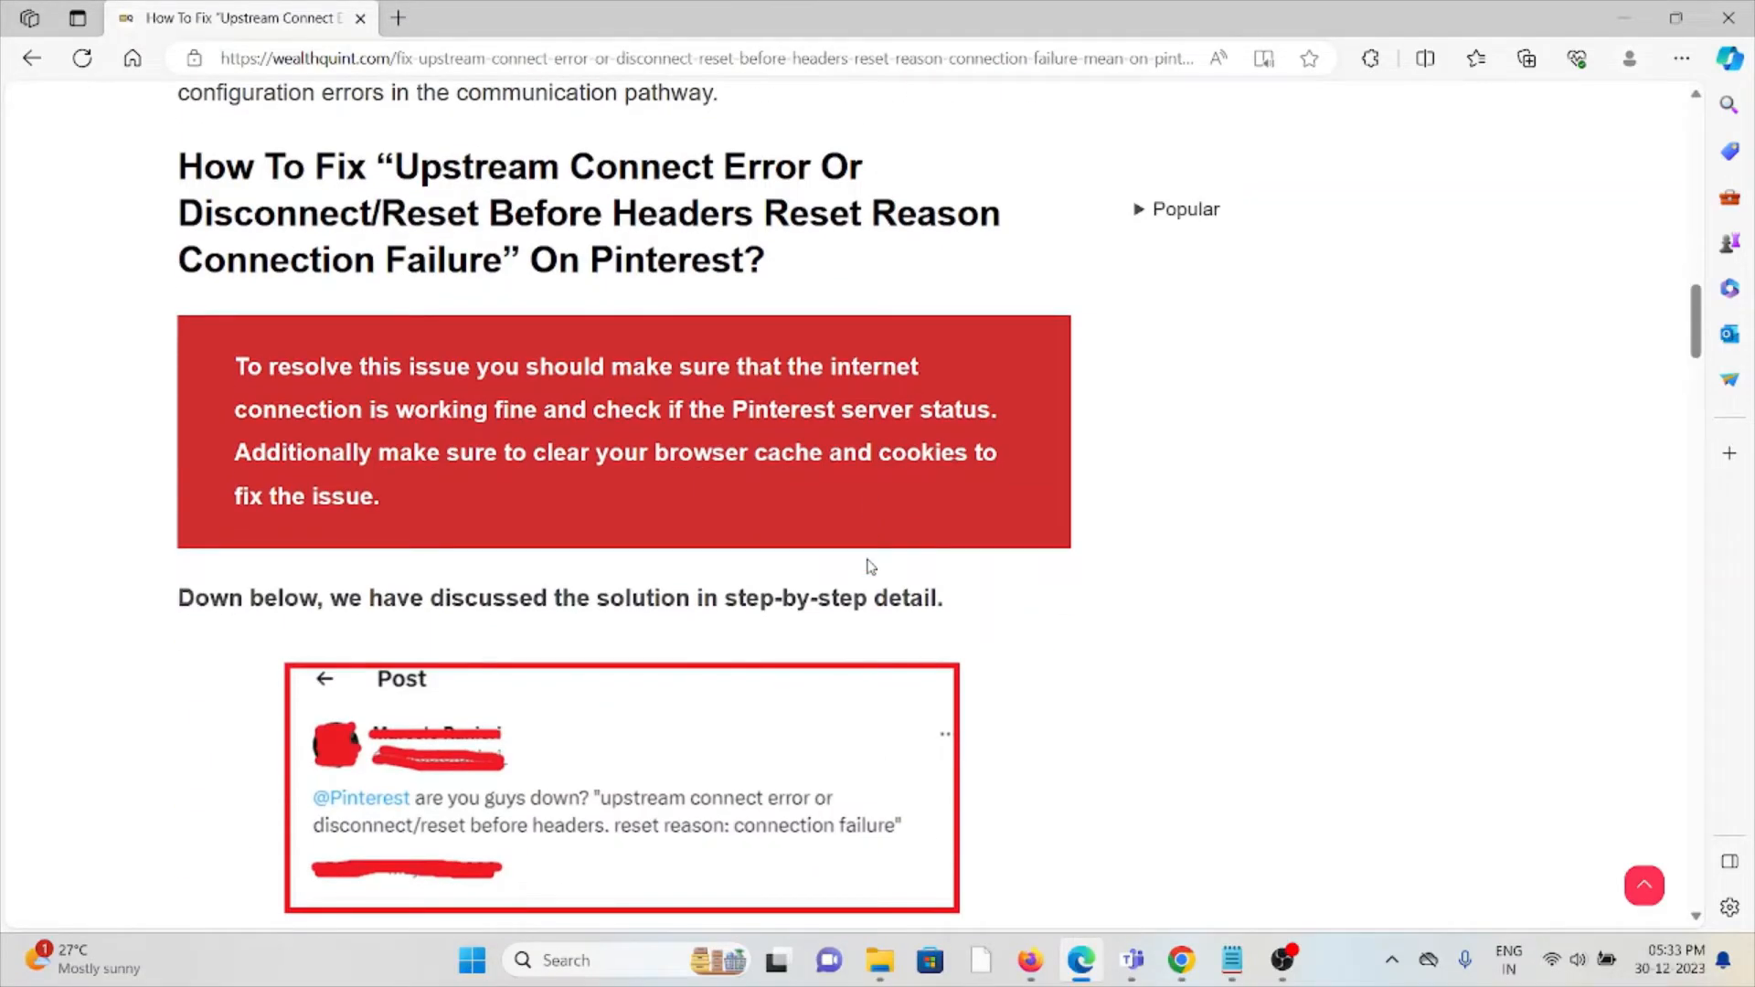
mouse_move(837, 635)
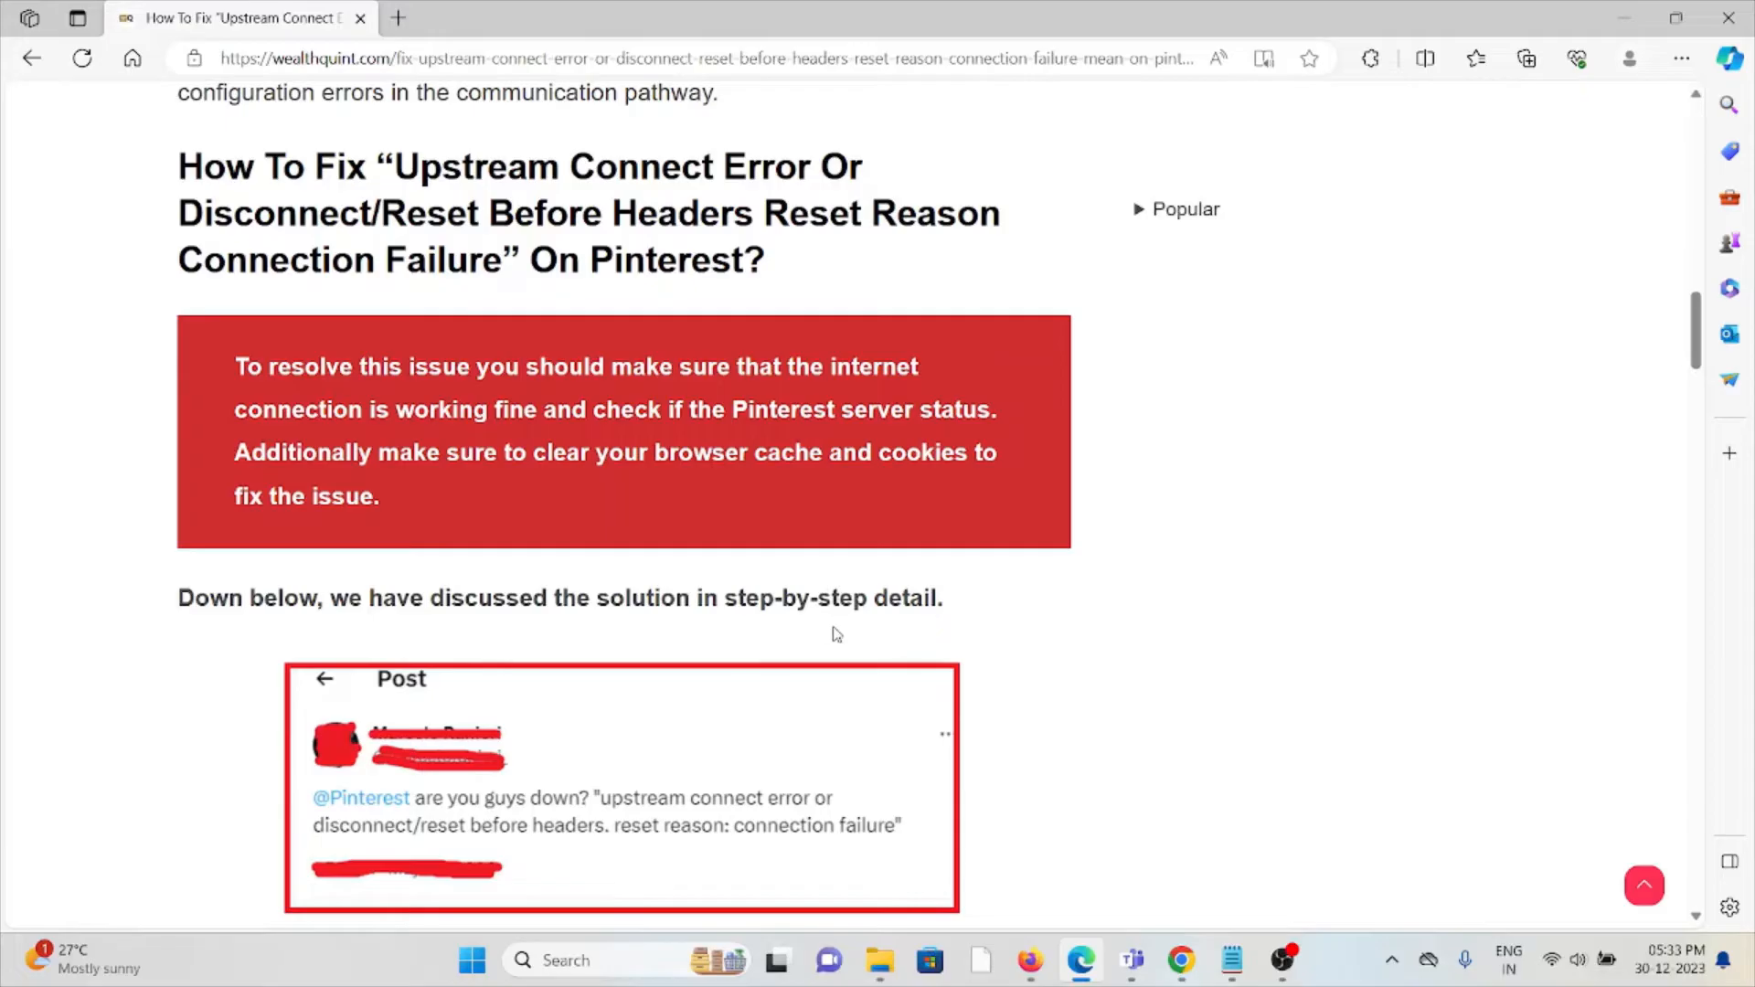
scroll("down", 3)
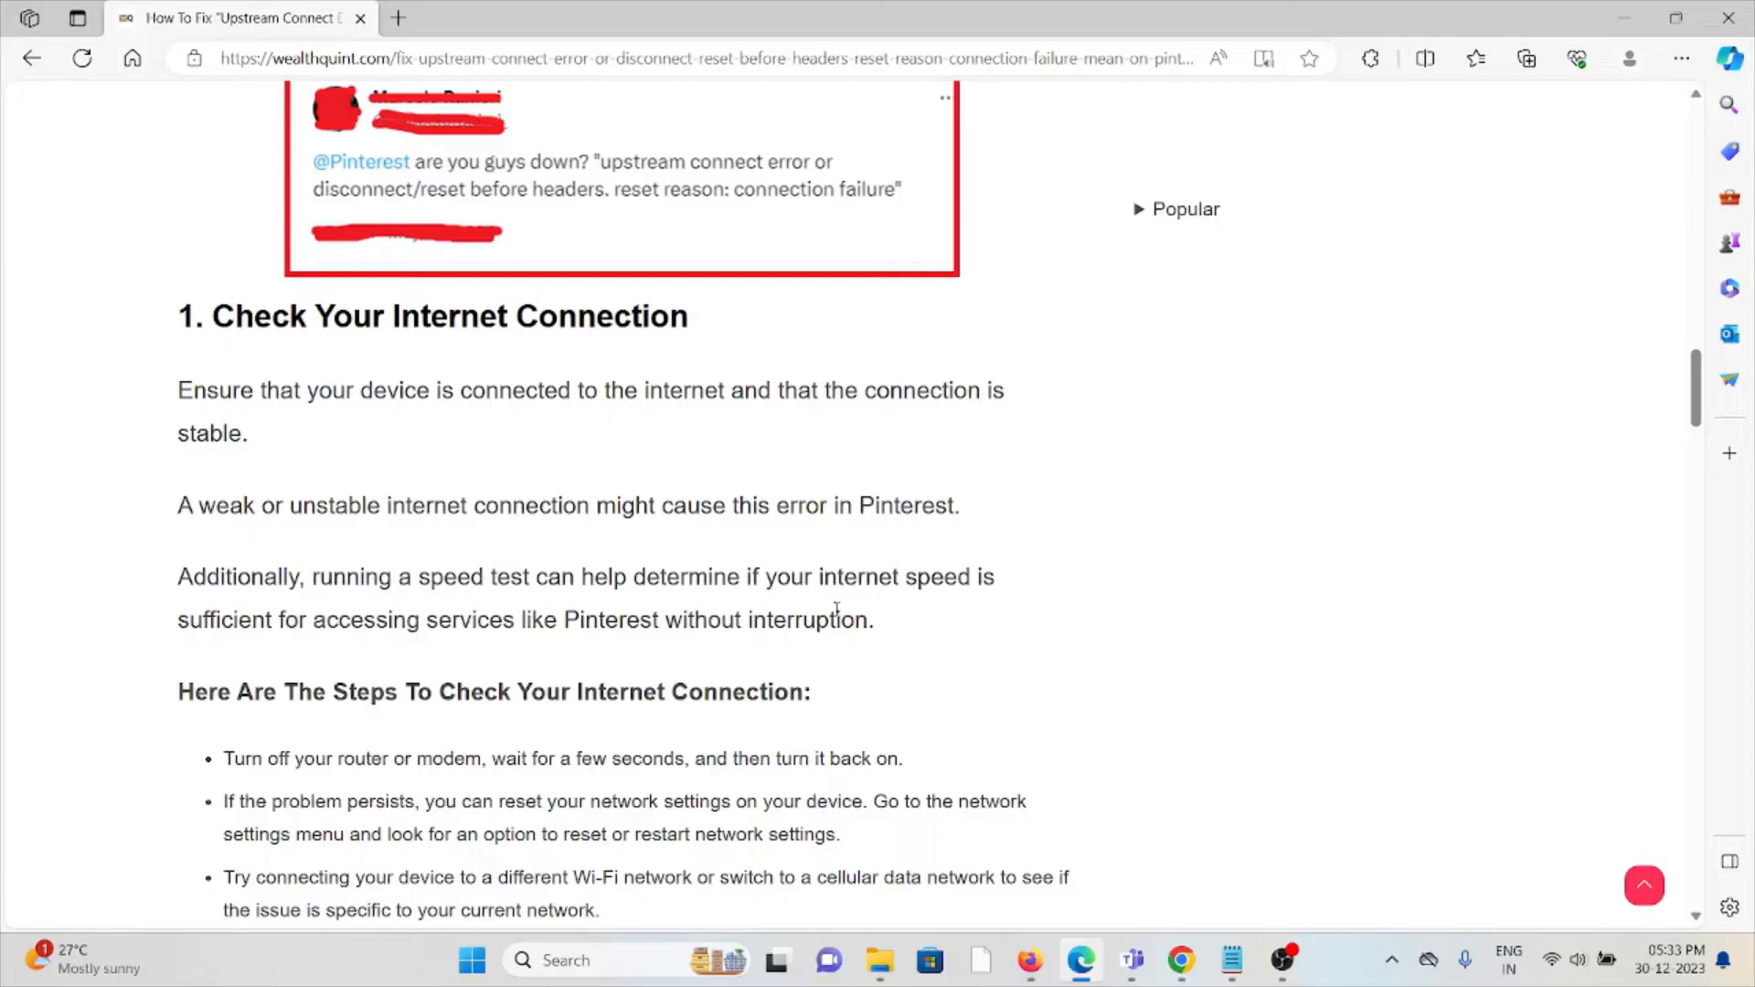
Step: Scroll to '2. Check Pinterest's Server Status' with its 24-hour outage chart fully in view
scroll("down", 3)
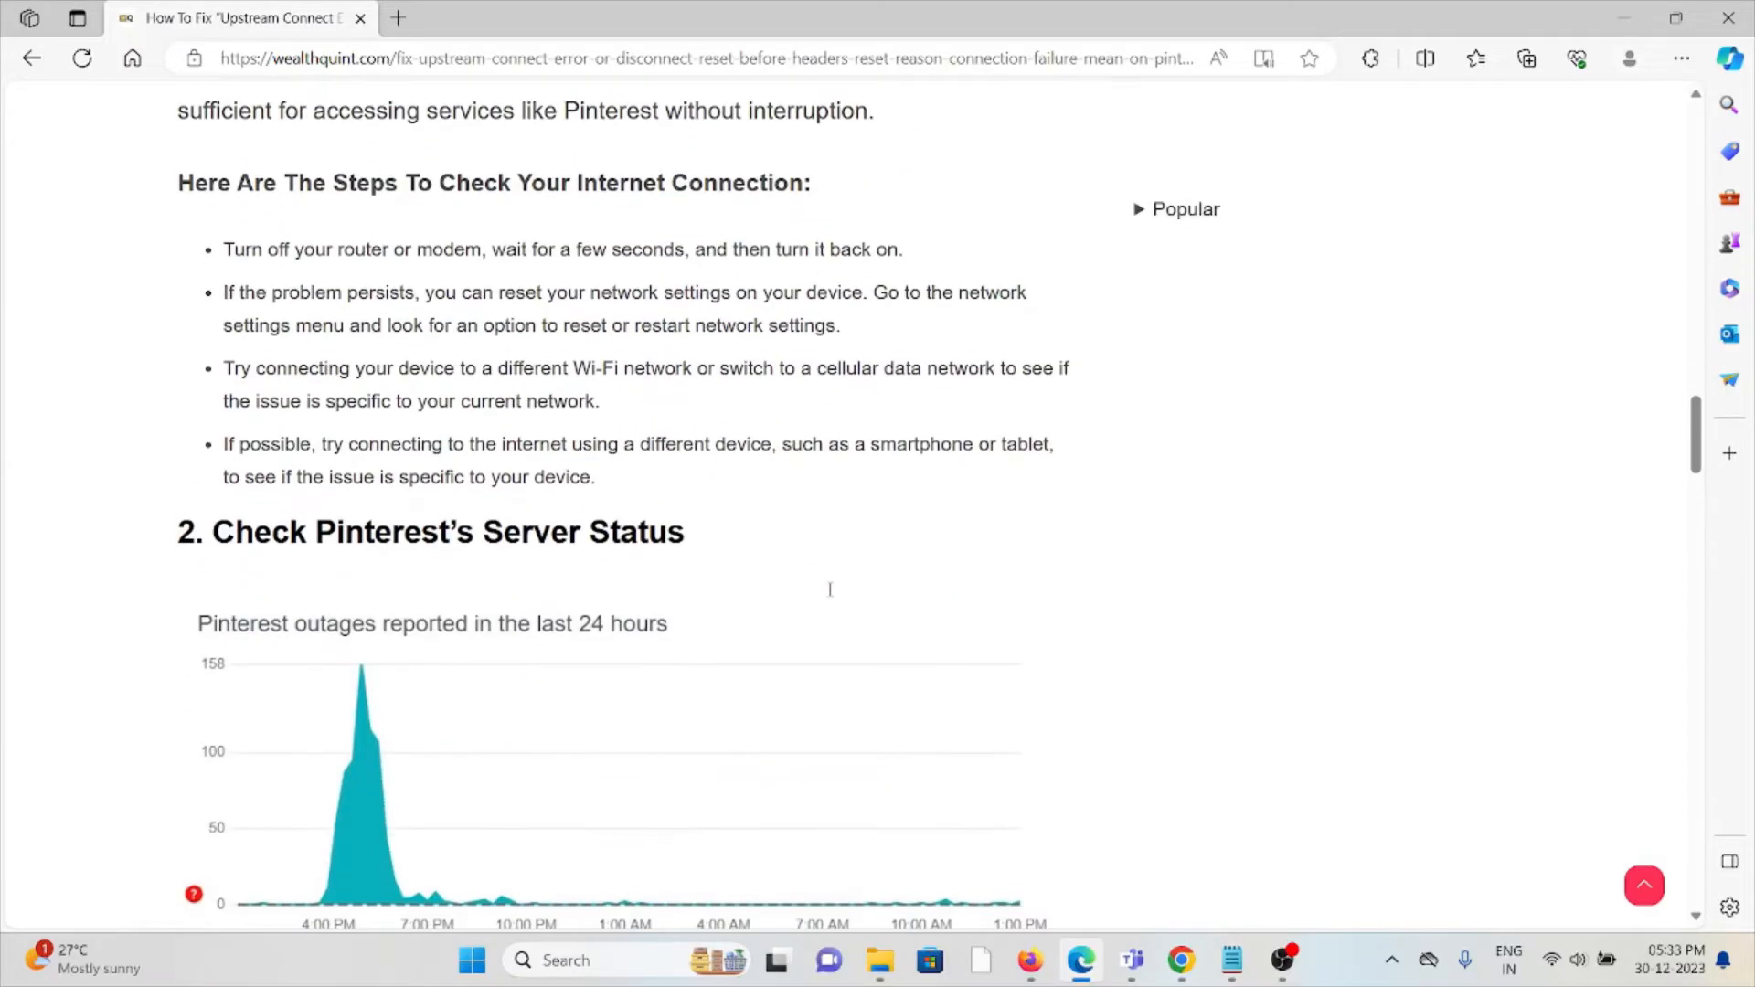
scroll("down", 3)
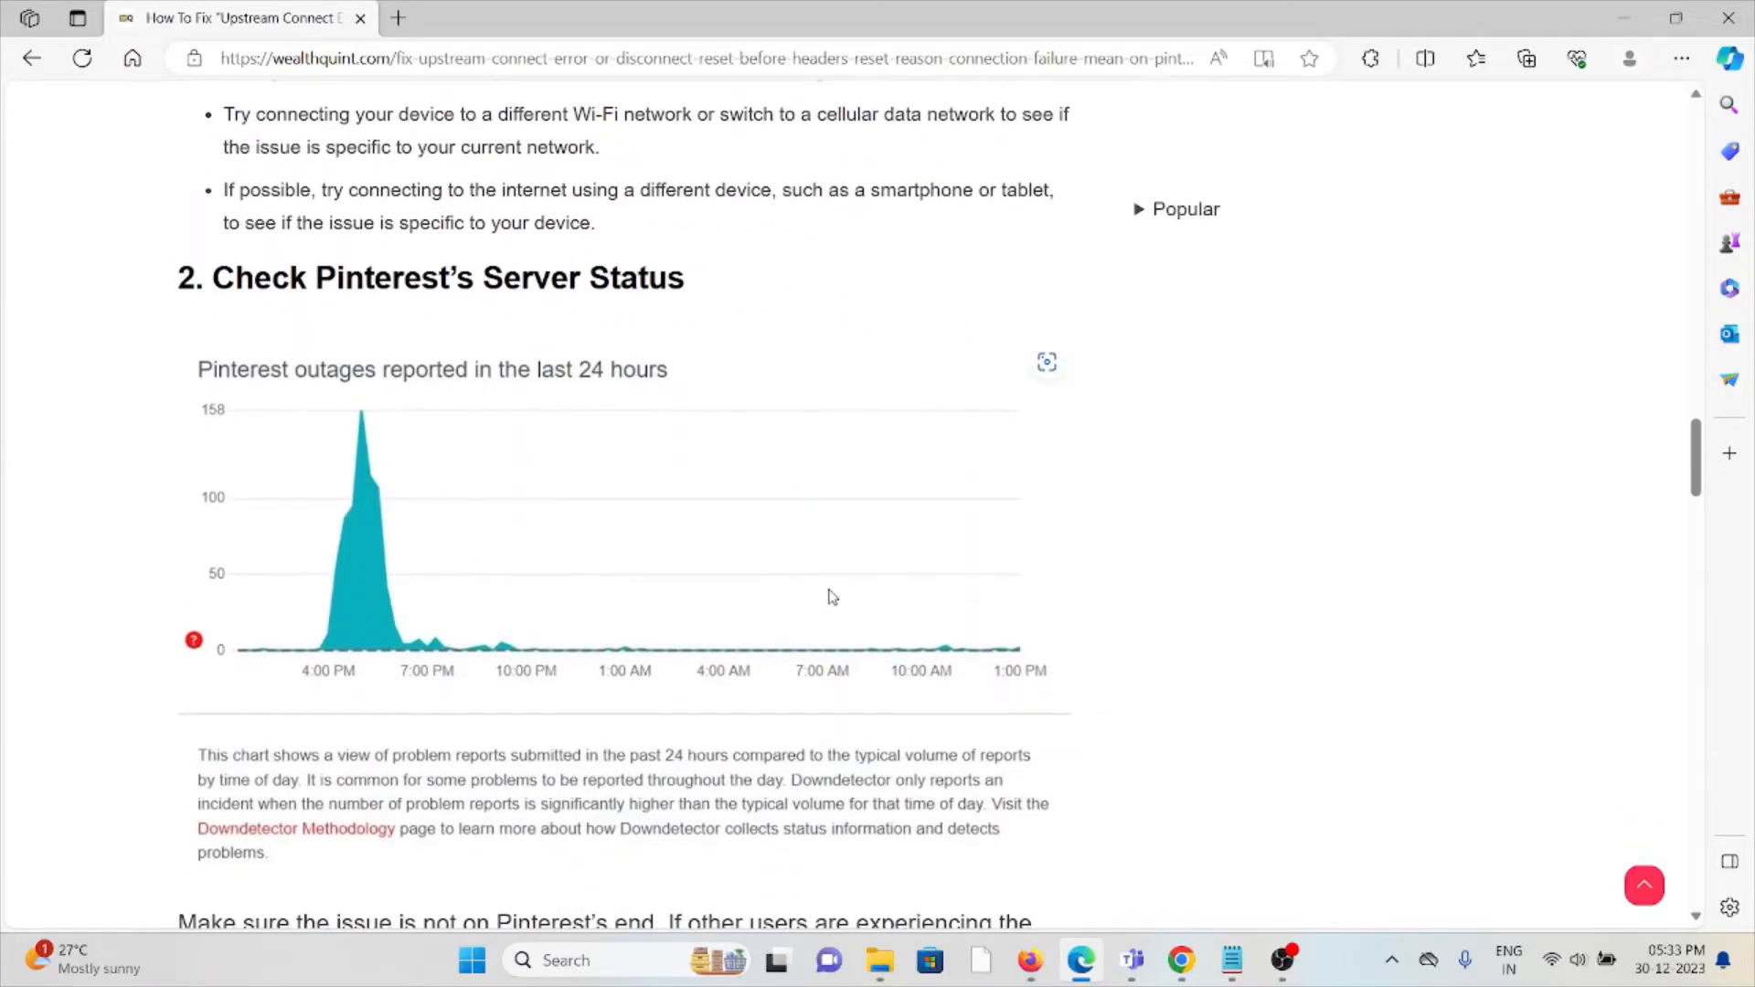
mouse_move(818, 603)
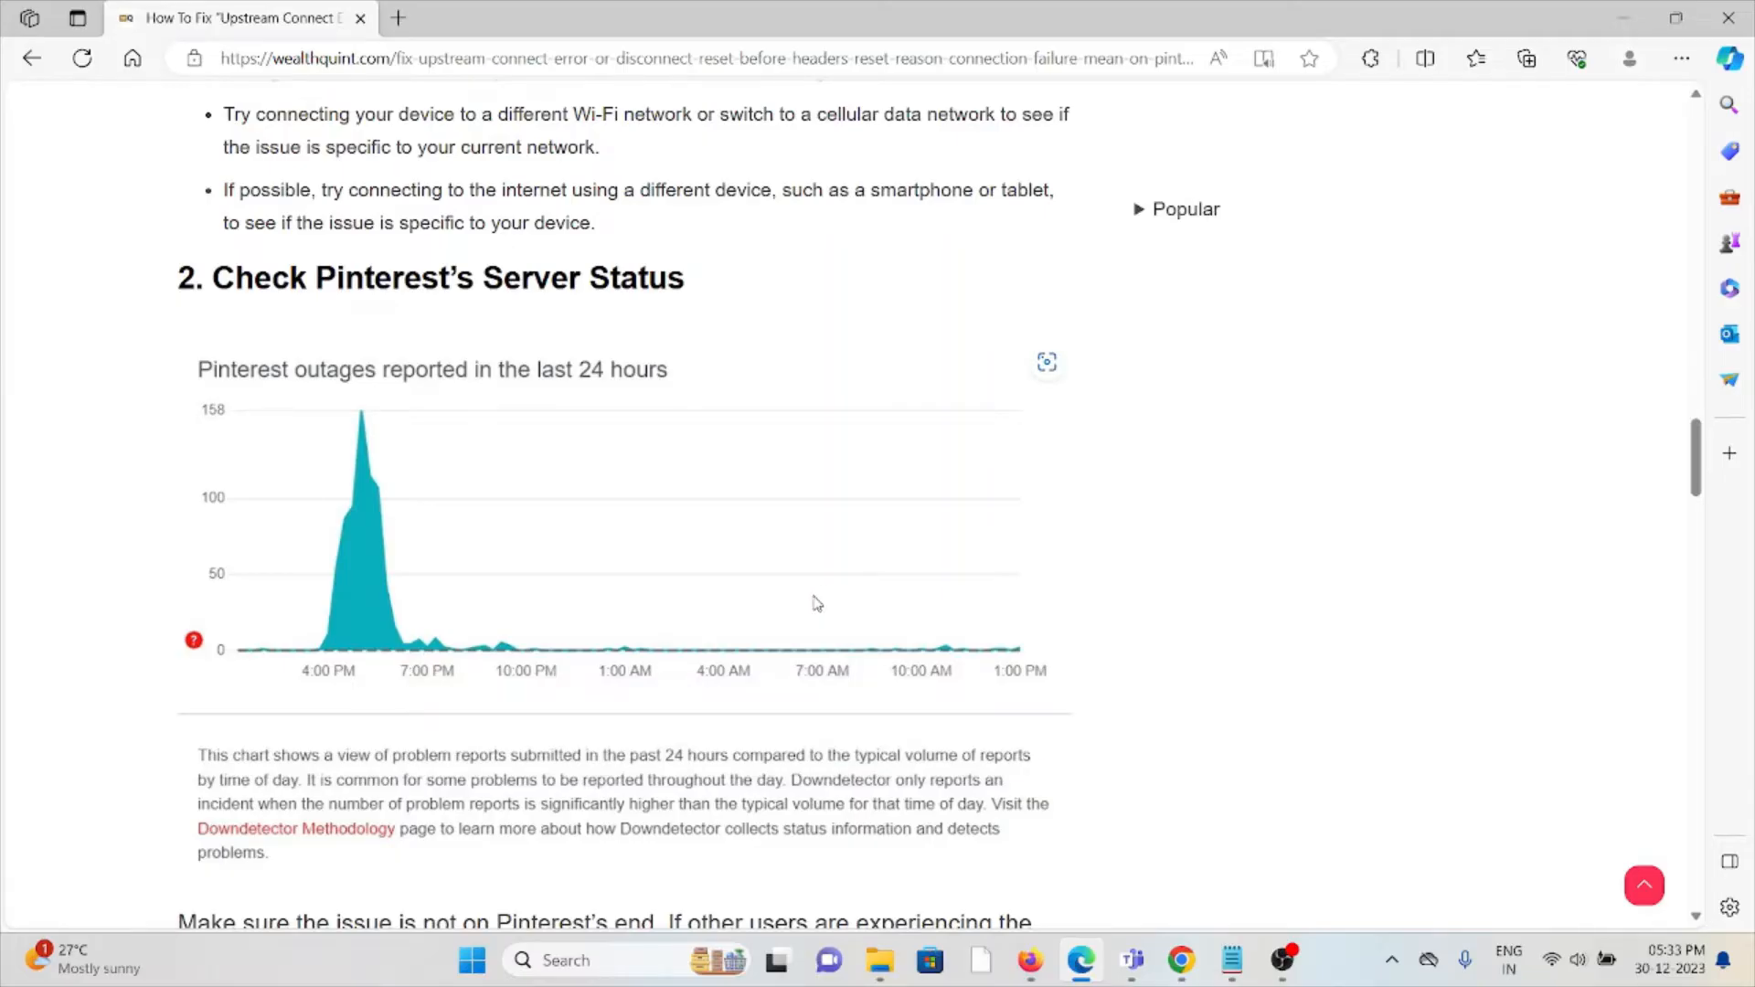
scroll("down", 3)
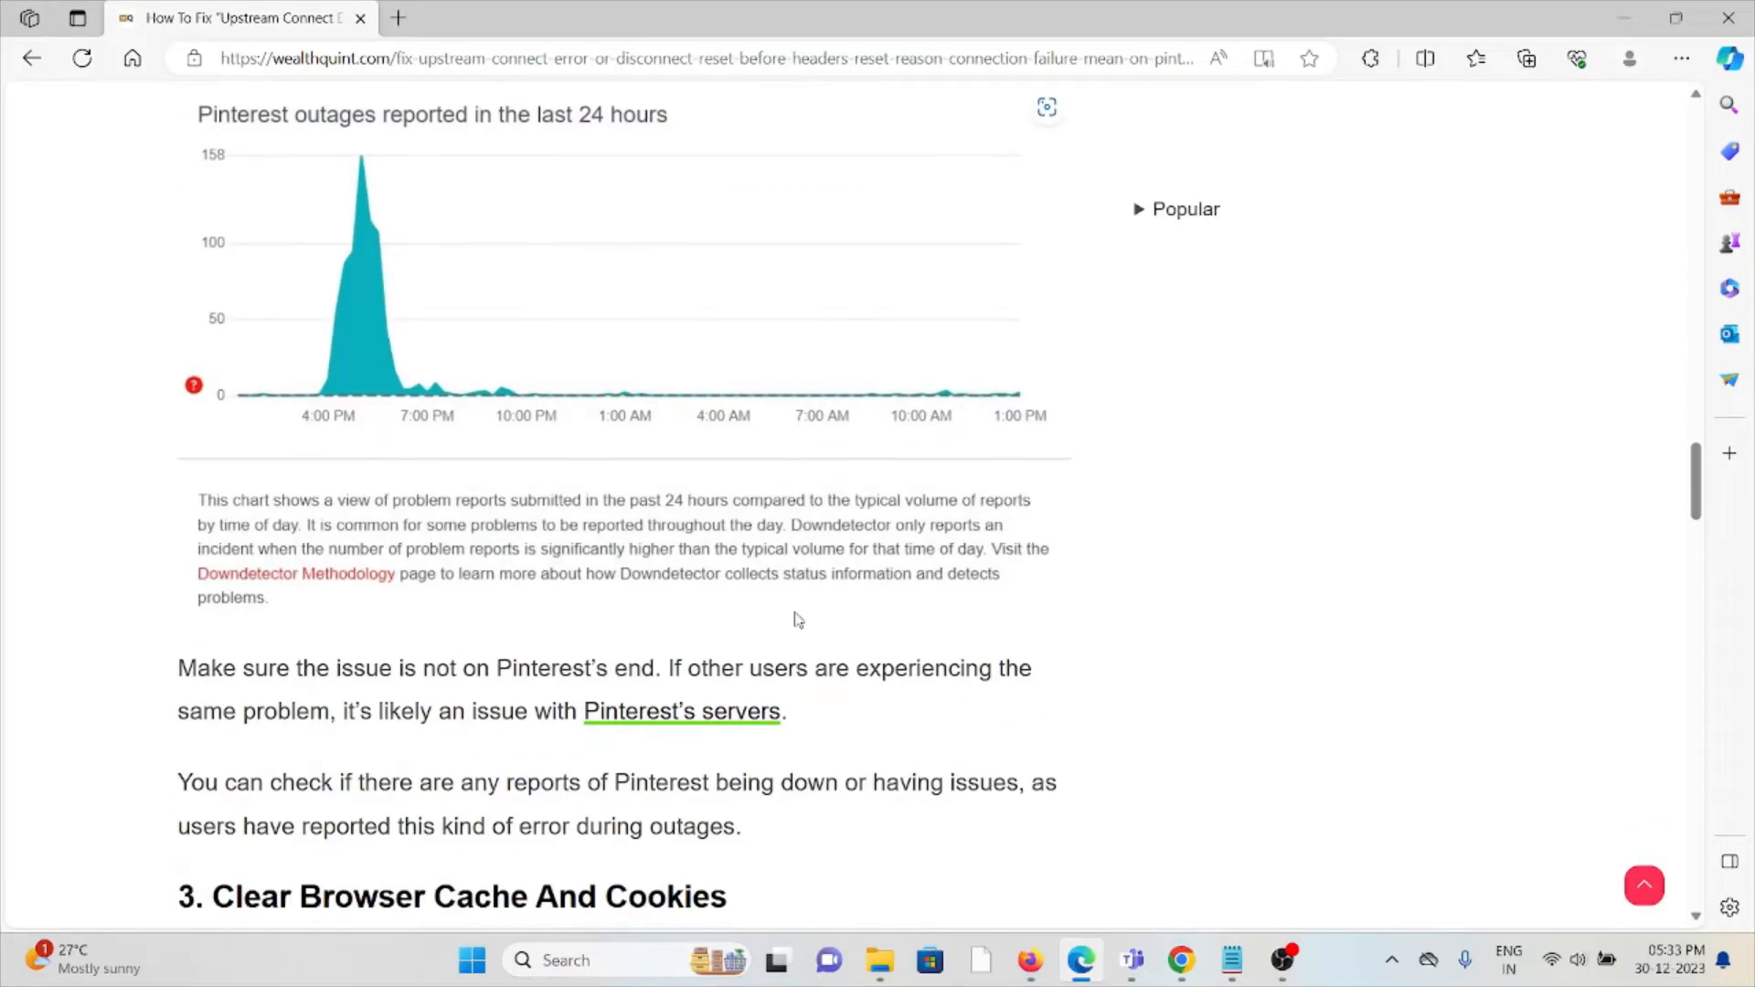
scroll("up", 3)
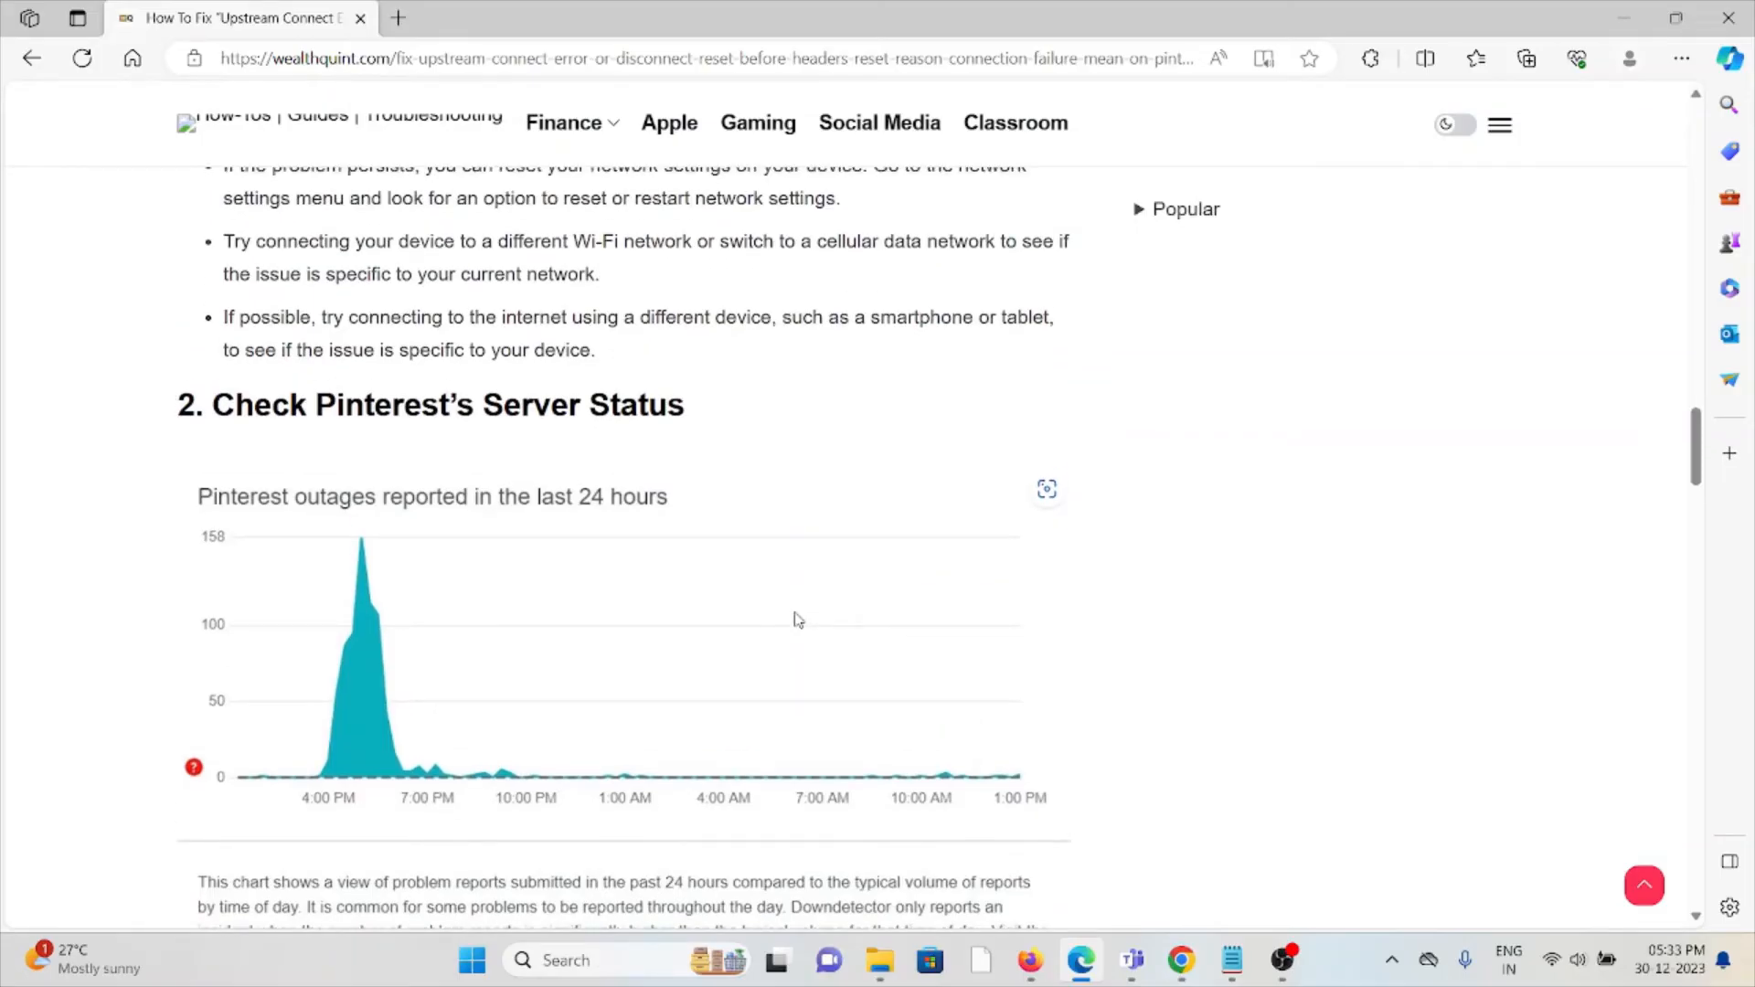
mouse_move(789, 625)
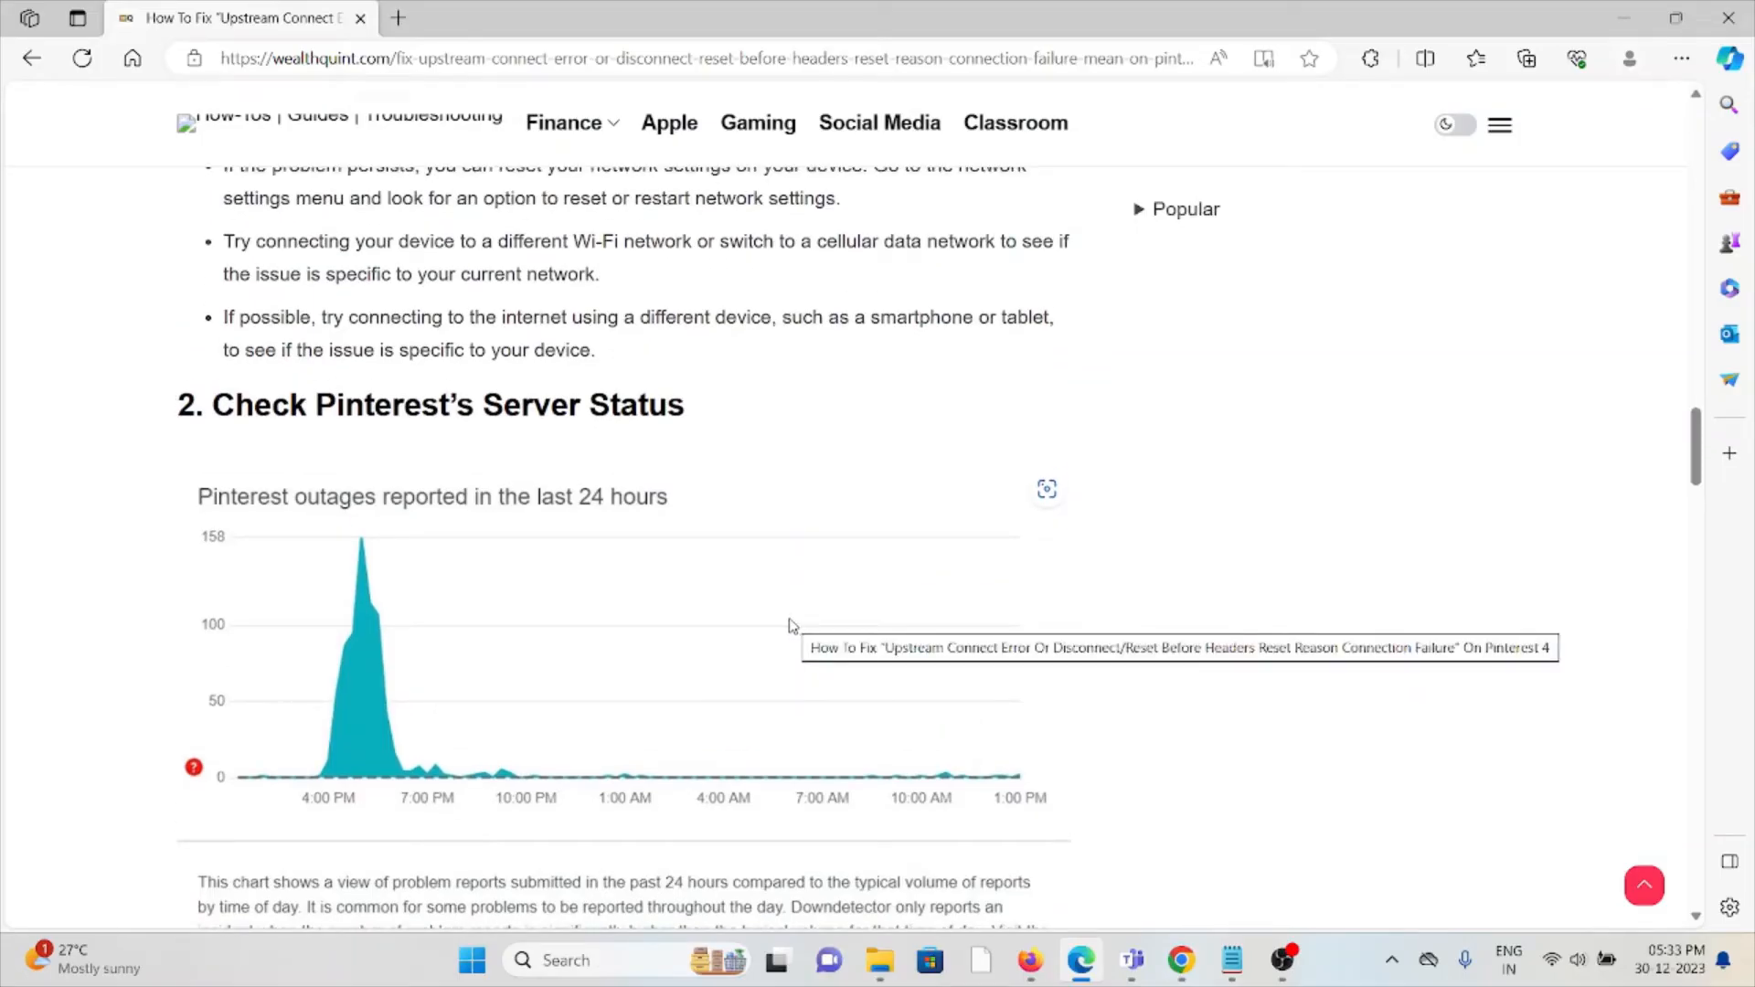
mouse_move(717, 577)
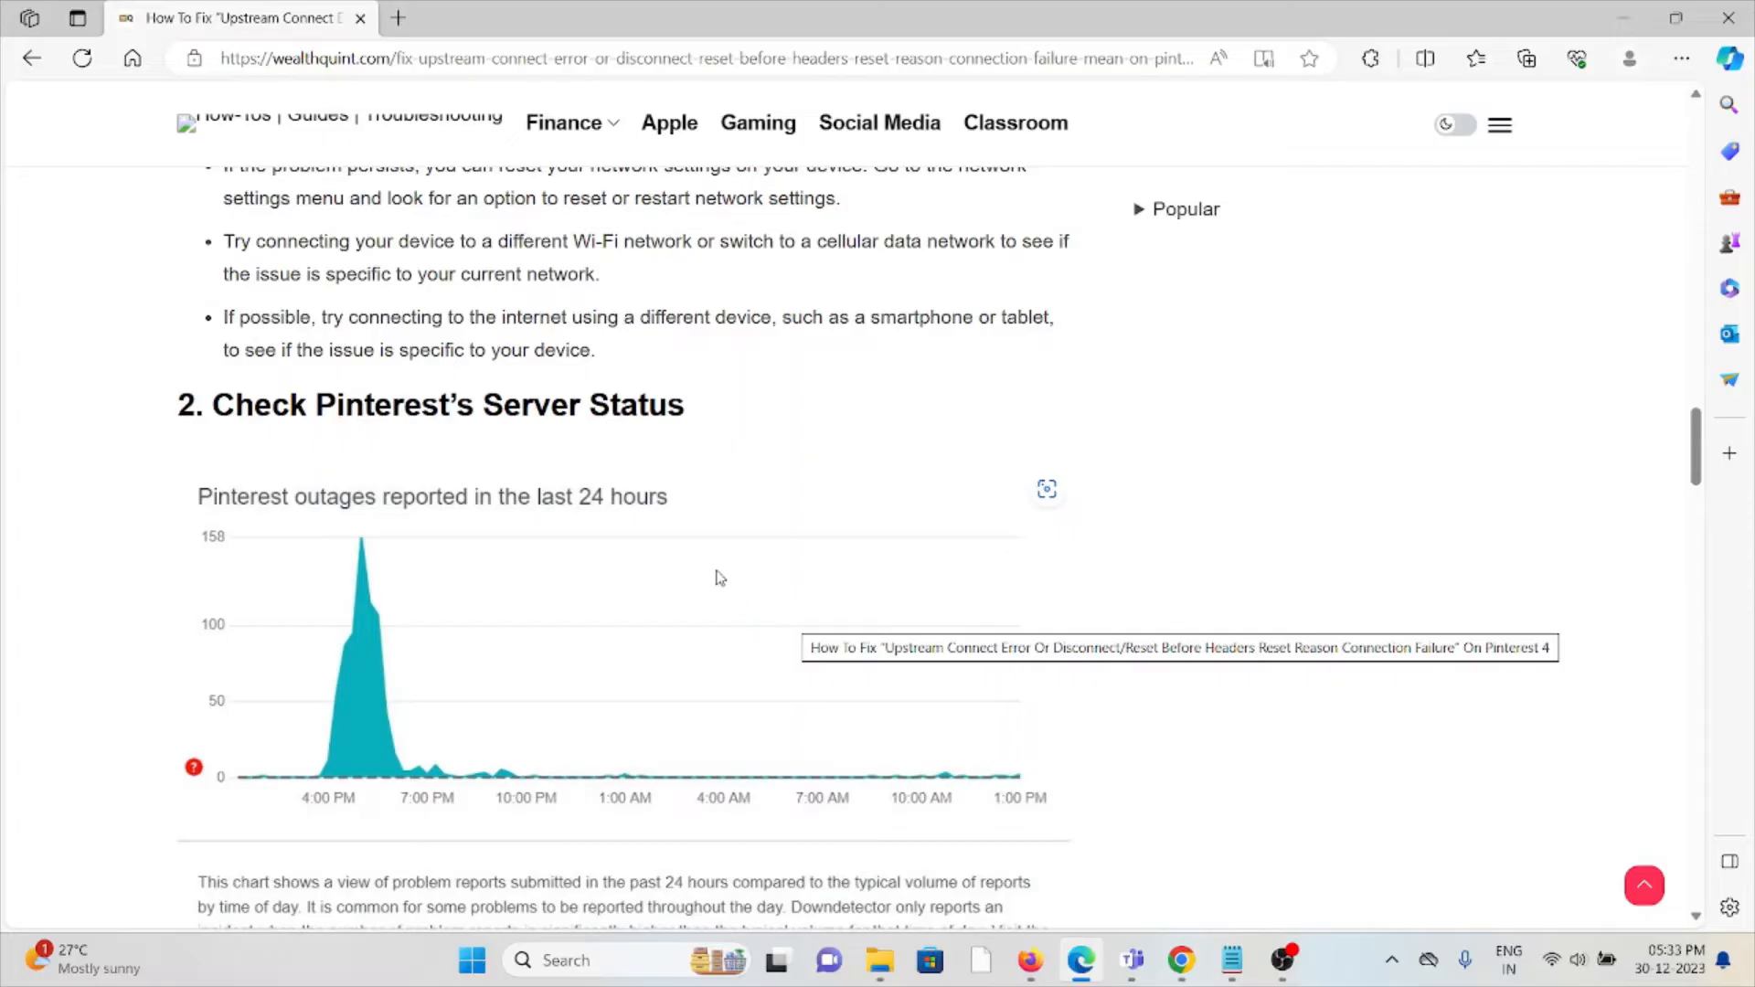
mouse_move(692, 565)
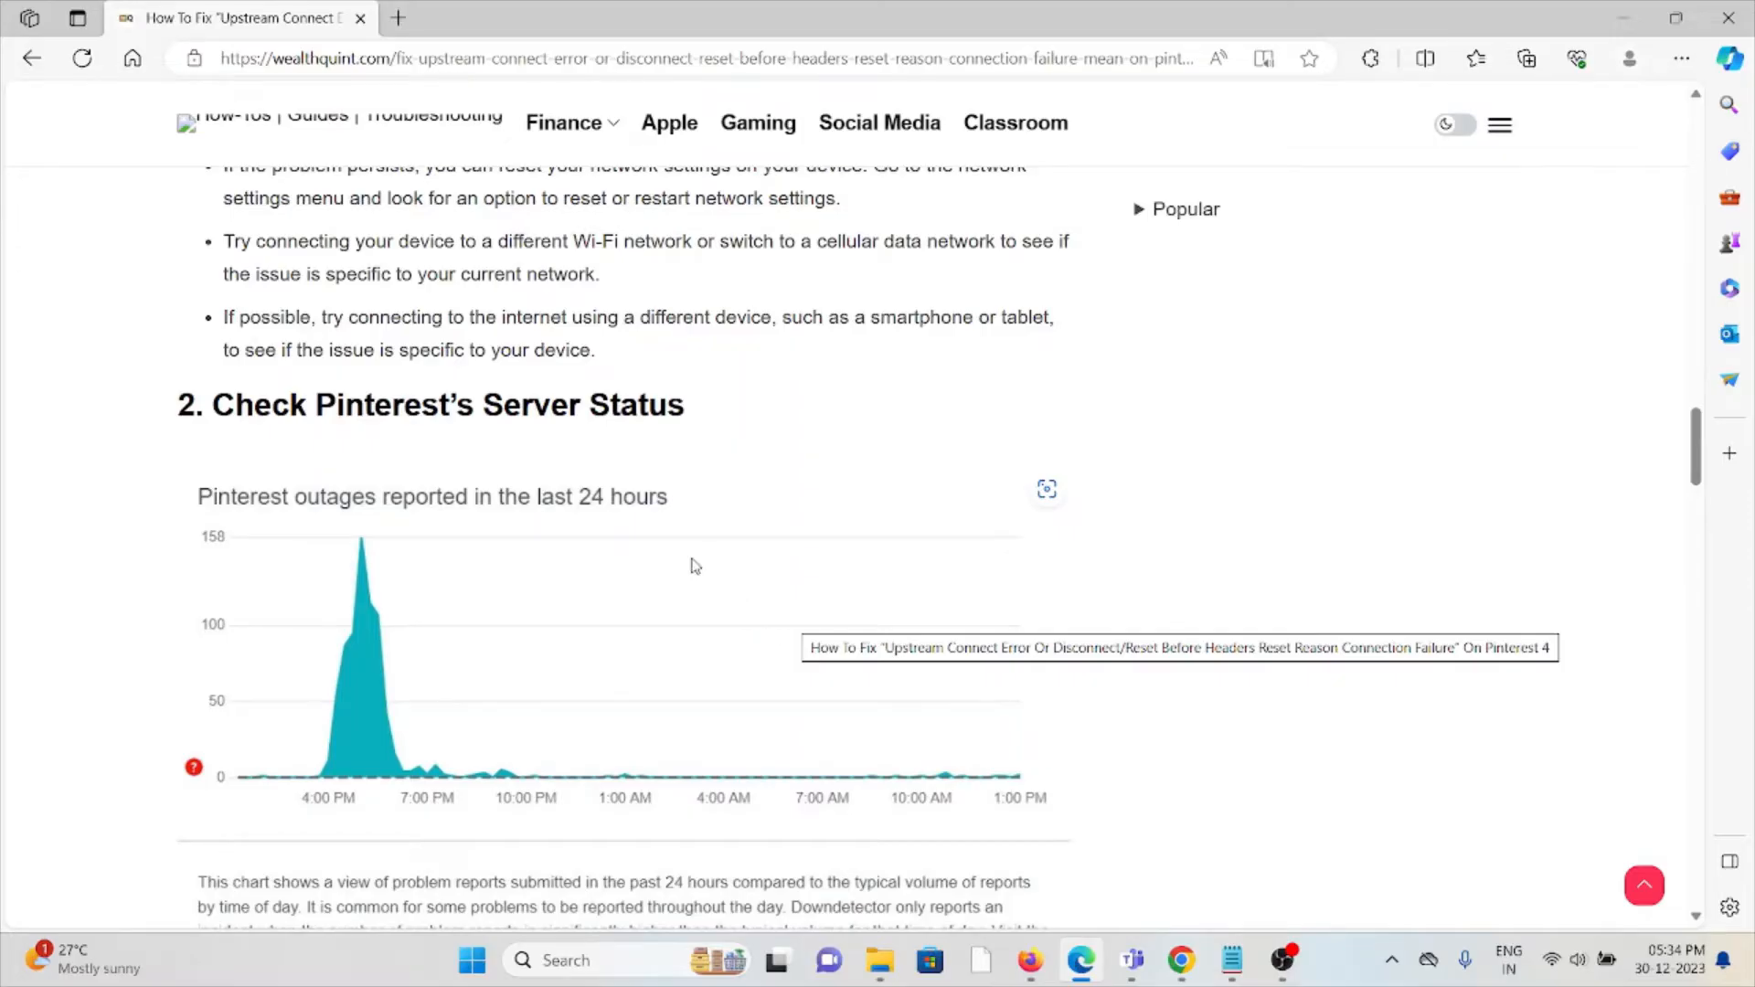
scroll("down", 3)
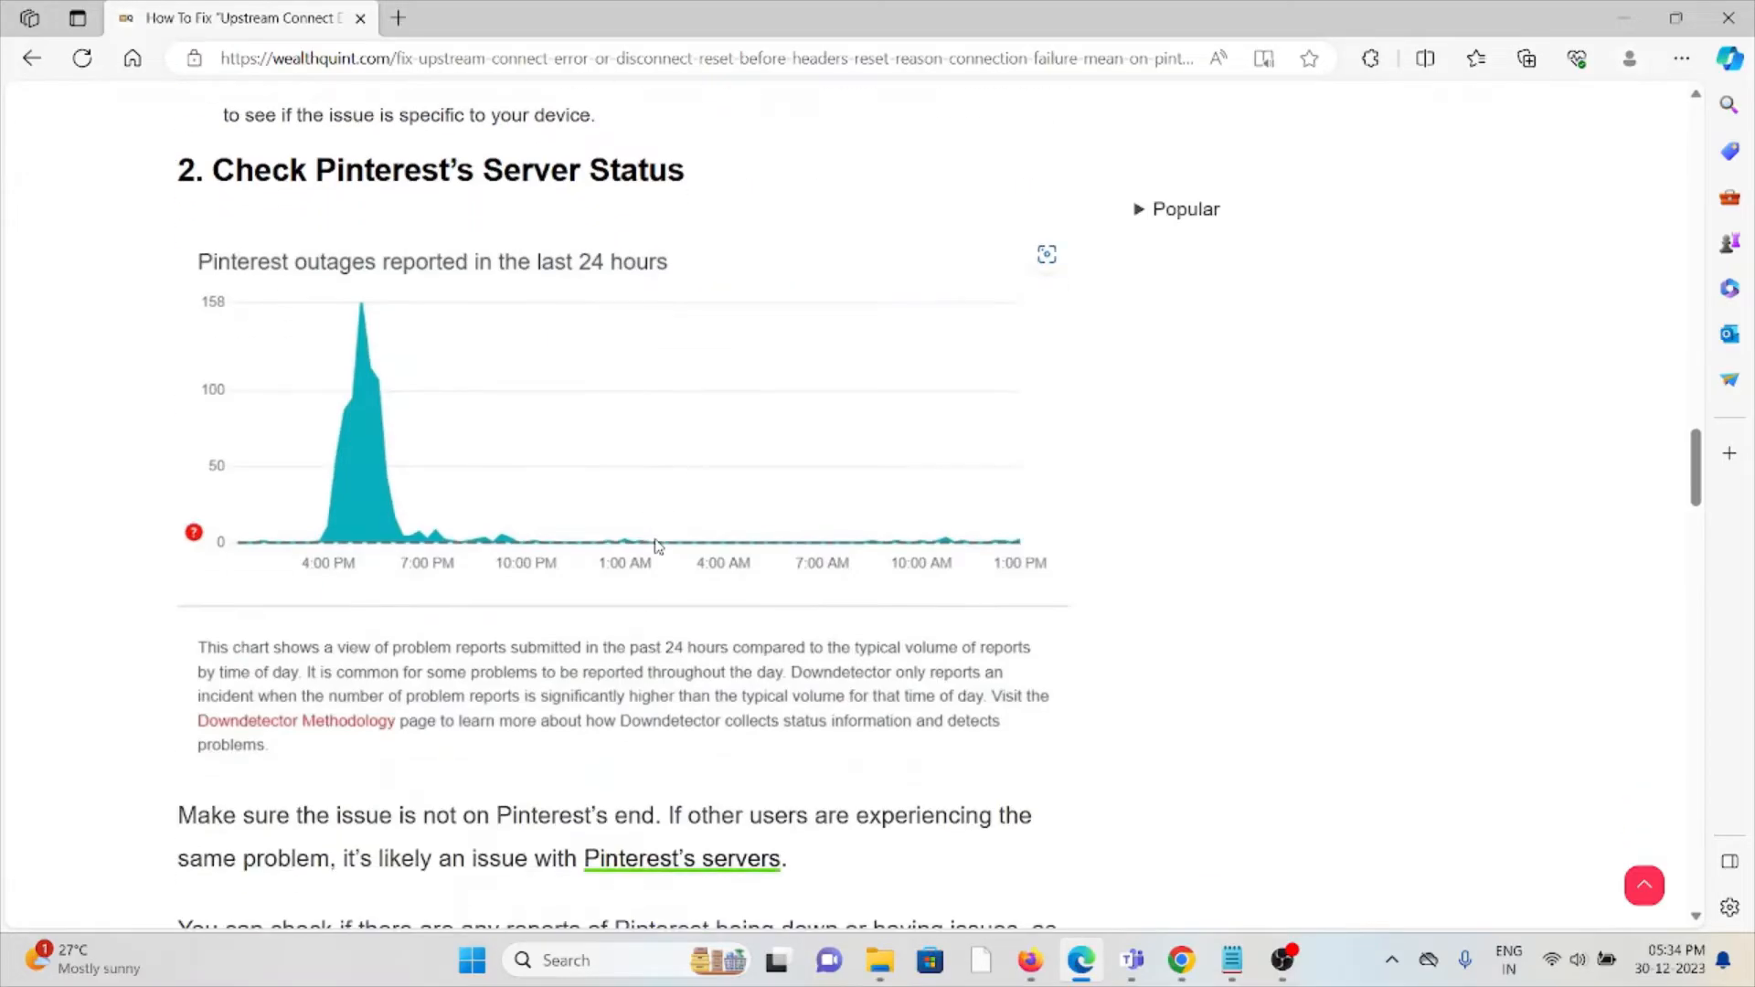
Step: Scroll to '3. Clear Browser Cache And Cookies' and settle on its Chrome cache-clearing steps
scroll("down", 3)
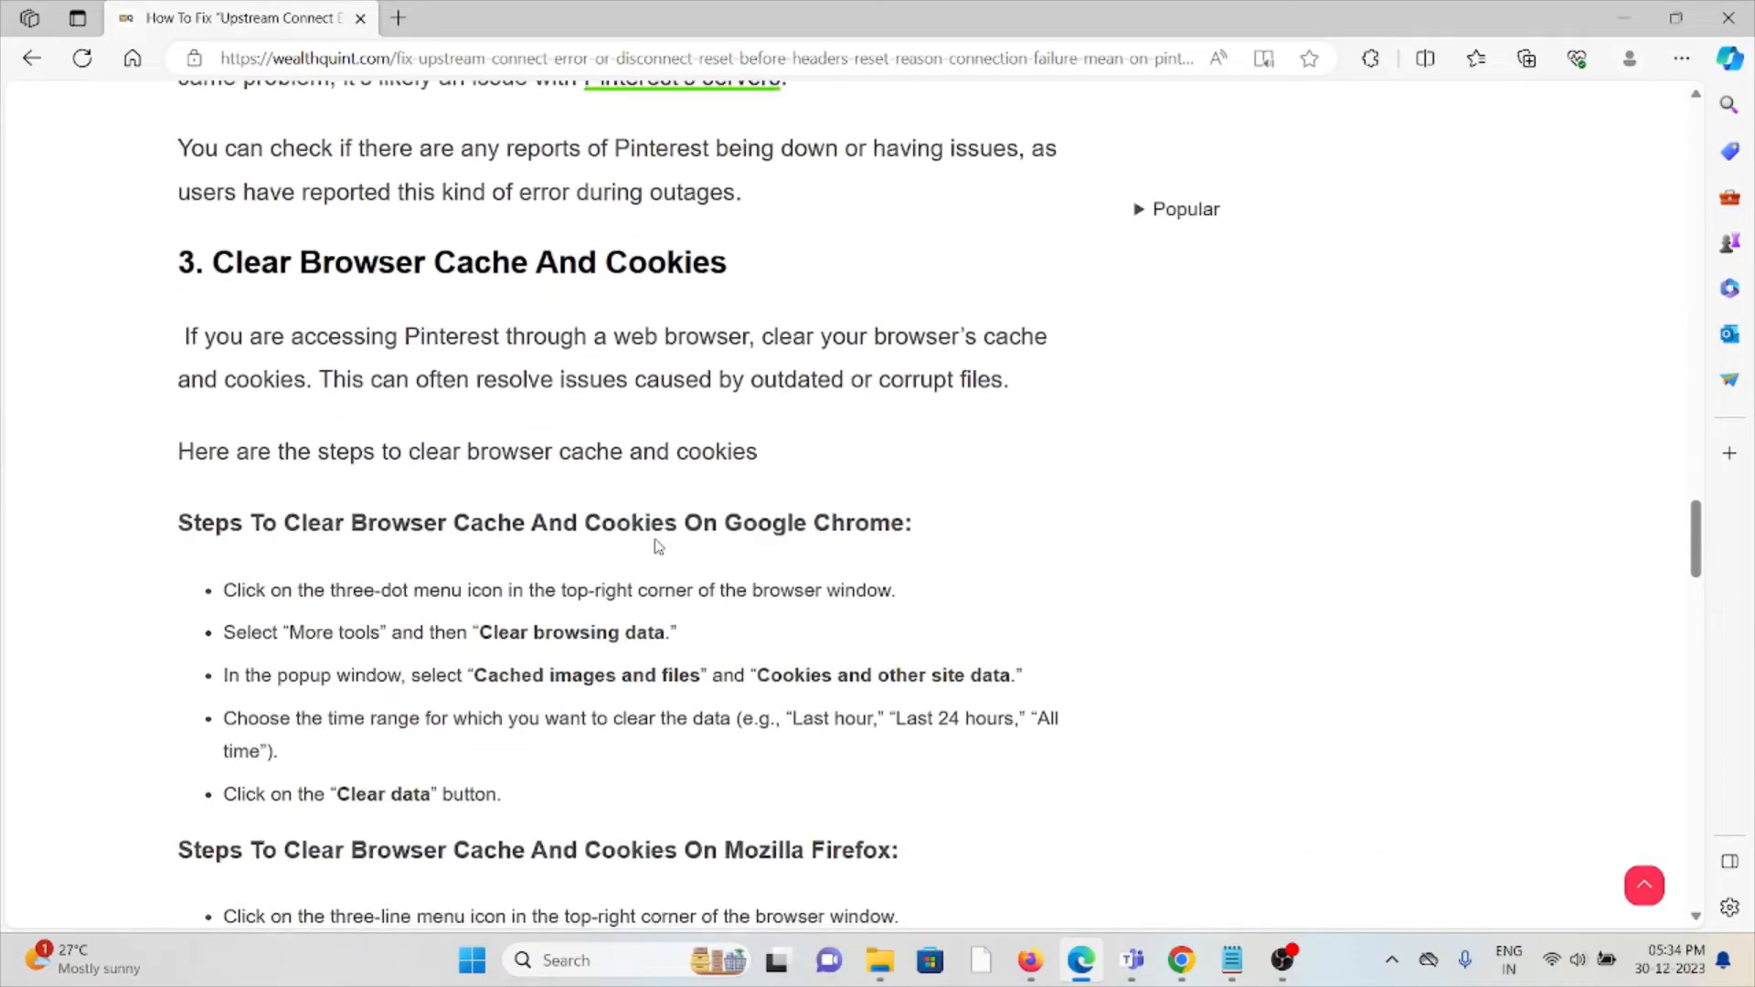
scroll("down", 3)
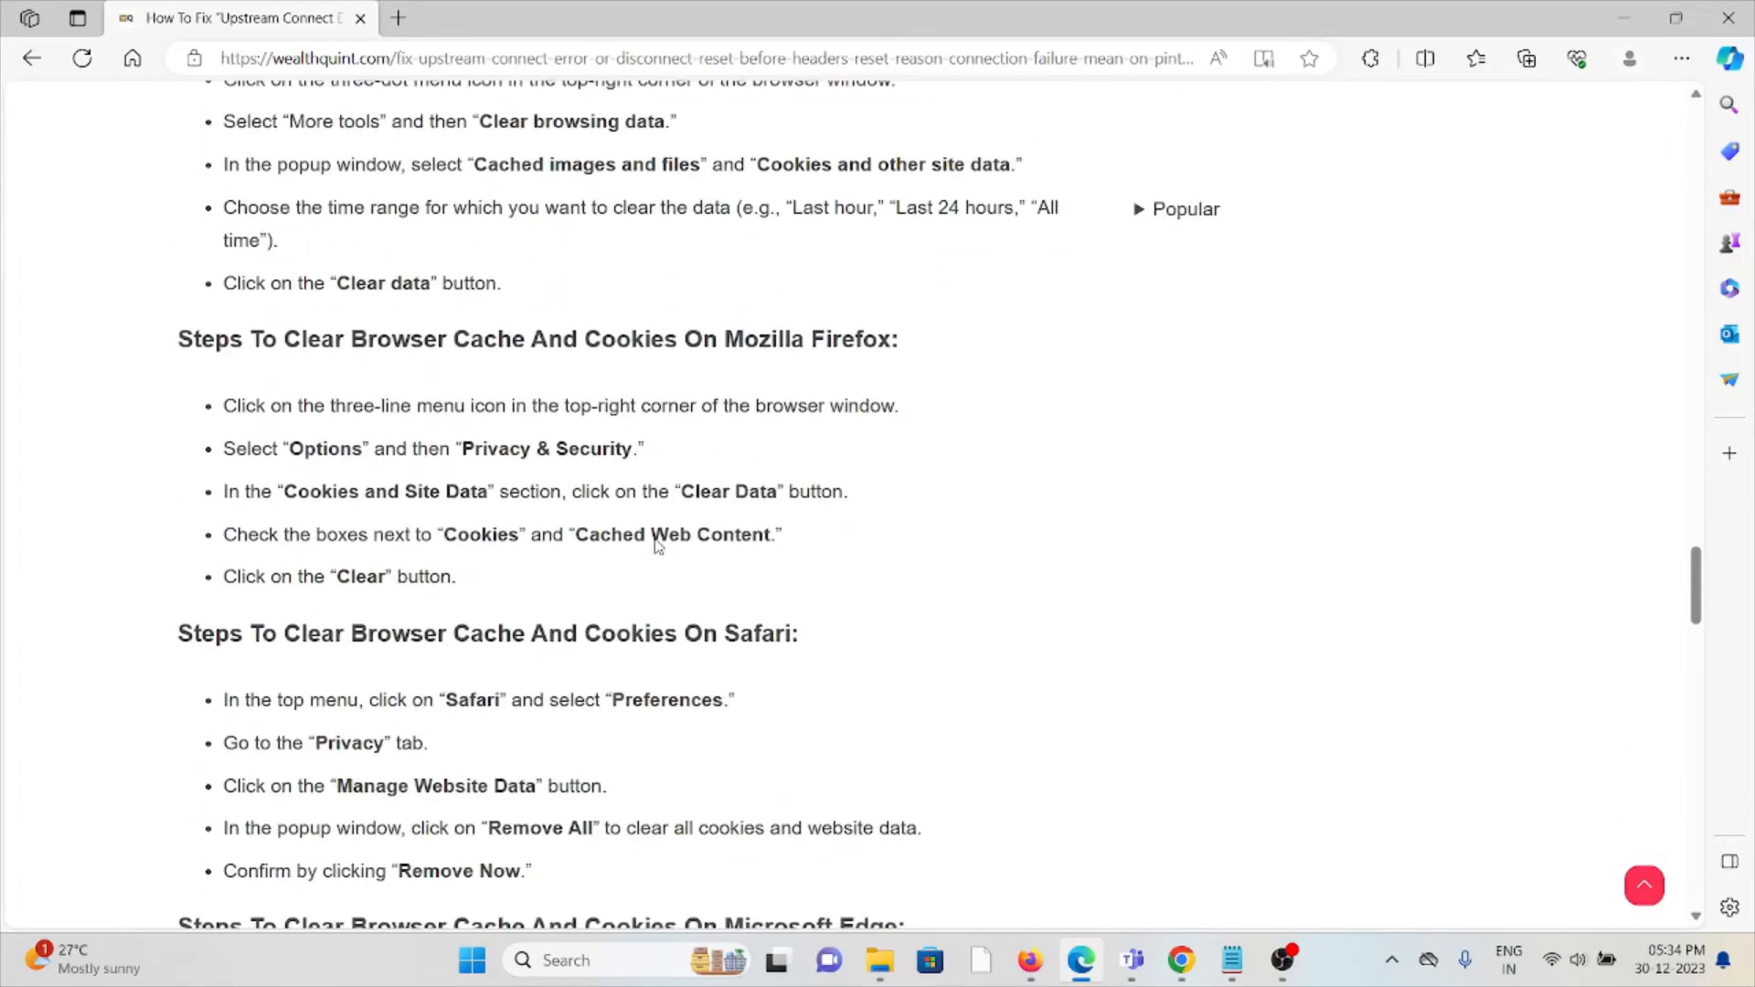
scroll("up", 3)
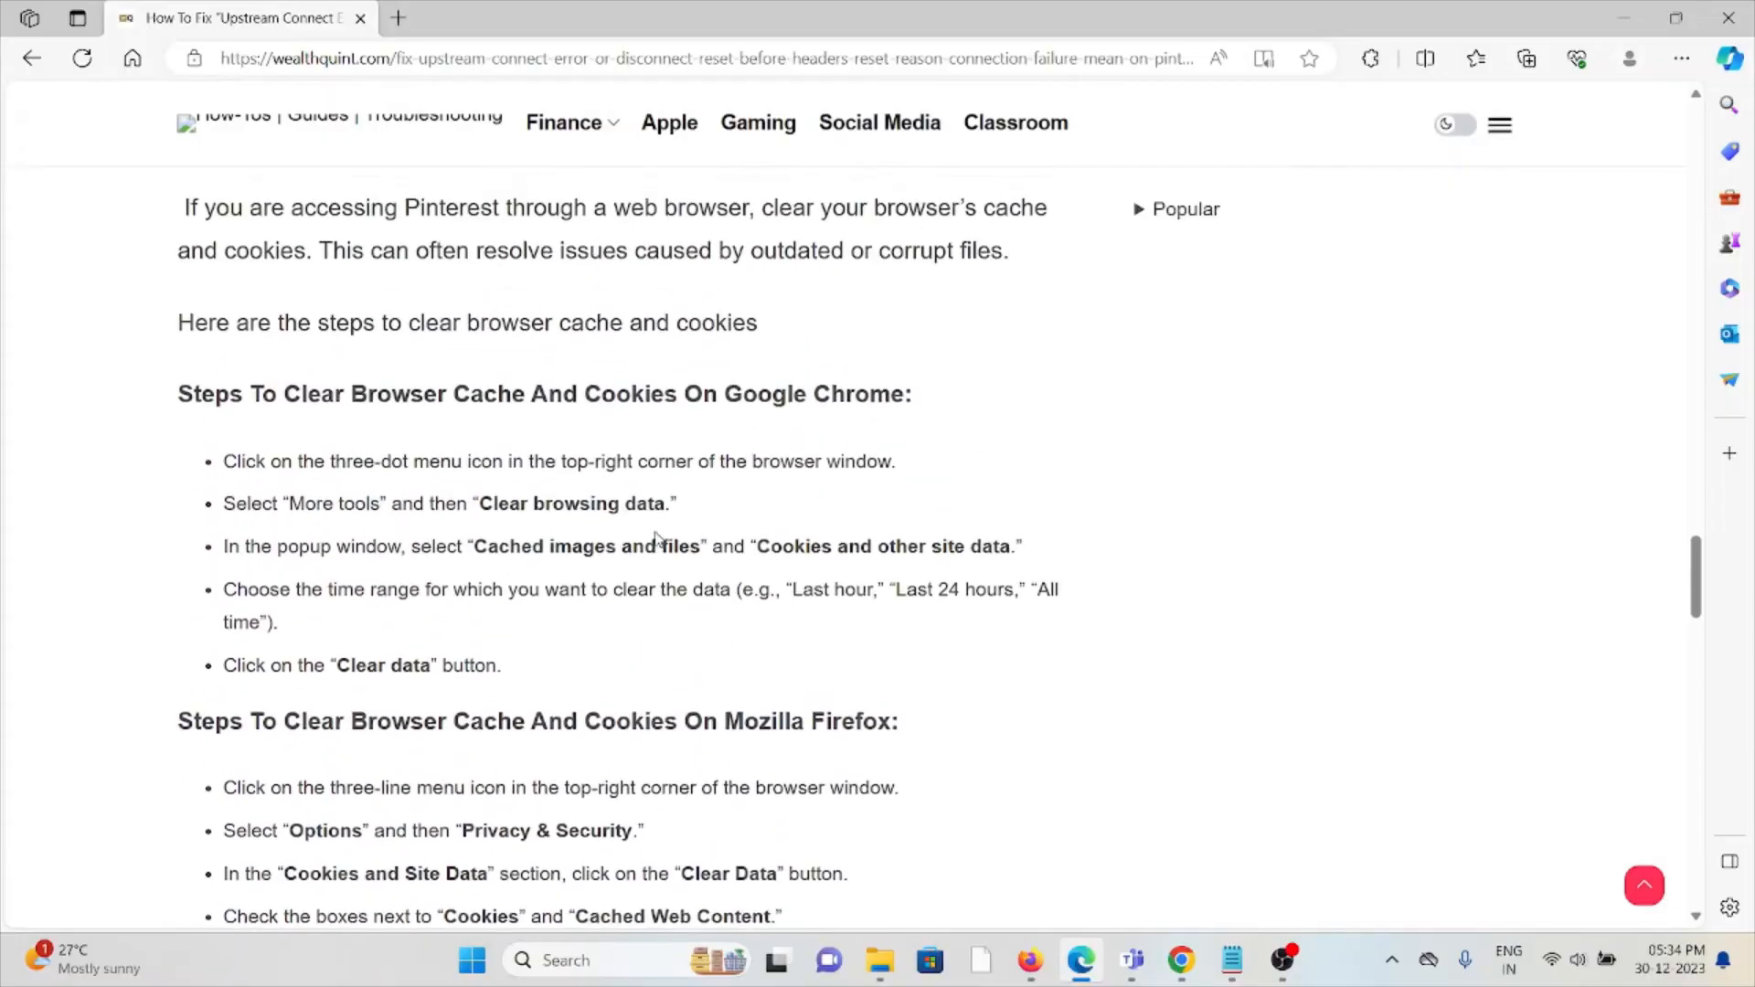
scroll("up", 3)
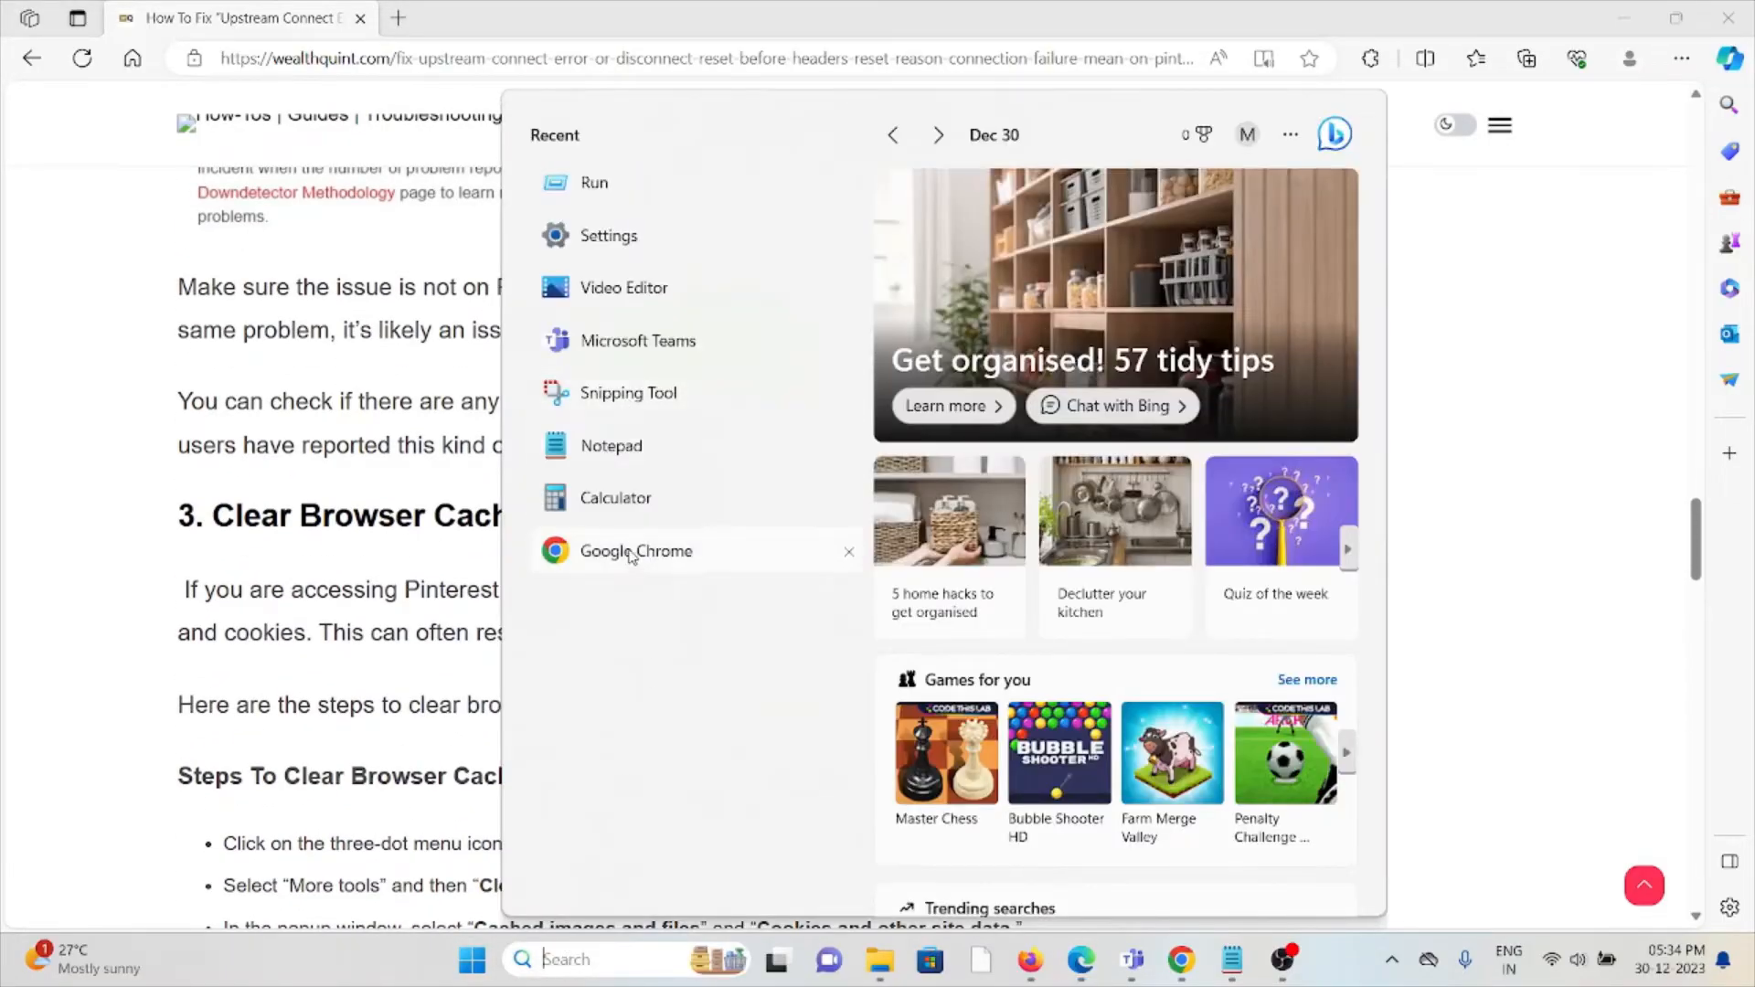
Step: Launch Google Chrome and bring up its Clear browsing data dialog from the three-dot menu
left_click(636, 550)
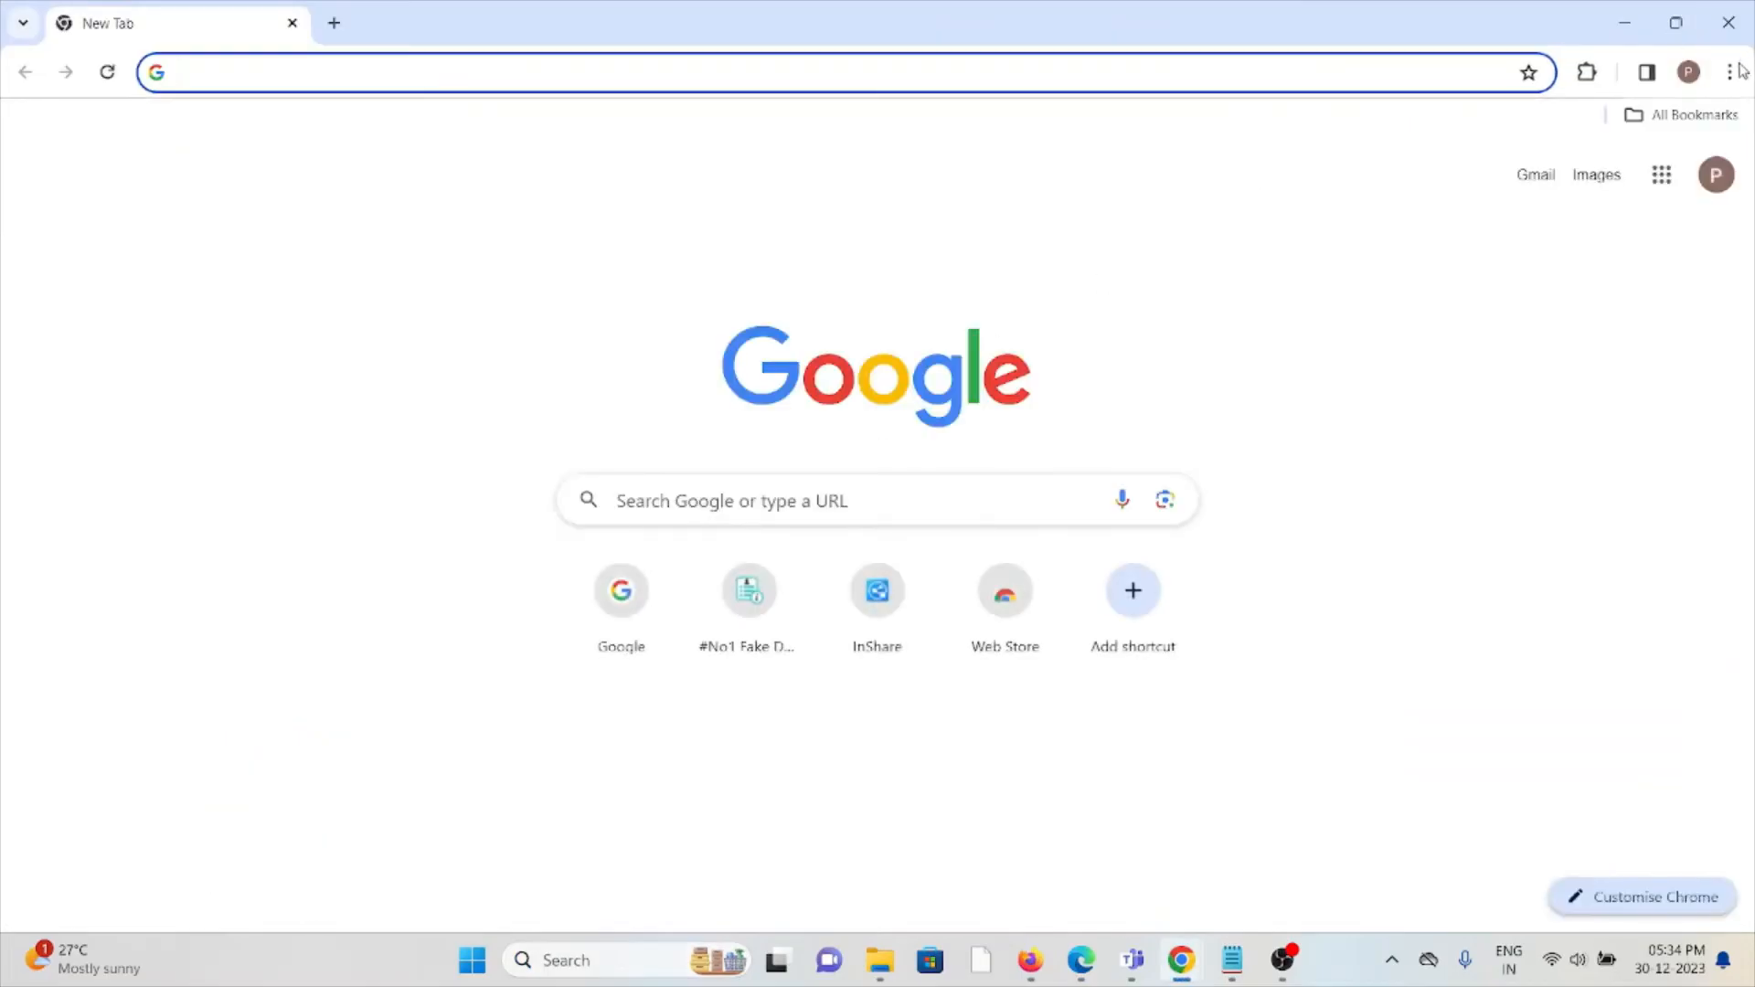
left_click(1727, 72)
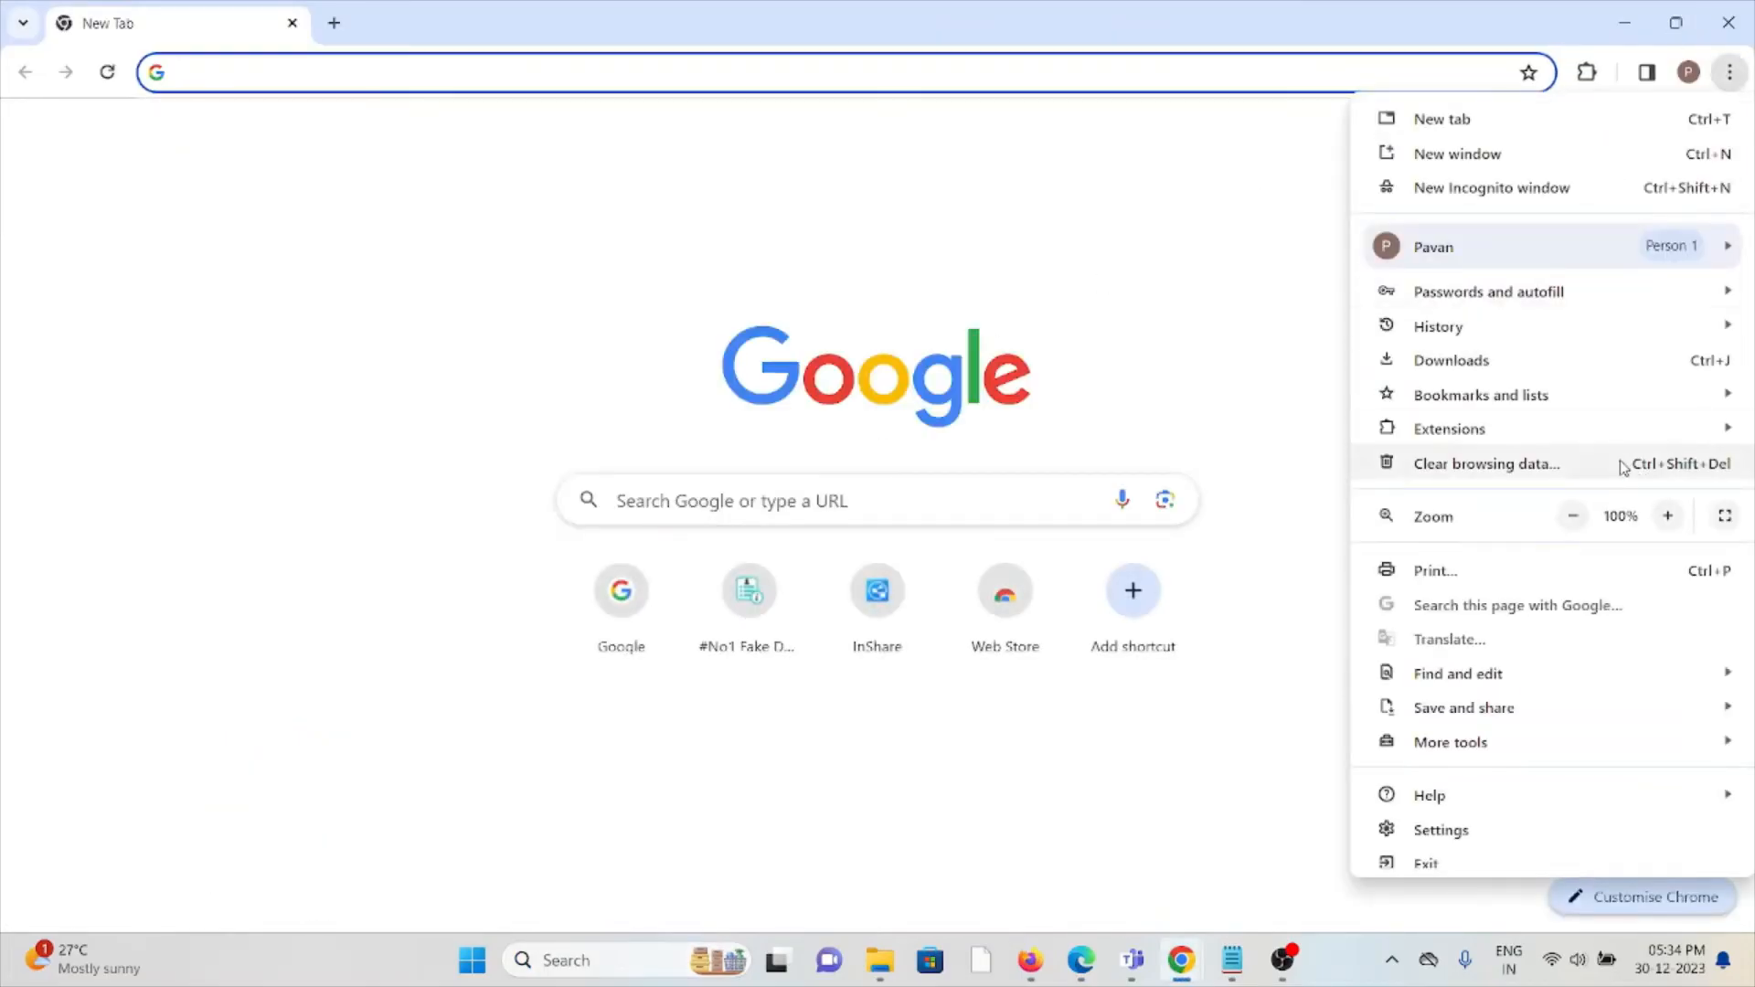
left_click(1484, 462)
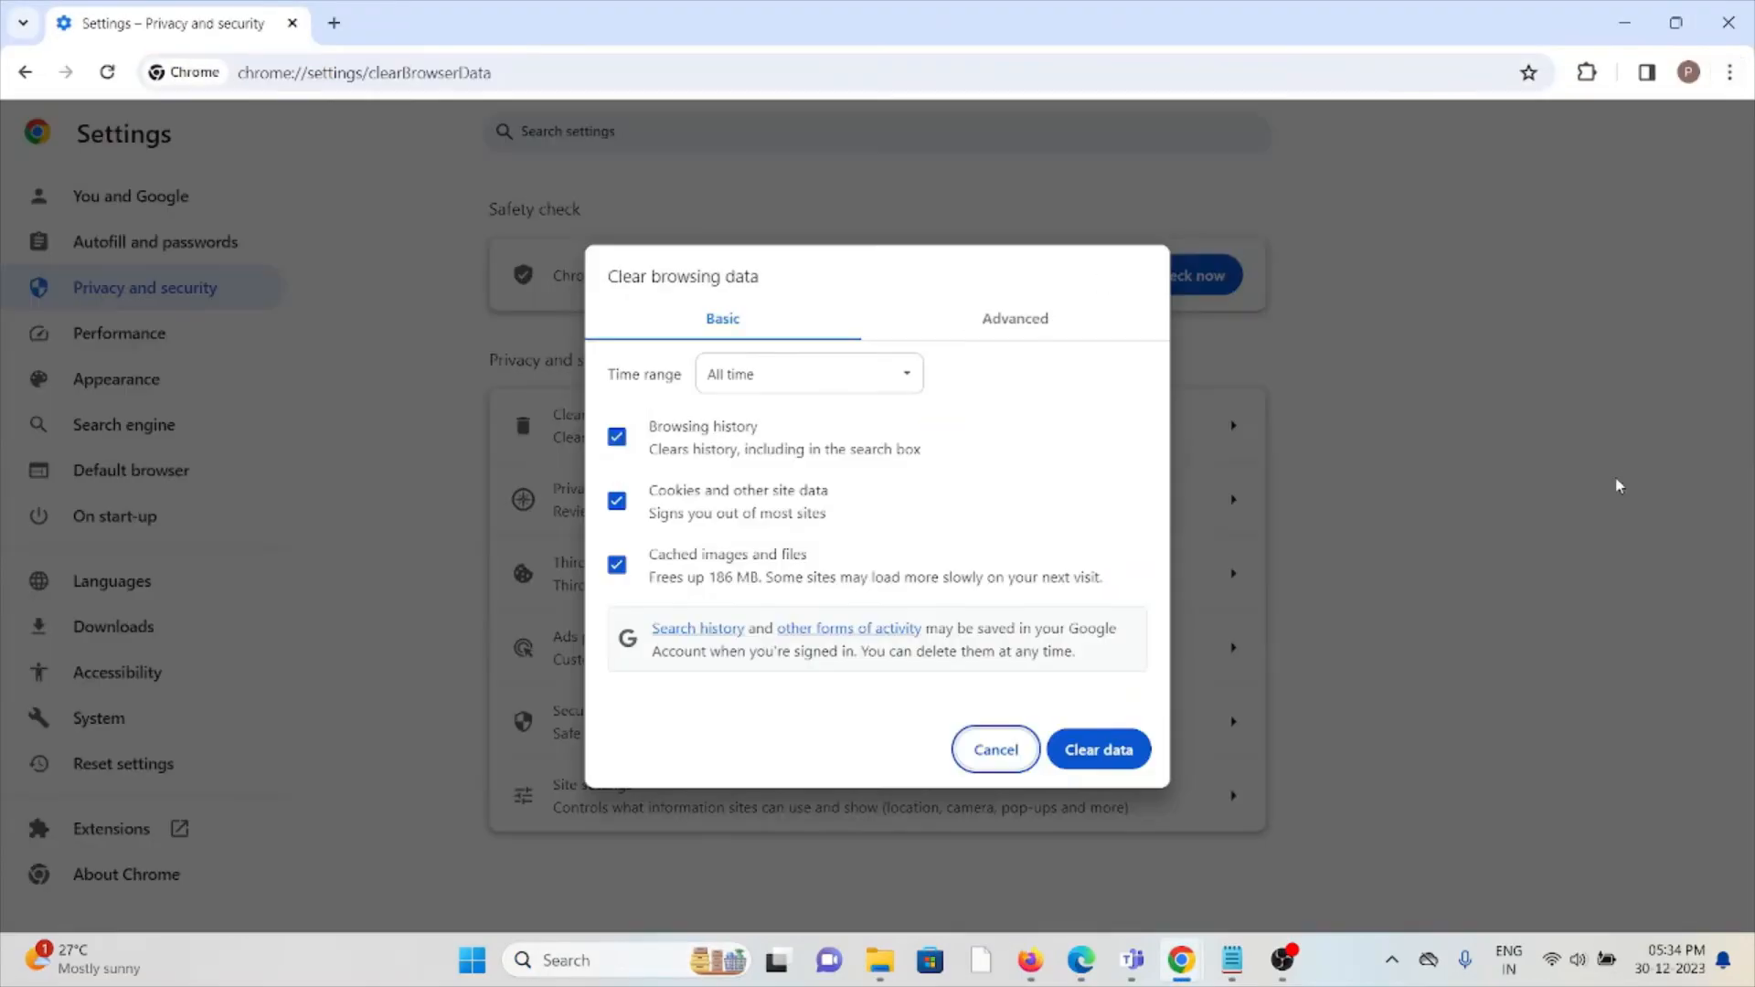
mouse_move(591, 457)
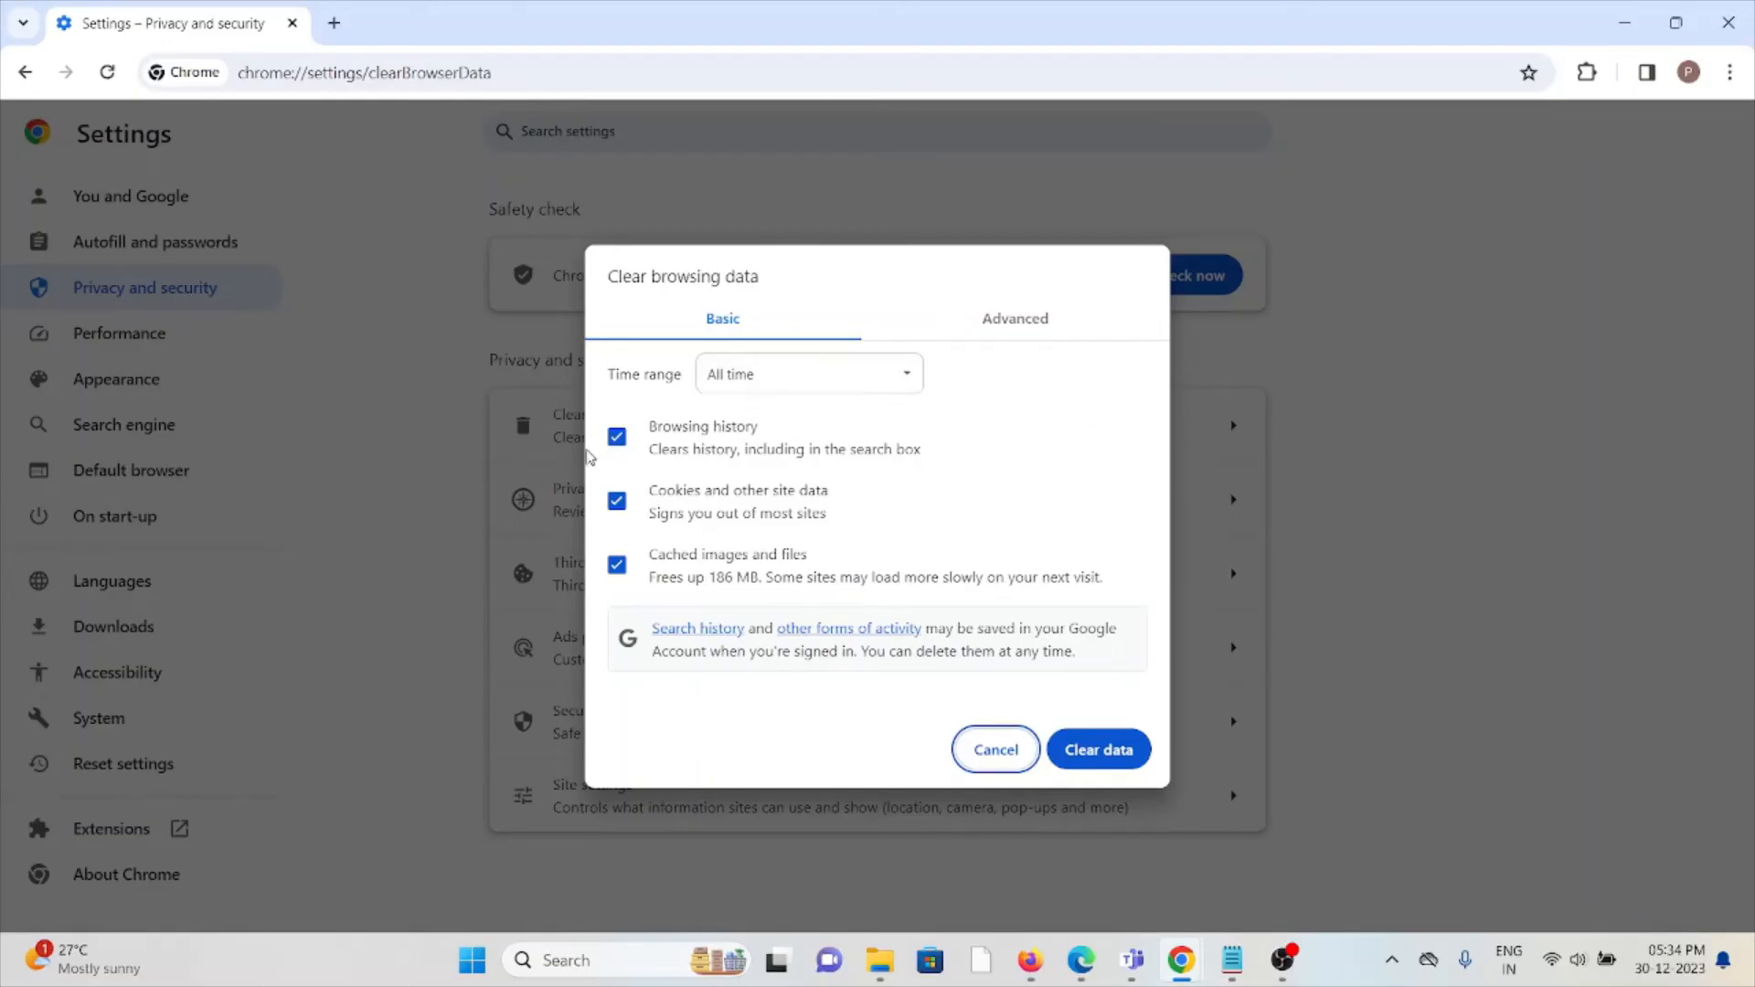
mouse_move(1061, 777)
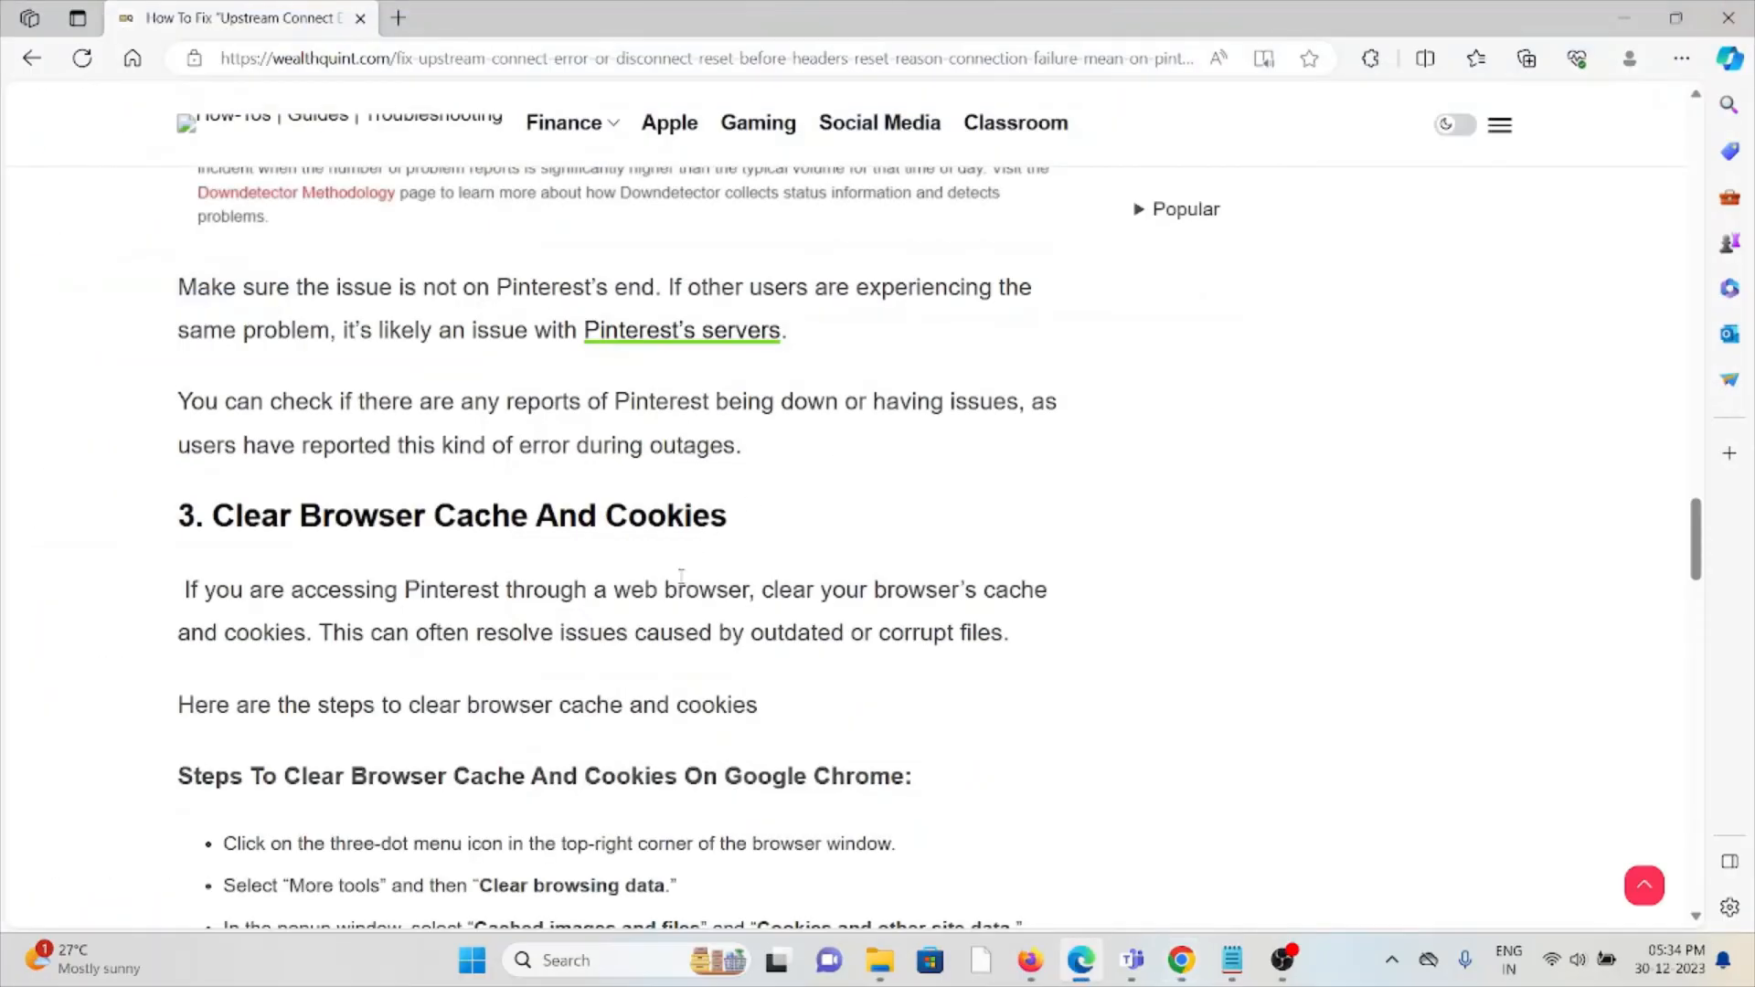
Step: Scroll past the Firefox, Safari and Edge cache steps to '4. Try A Different Browser'
scroll("down", 3)
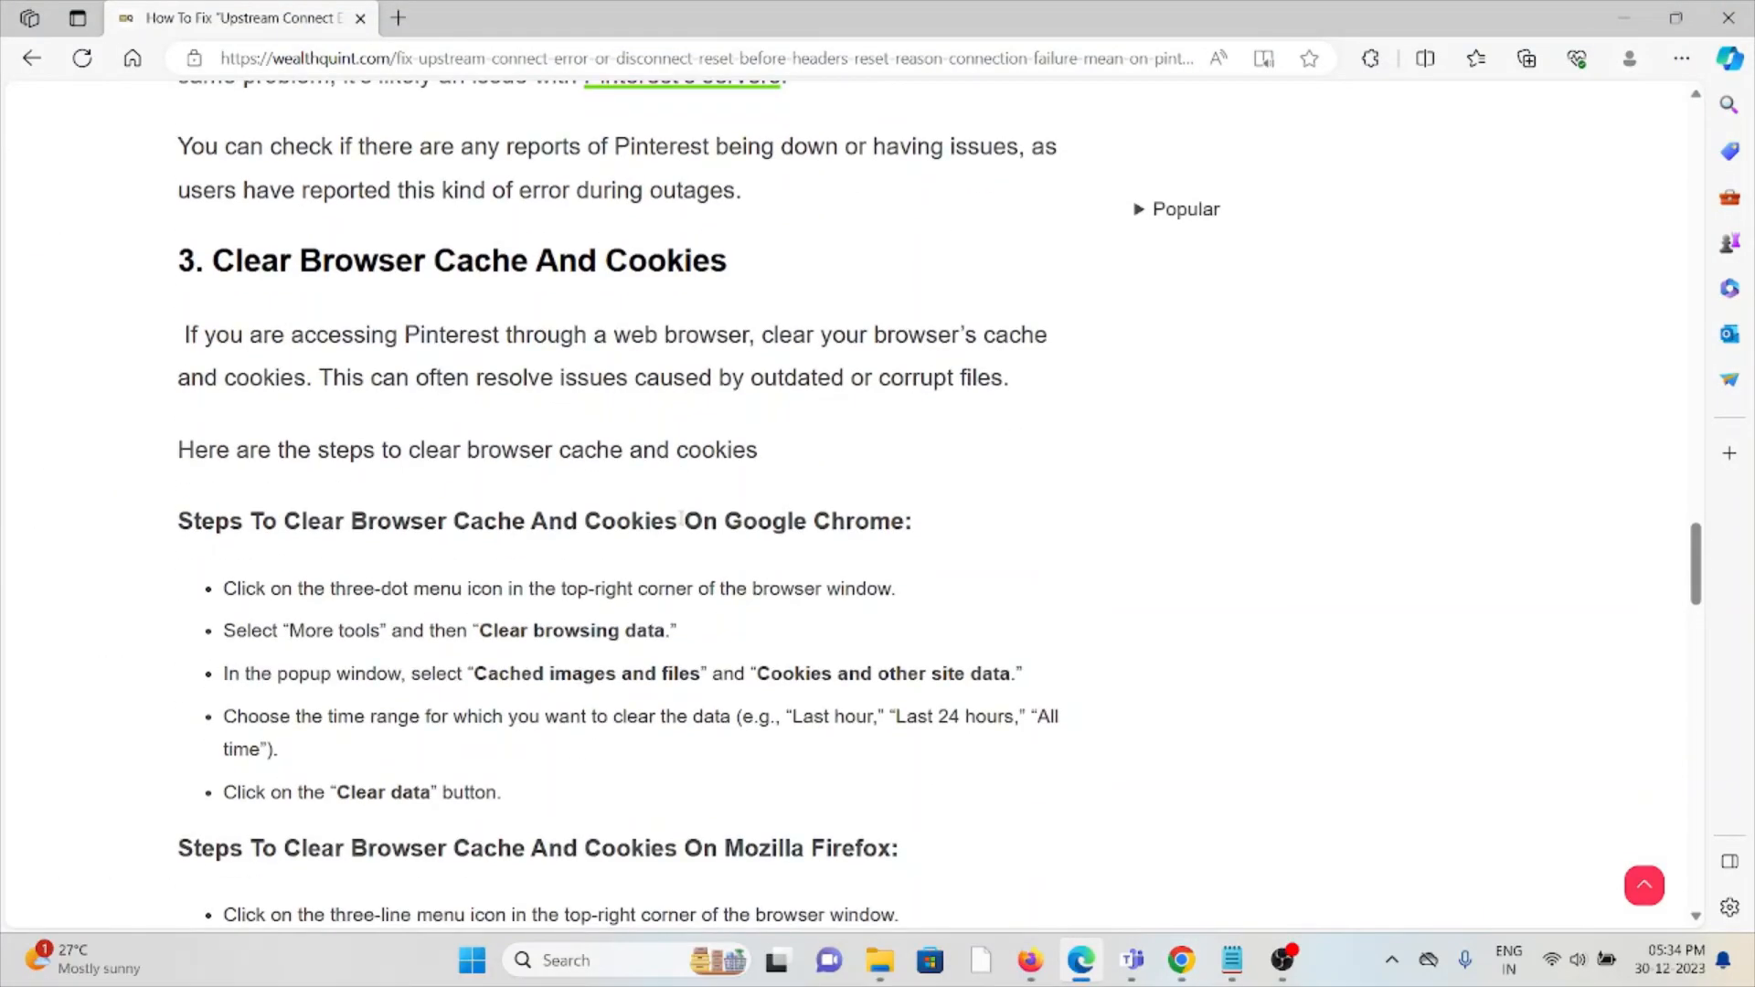
scroll("down", 3)
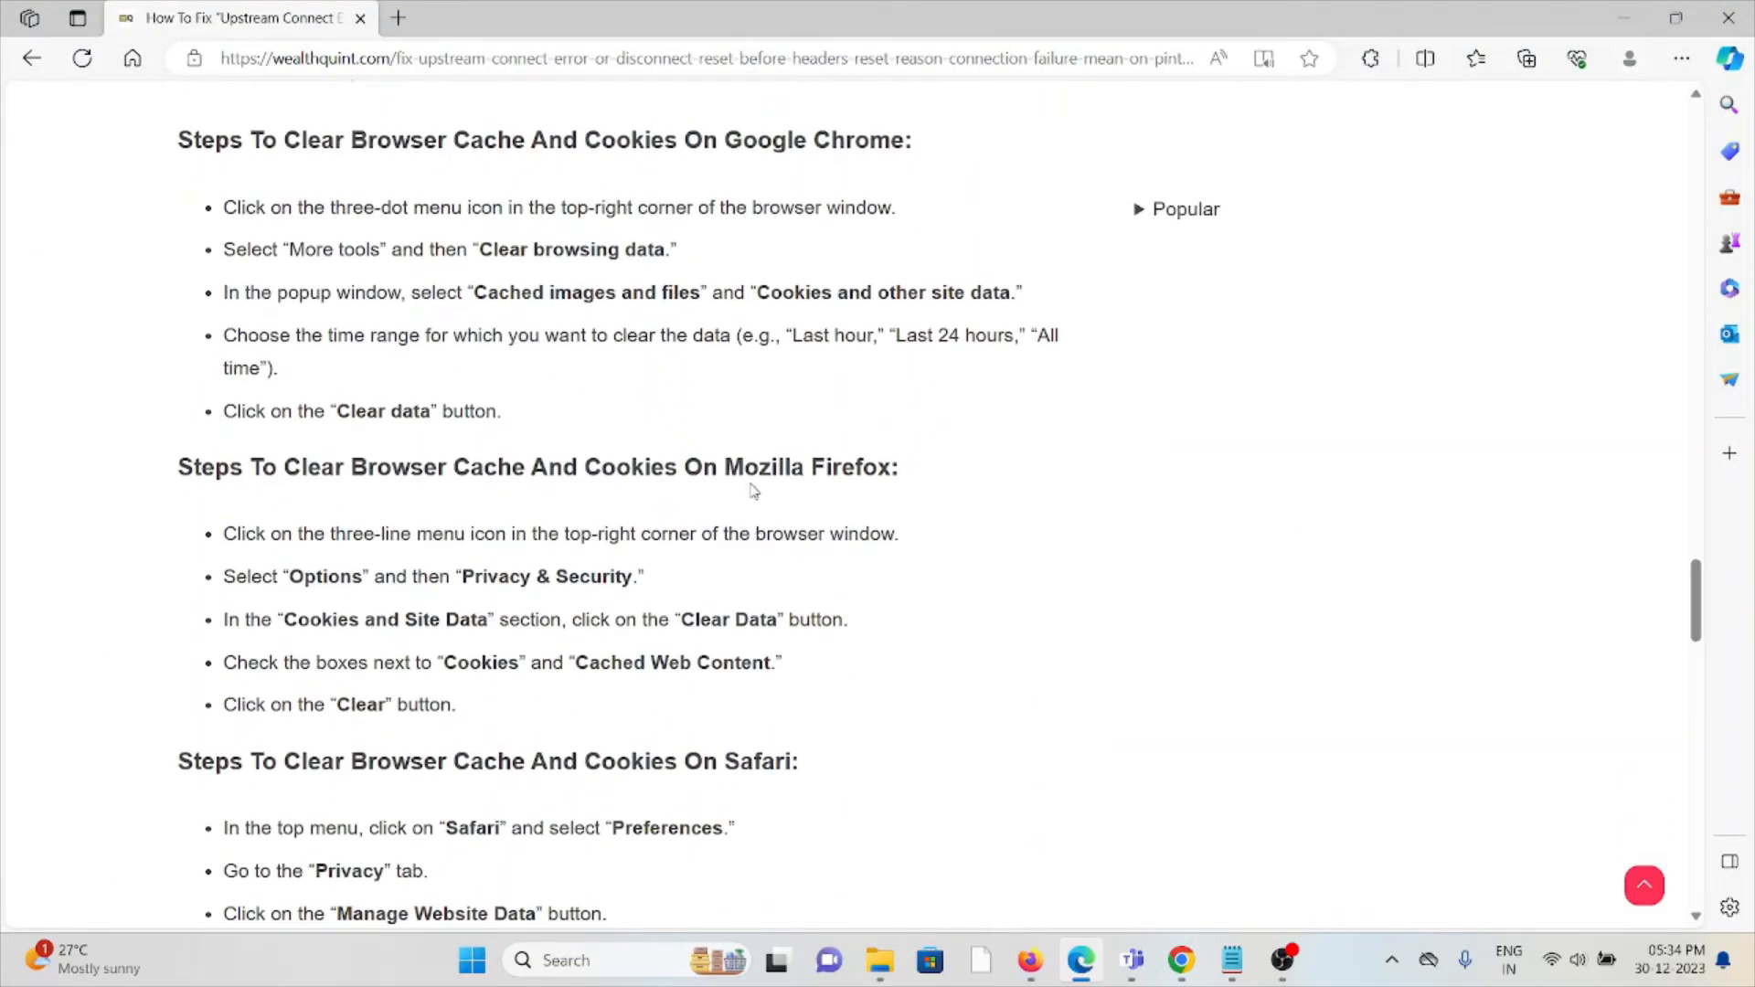
scroll("down", 3)
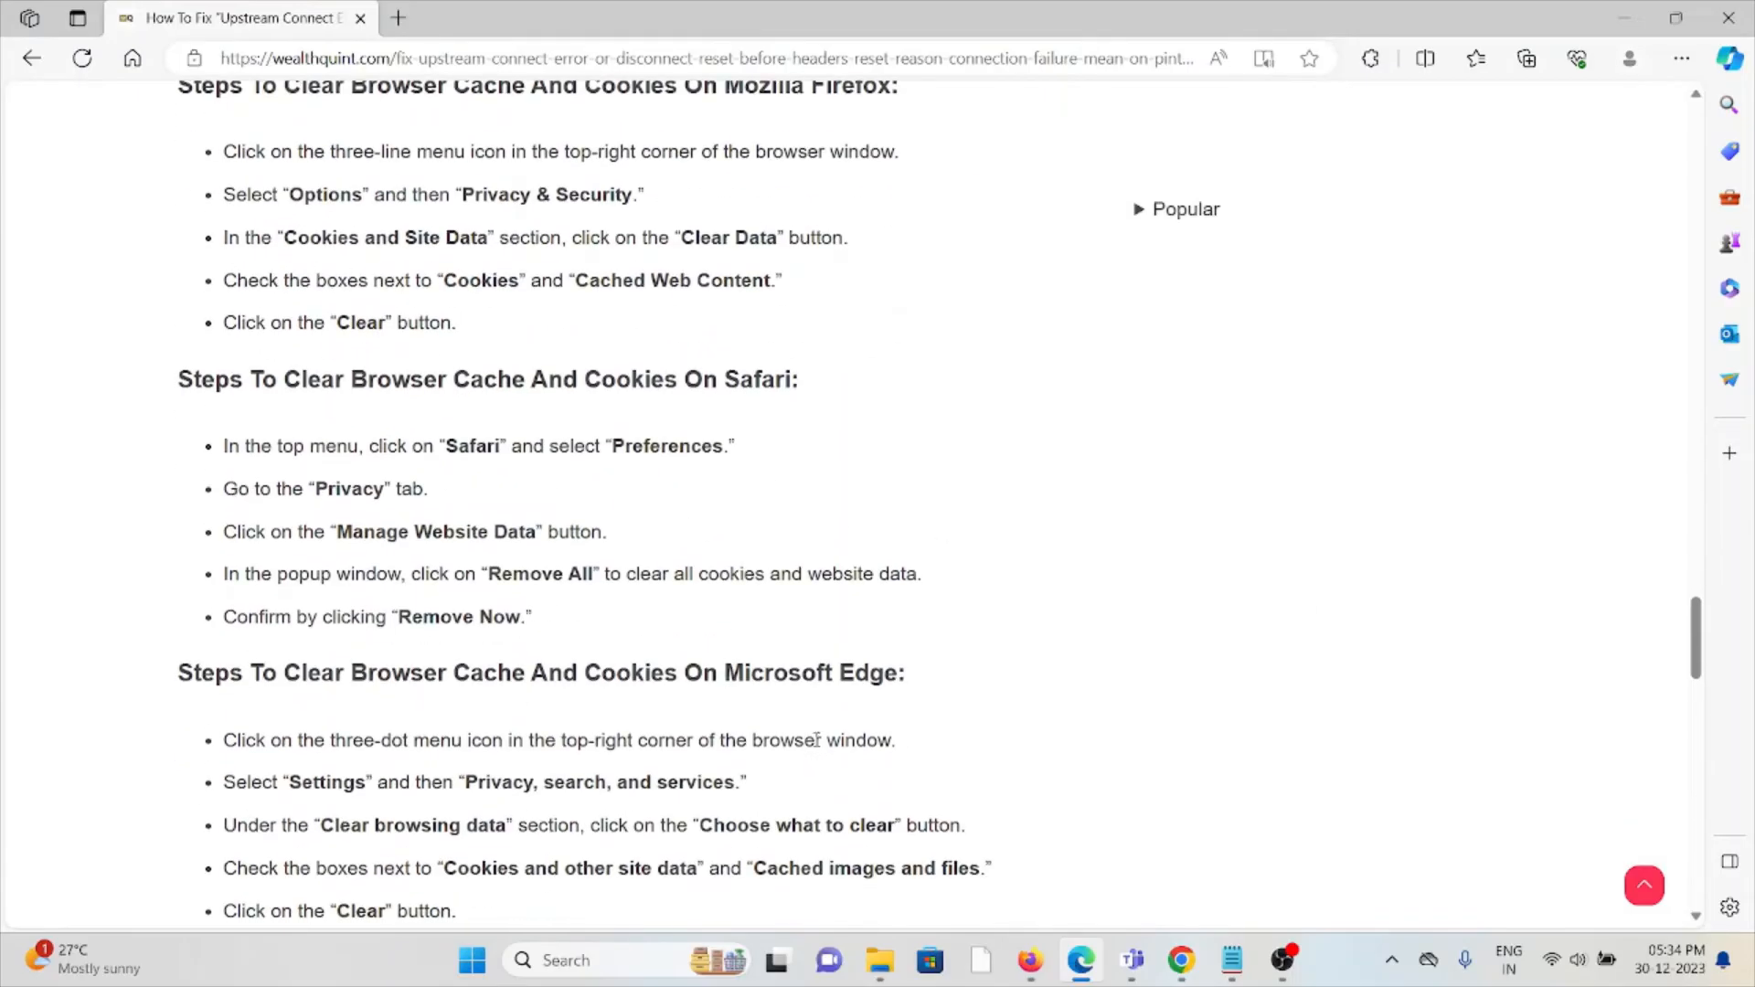
scroll("down", 3)
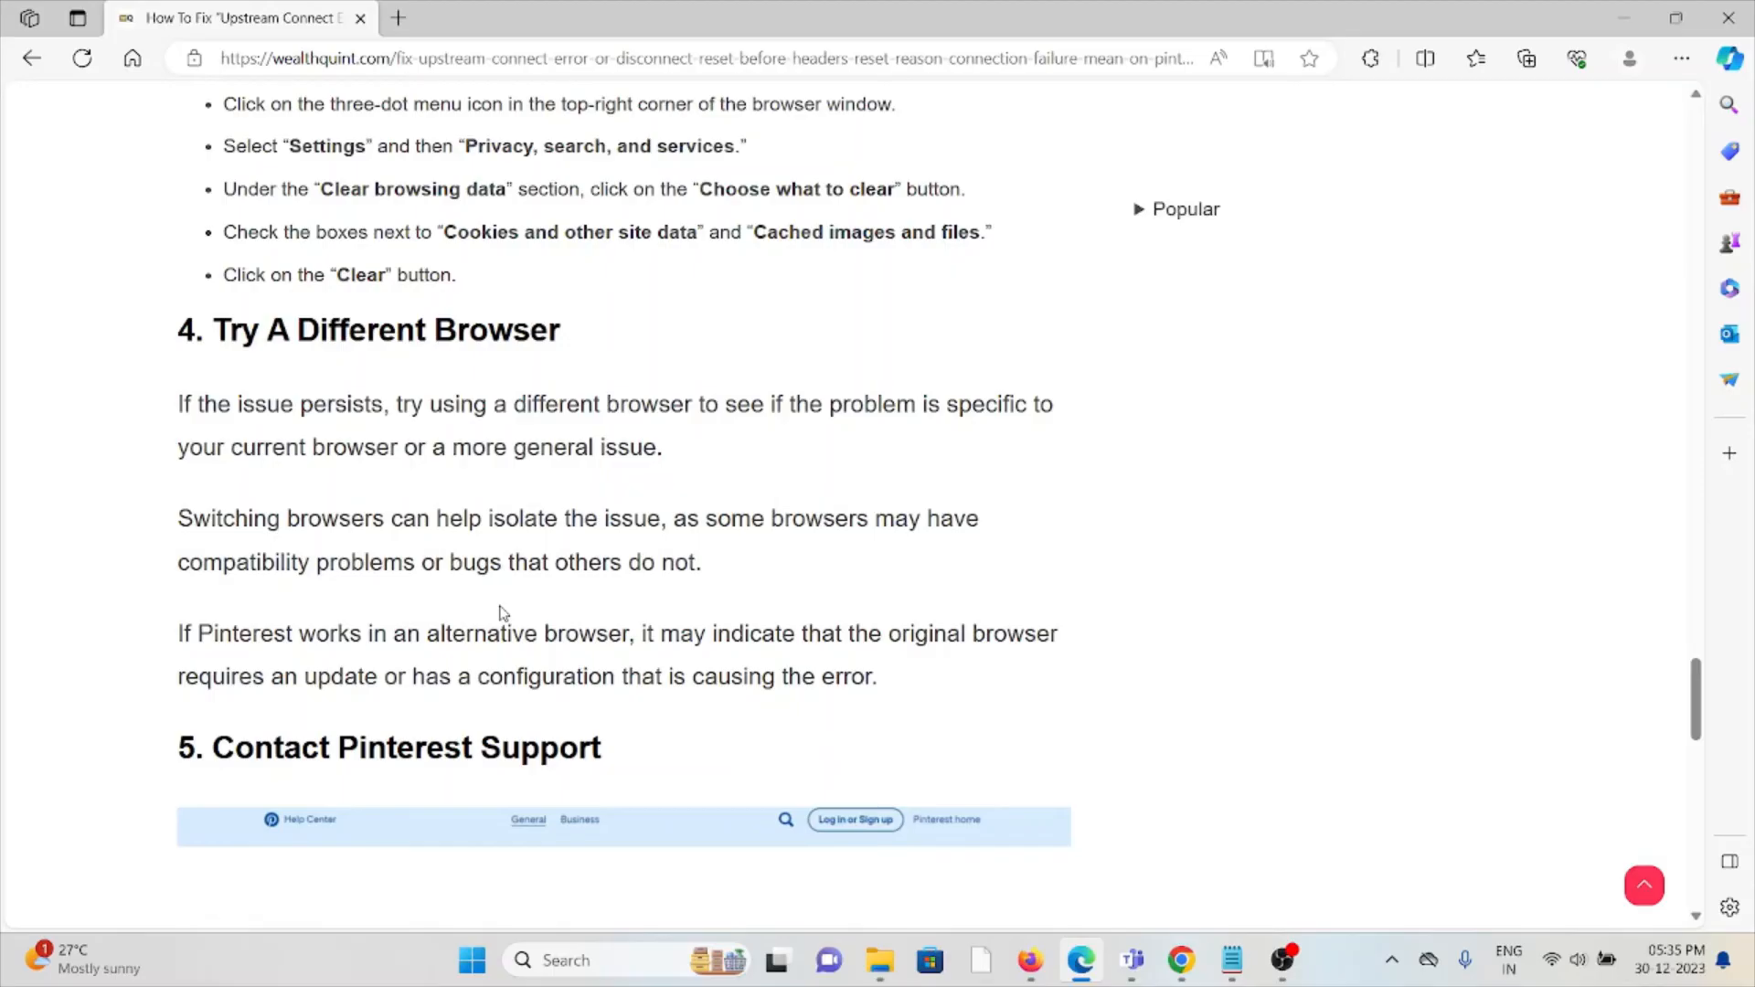
mouse_move(512, 594)
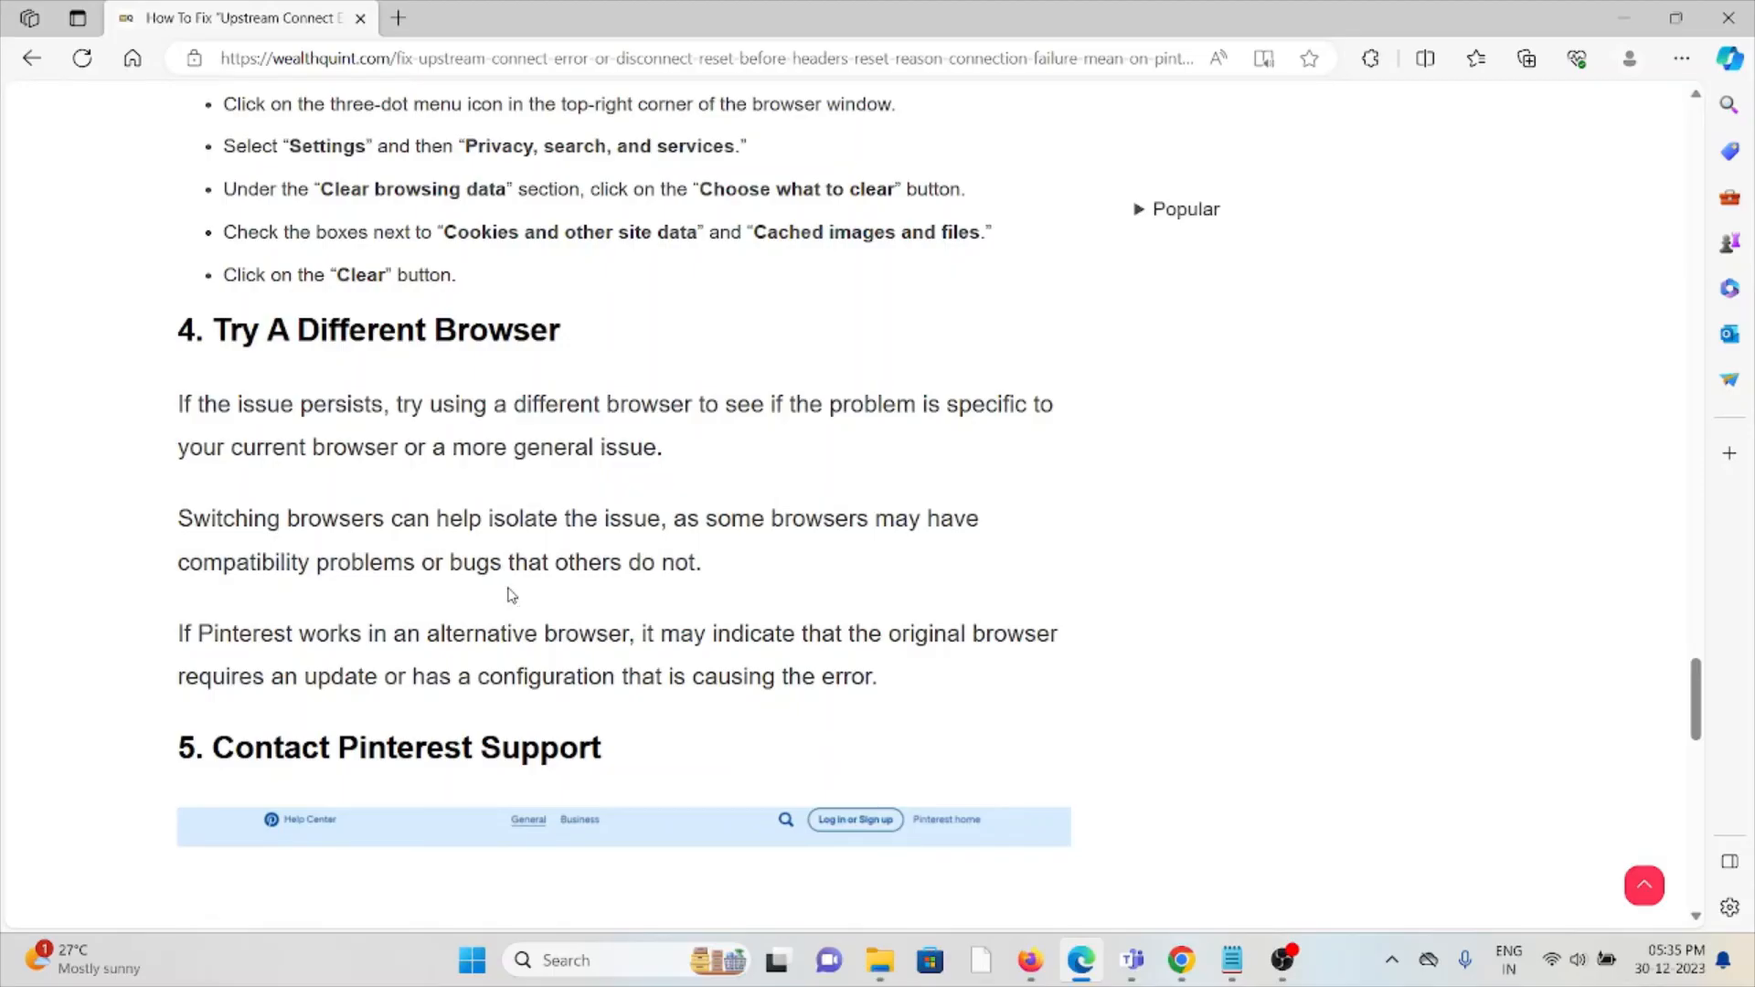
Step: Scroll to '5. Contact Pinterest Support' and its Pinterest Help Center screenshot
scroll("down", 3)
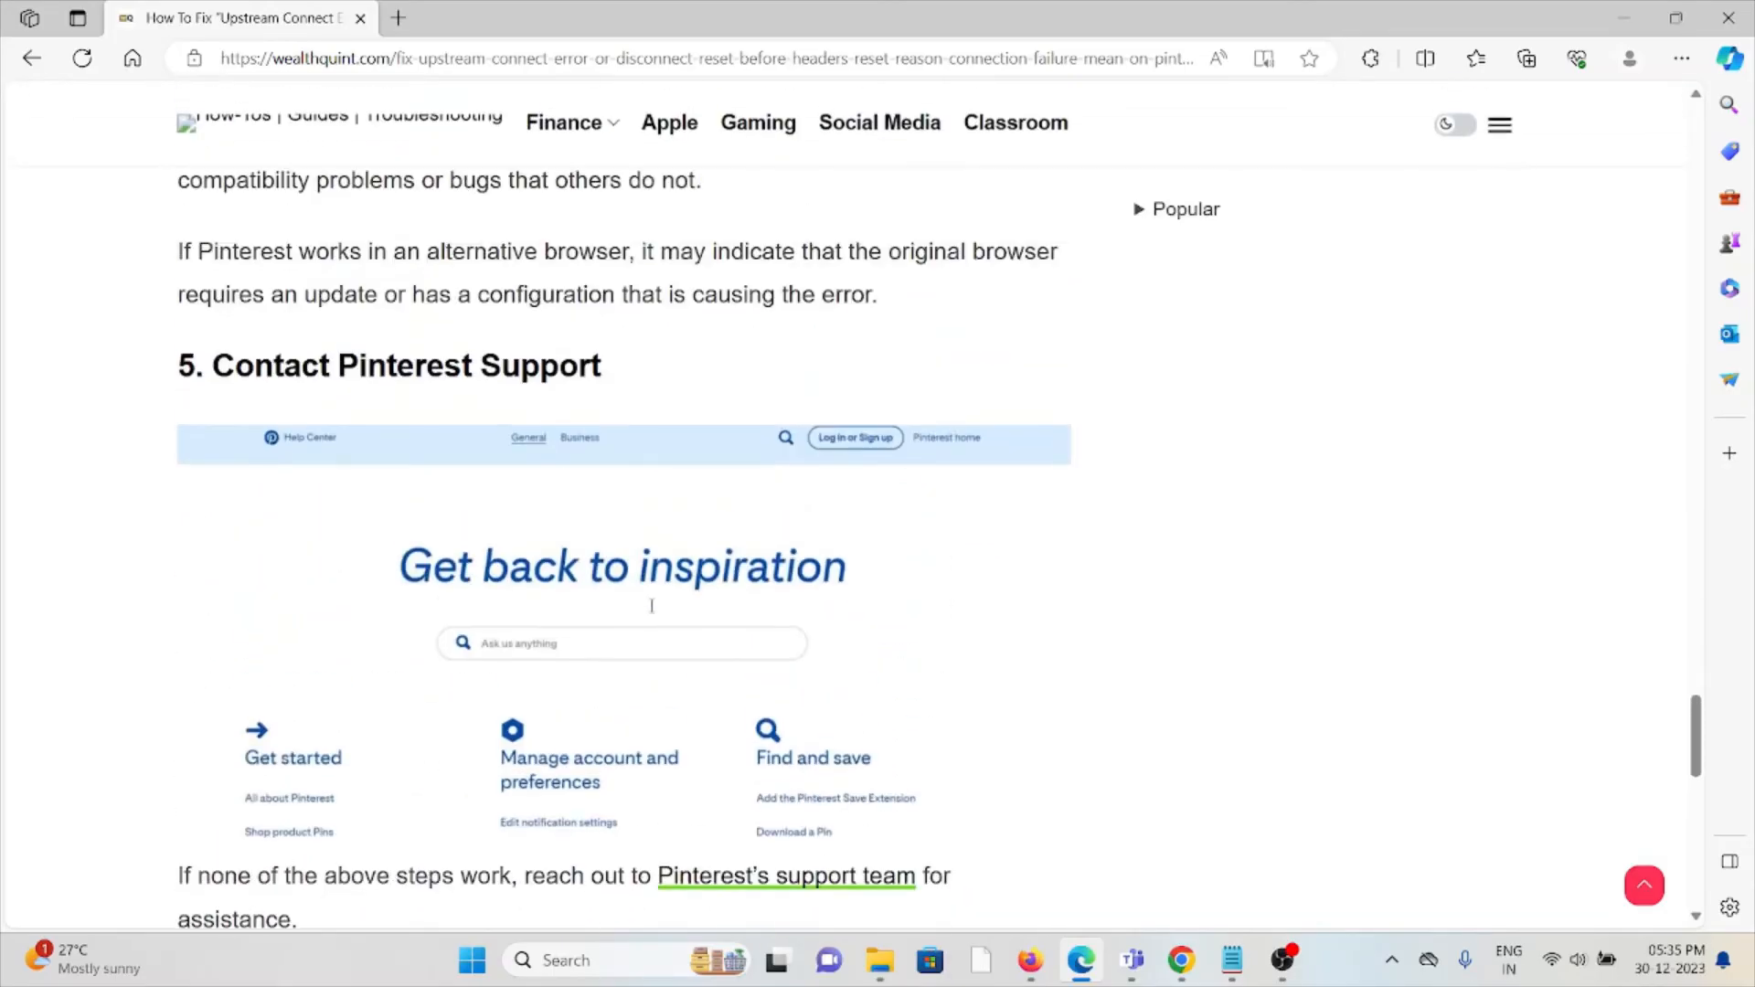
mouse_move(652, 613)
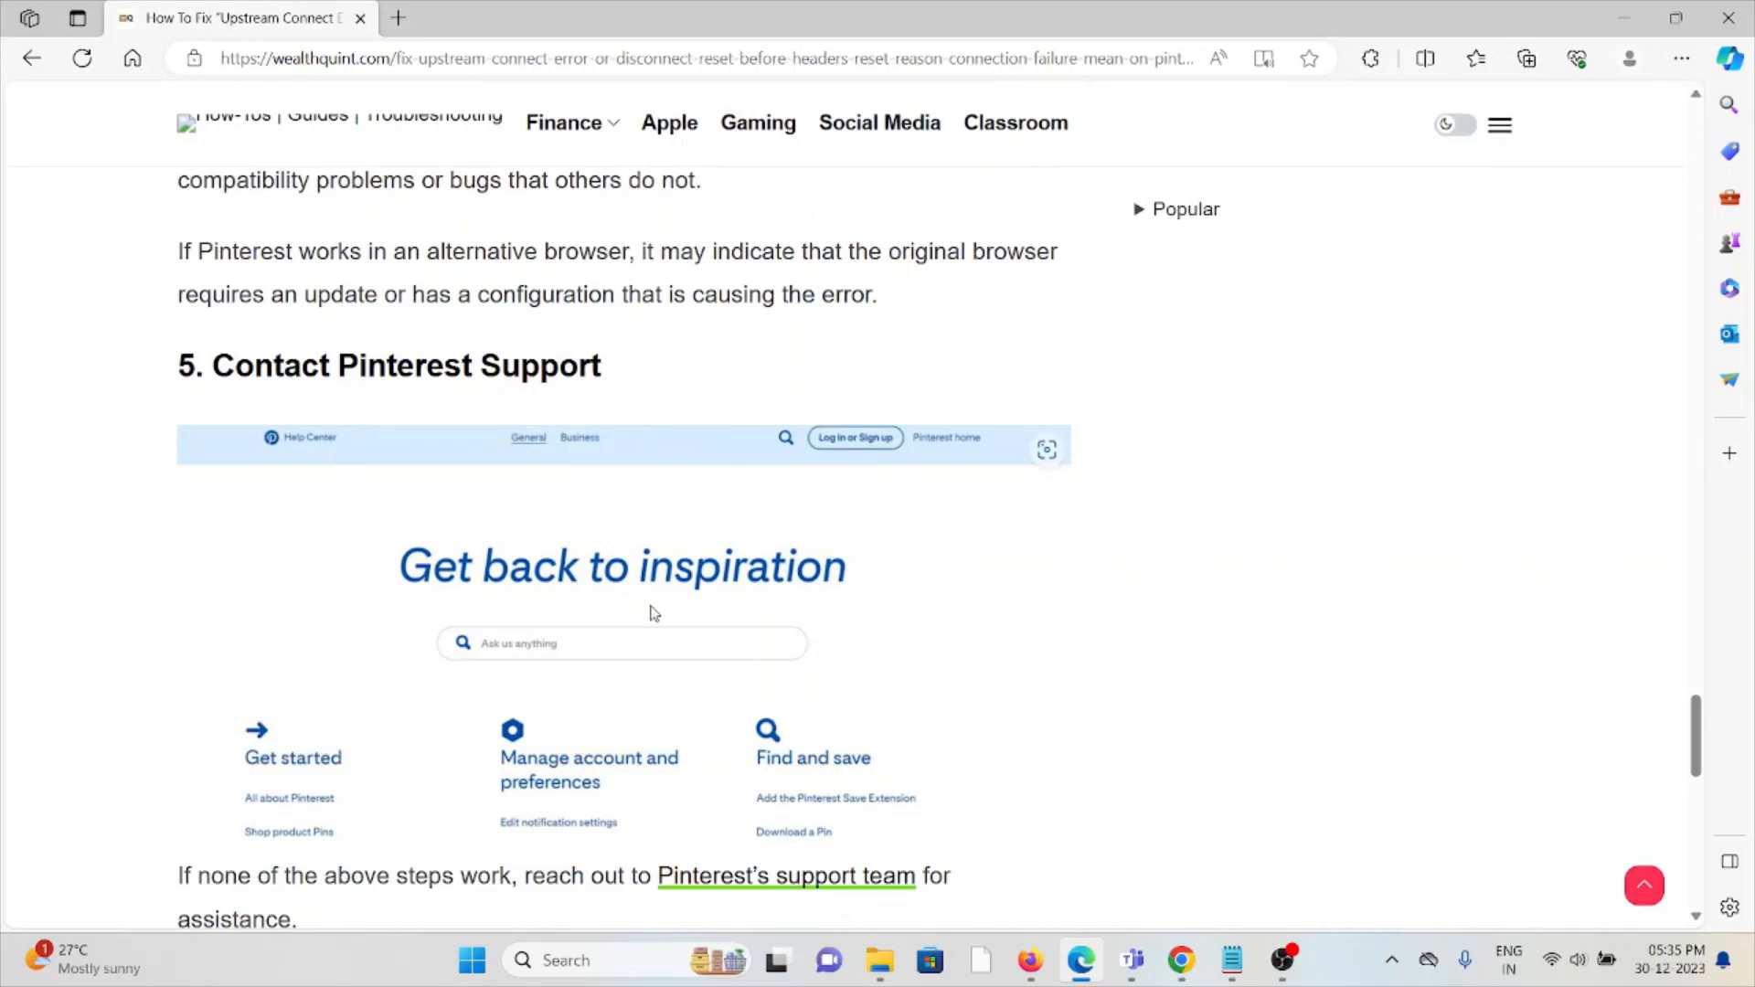